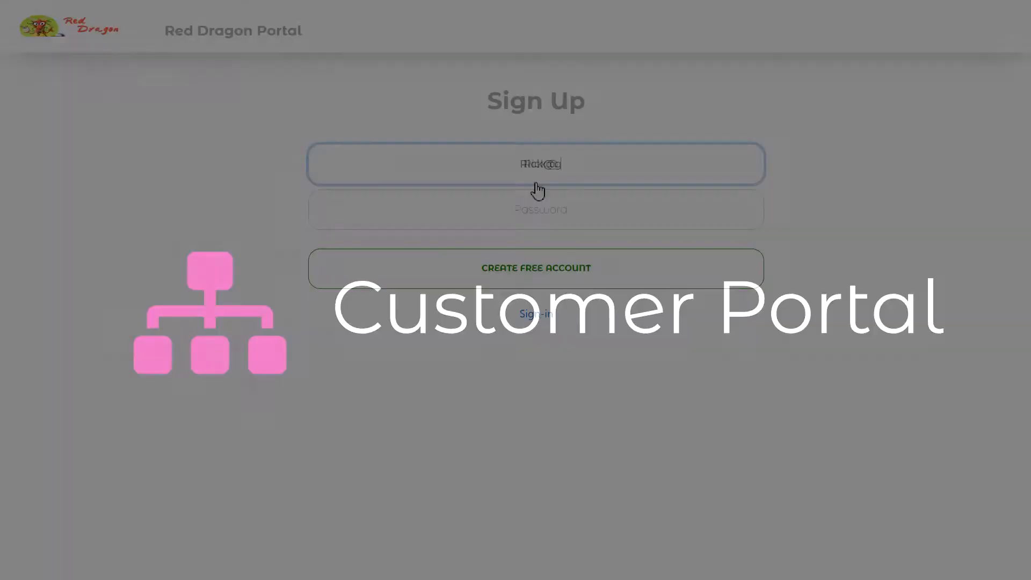
- Sign up in the demo portal, submit a review, and view the Red Dragon XL location
{"action": "left_click", "coordinate": [536, 269]}
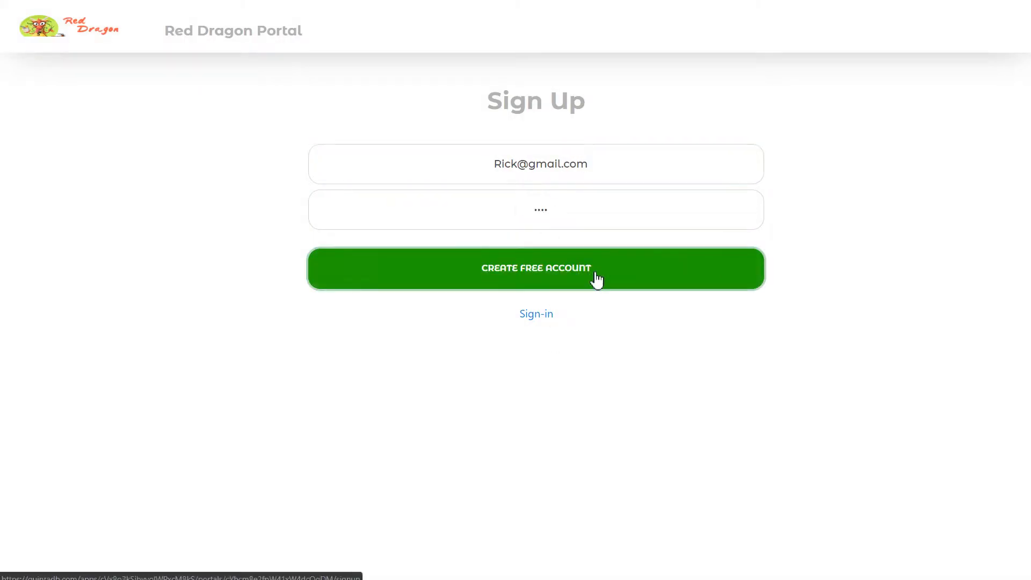
{"action": "left_click", "coordinate": [535, 269]}
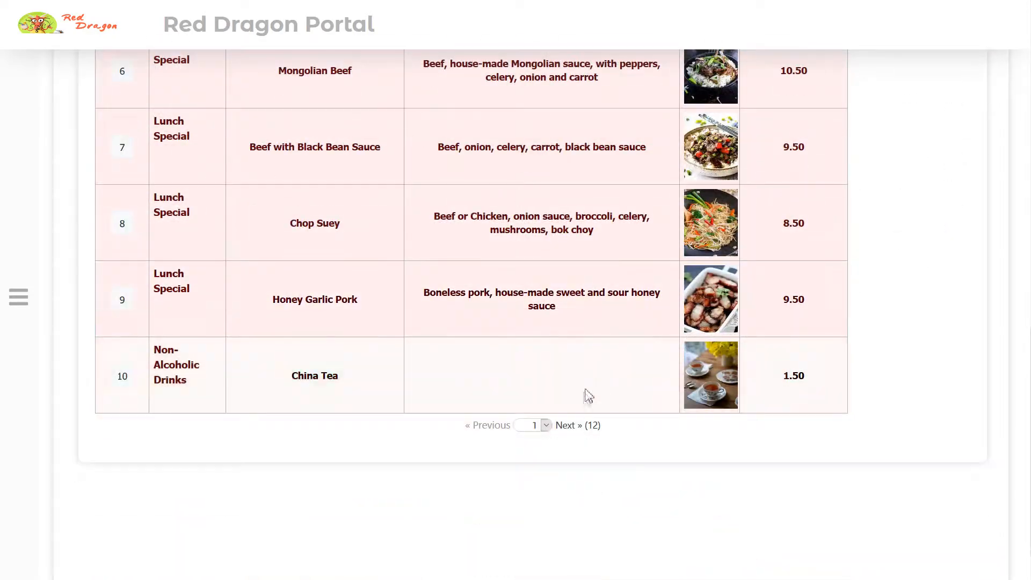
{"action": "left_click", "coordinate": [564, 425]}
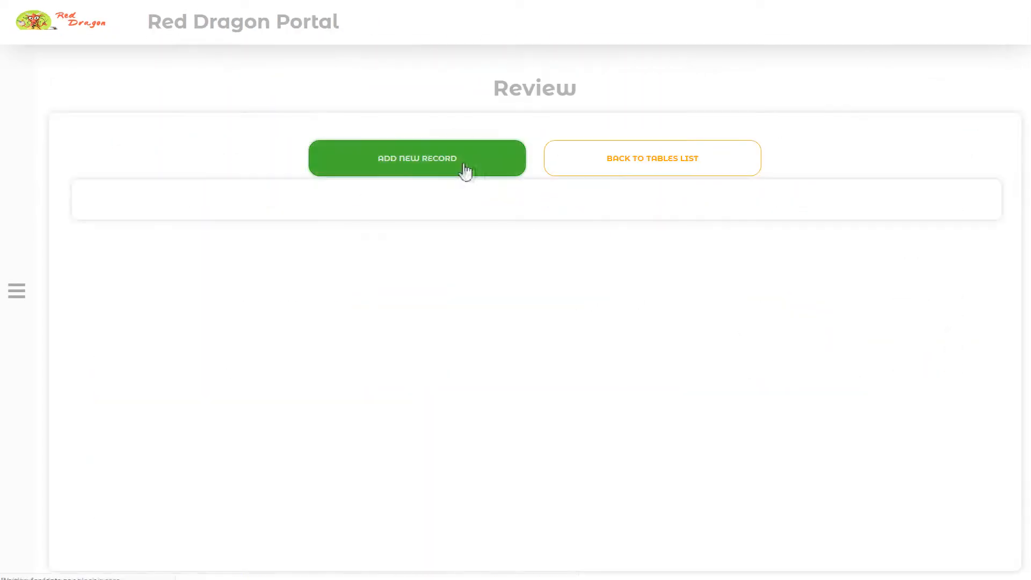
{"action": "left_click", "coordinate": [417, 158]}
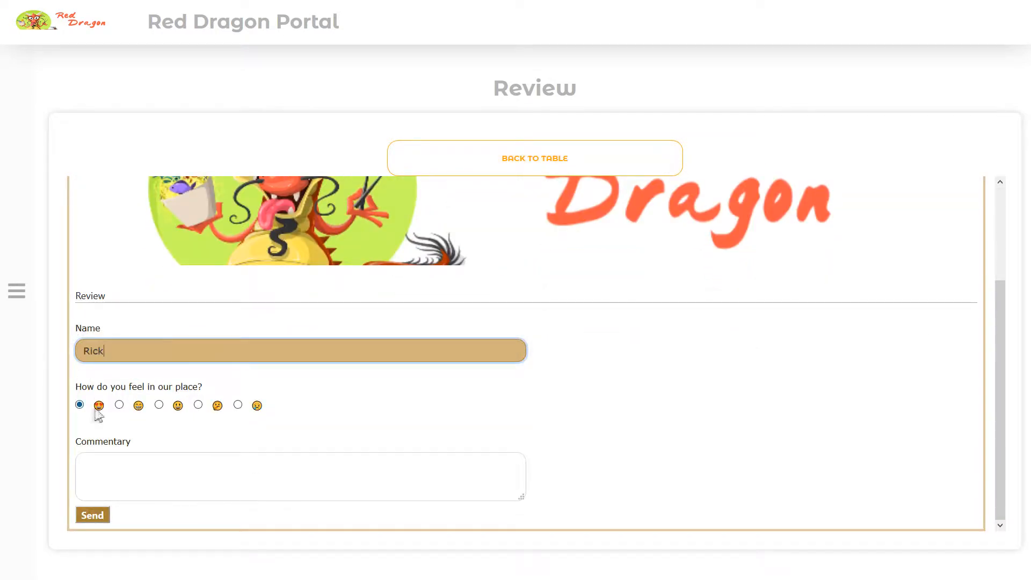
{"action": "left_click", "coordinate": [534, 158]}
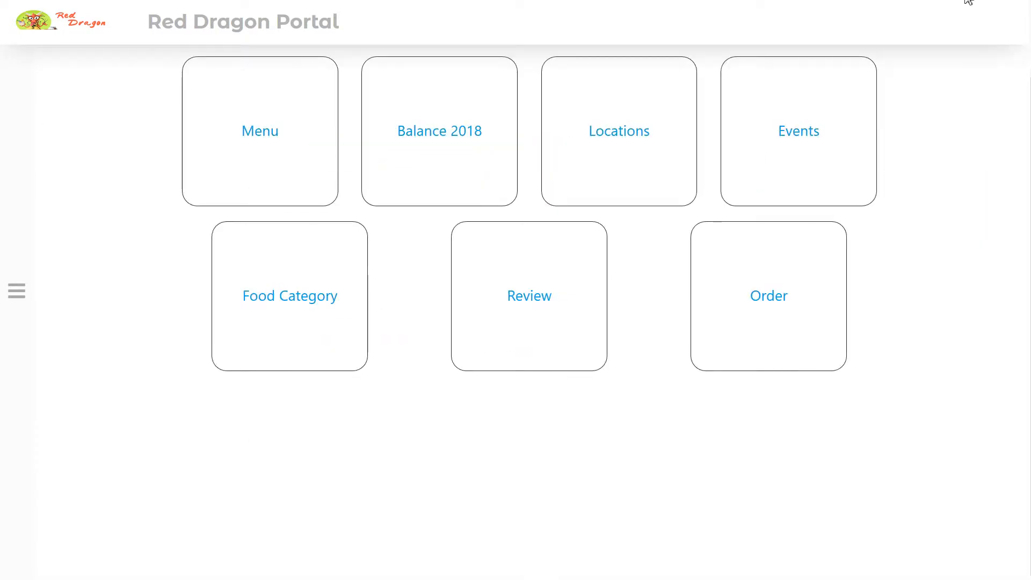
{"action": "left_click", "coordinate": [439, 130]}
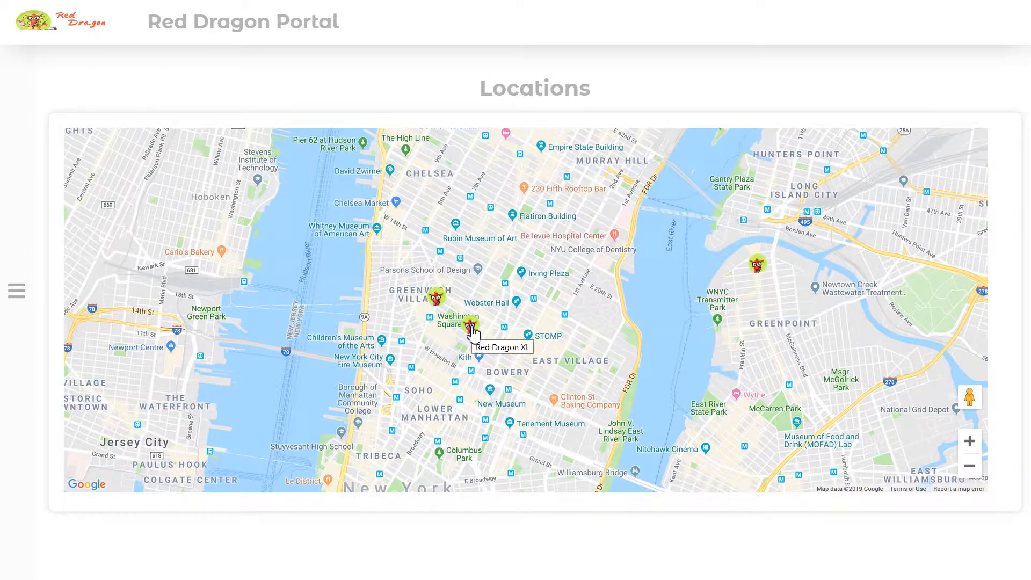
{"action": "left_click", "coordinate": [469, 327]}
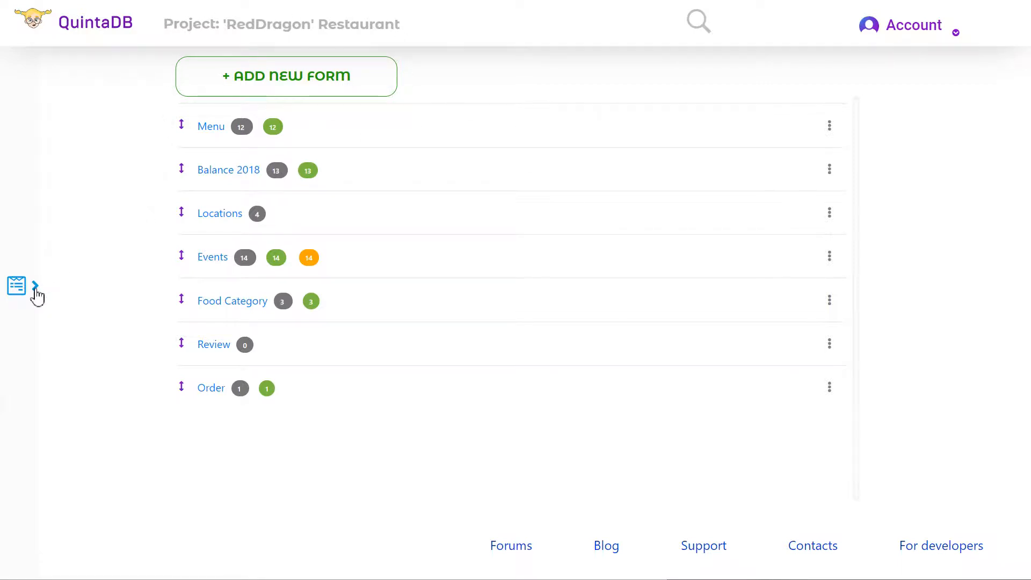
- Create a portal named 'Red Dragon Portal' from the project's Portals page
{"action": "left_click", "coordinate": [24, 286]}
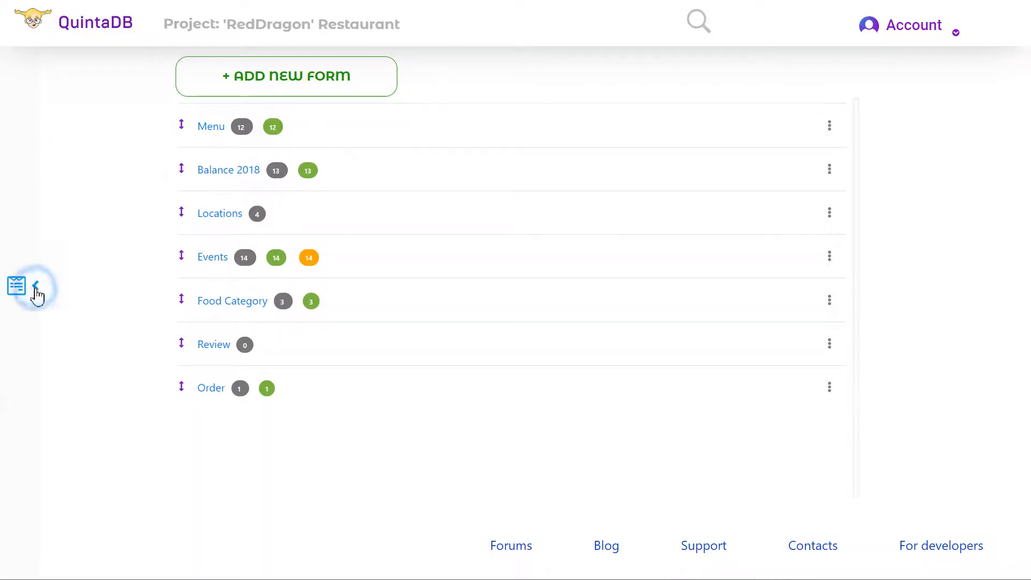
{"action": "left_click", "coordinate": [18, 284]}
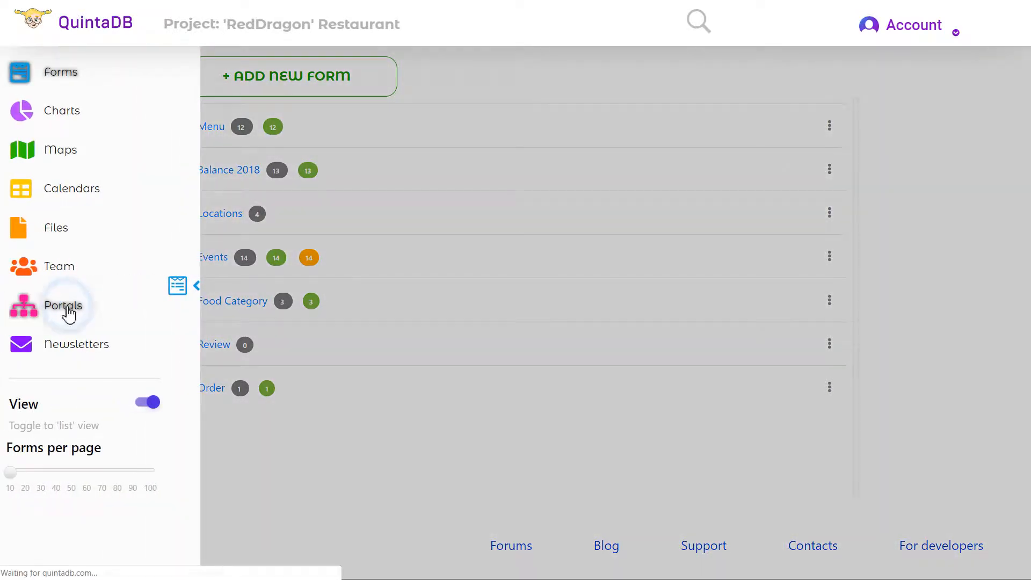
{"action": "left_click", "coordinate": [62, 305]}
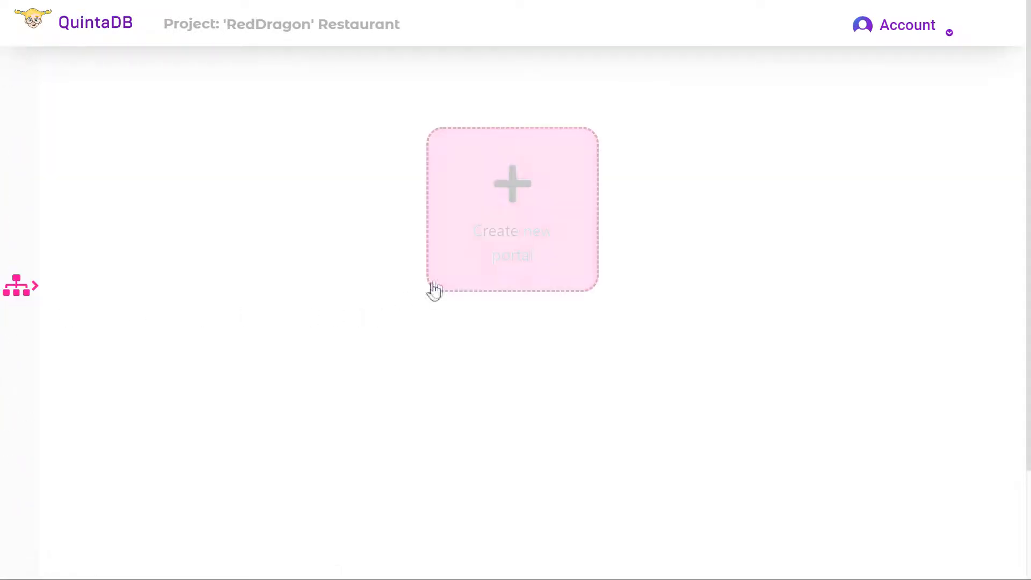
{"action": "left_click", "coordinate": [512, 209]}
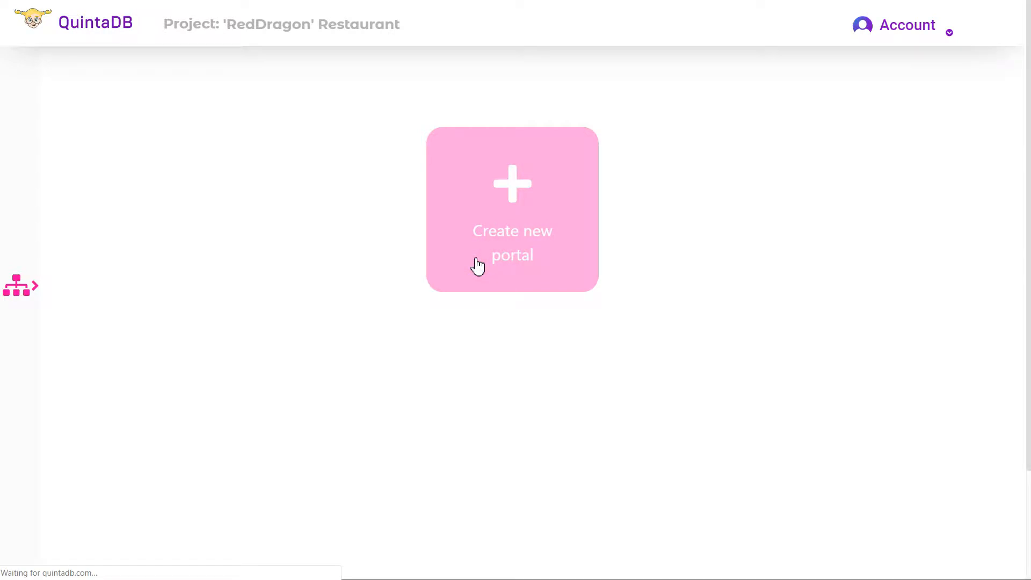
{"action": "left_click", "coordinate": [512, 209]}
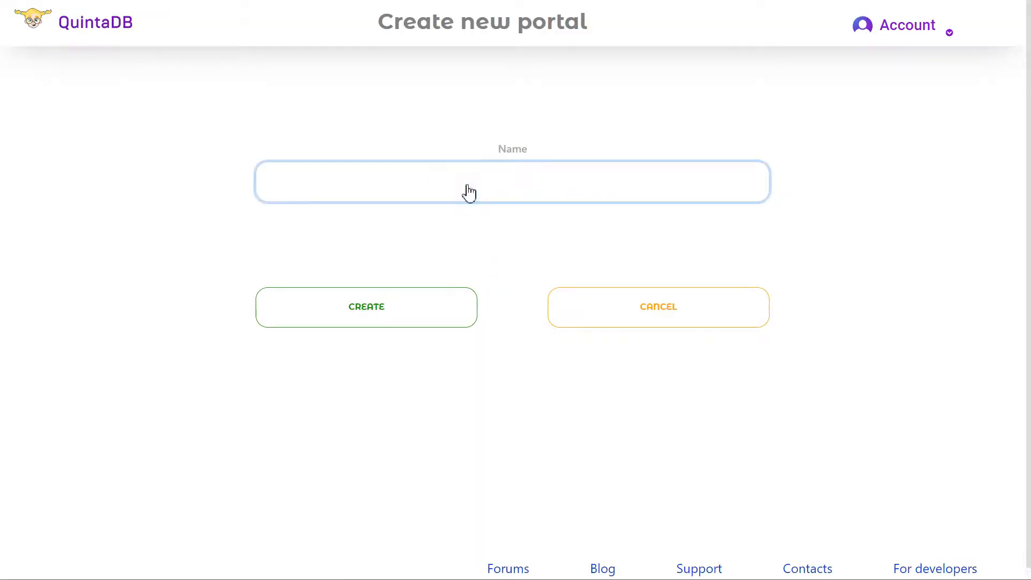
{"action": "type", "text": "Red Dragon Portal"}
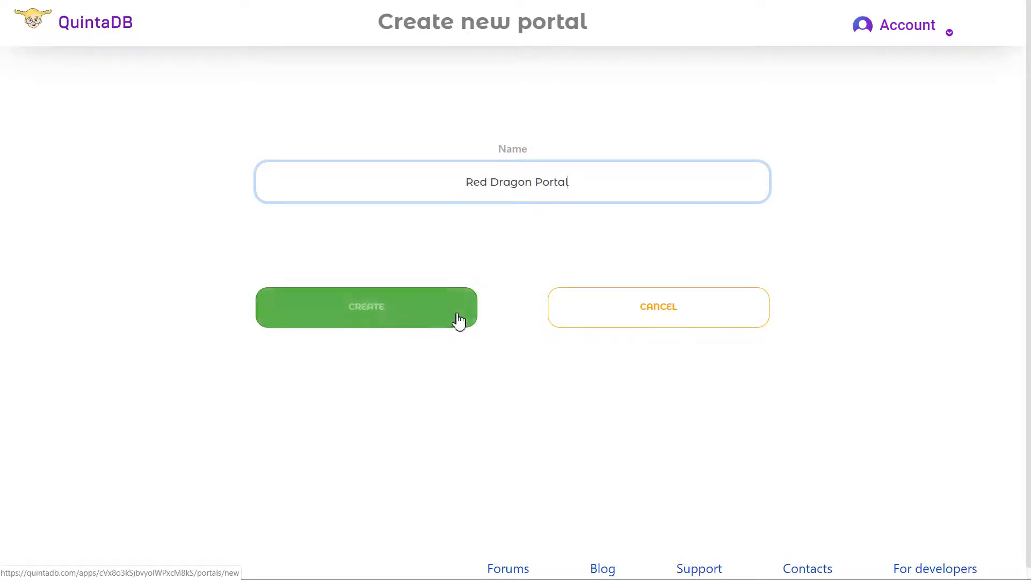
{"action": "left_click", "coordinate": [366, 306]}
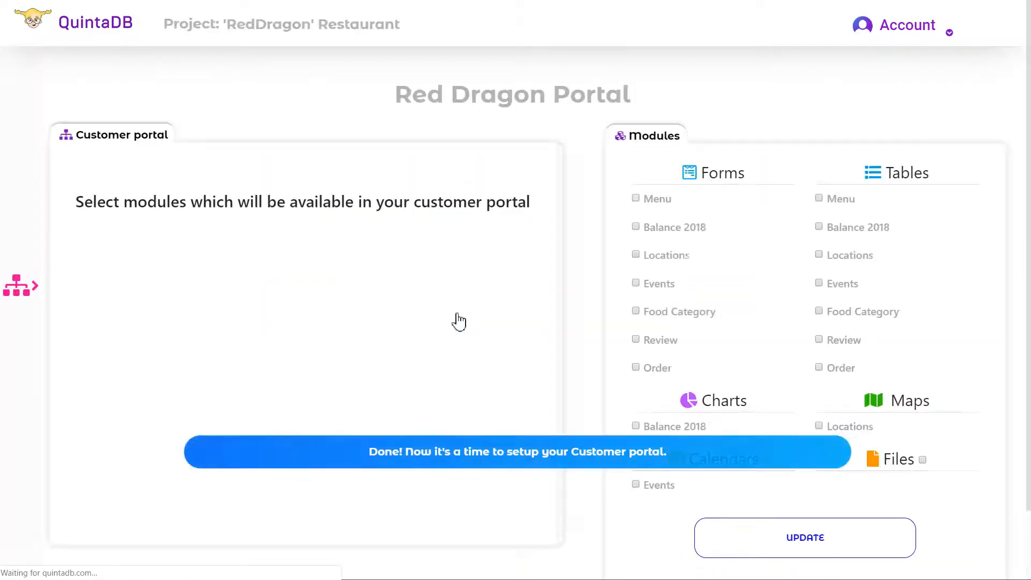
- Include the Events and Locations forms among the portal modules and save the selection
{"action": "left_click", "coordinate": [819, 227]}
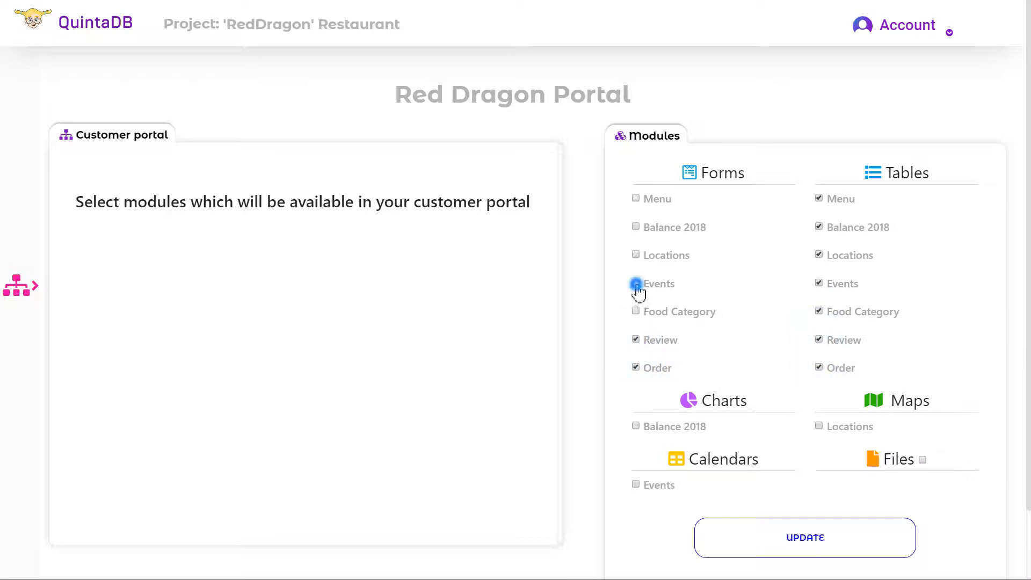
{"action": "left_click", "coordinate": [636, 284]}
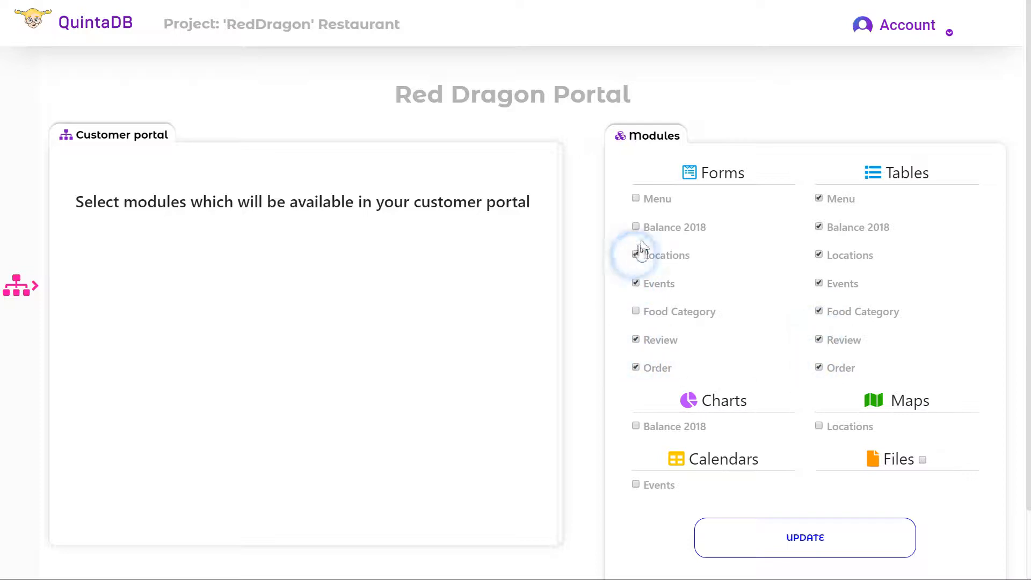
{"action": "left_click", "coordinate": [636, 255]}
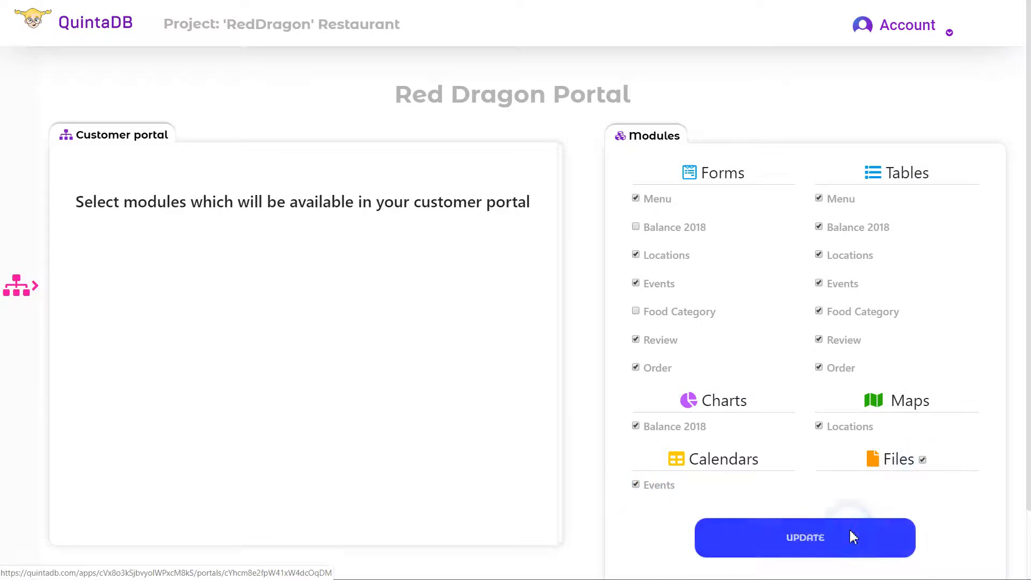
{"action": "left_click", "coordinate": [803, 537]}
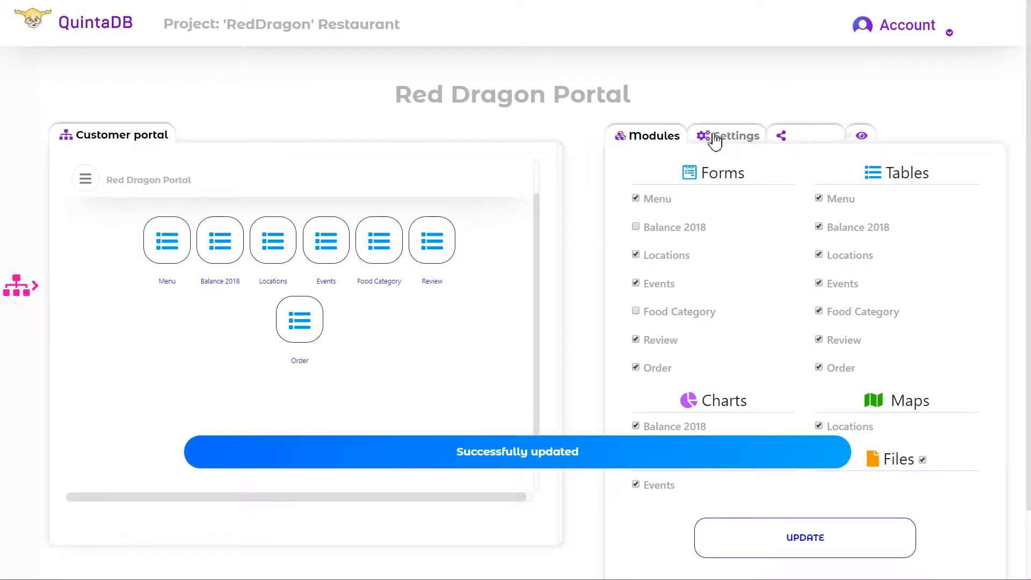
- Display the portal's integration embed codes and select its direct URL link
{"action": "left_click", "coordinate": [727, 135]}
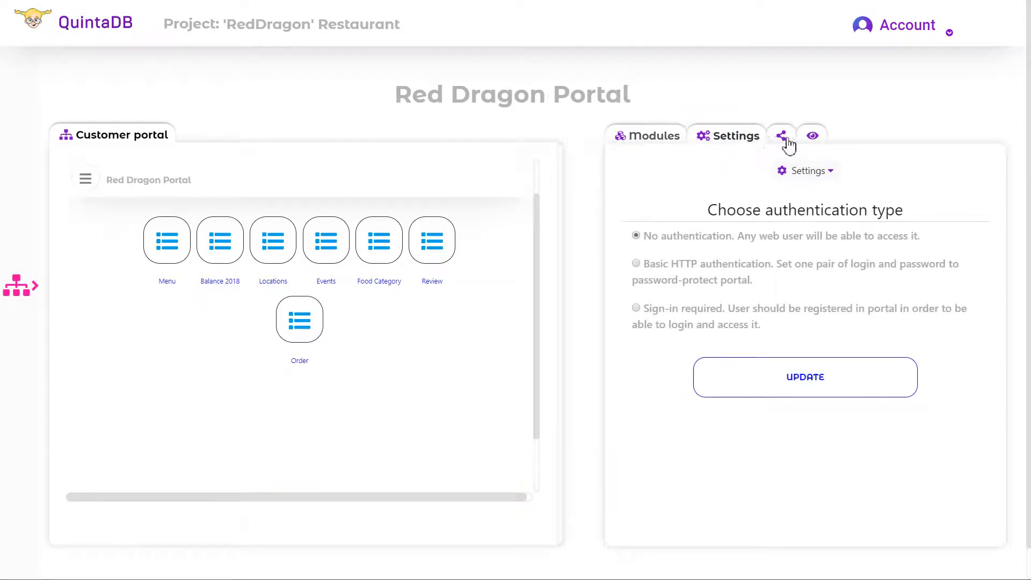
{"action": "left_click", "coordinate": [782, 136]}
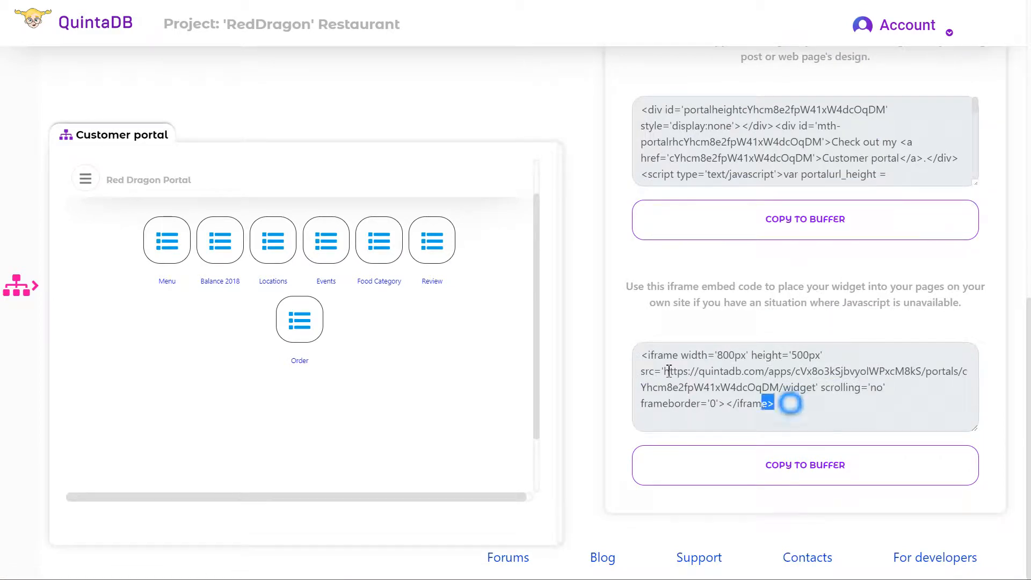
{"action": "scroll", "scroll_direction": "down", "scroll_amount": 3}
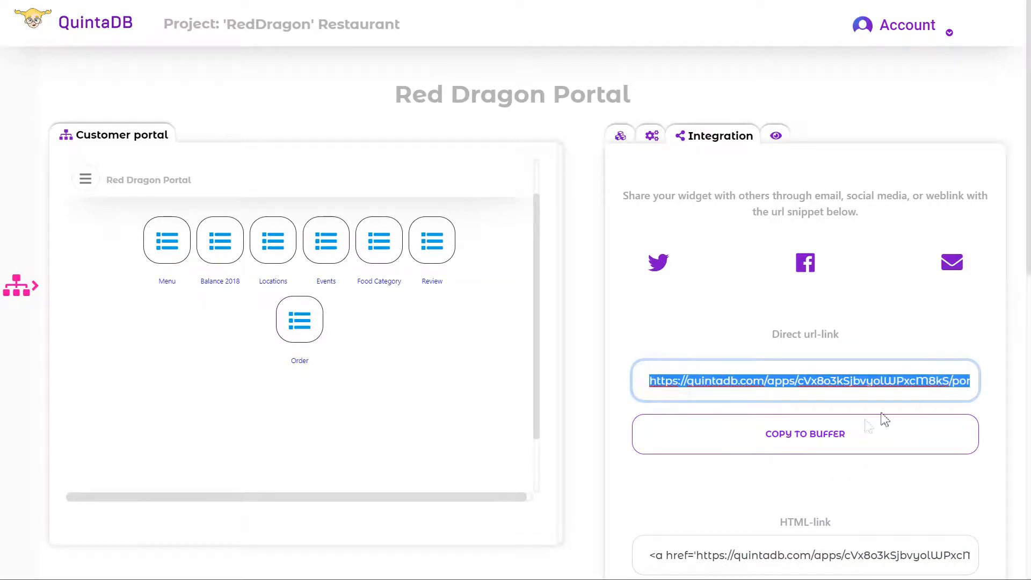
{"action": "left_click", "coordinate": [804, 434]}
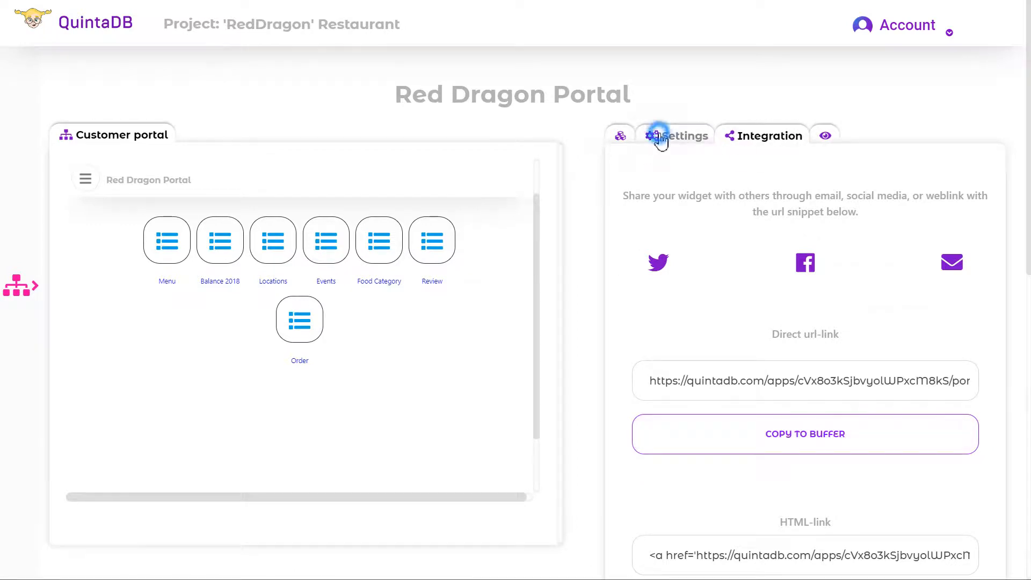
- Set charts and calendars to list view in the portal's list-or-tile settings and save
{"action": "left_click", "coordinate": [676, 135]}
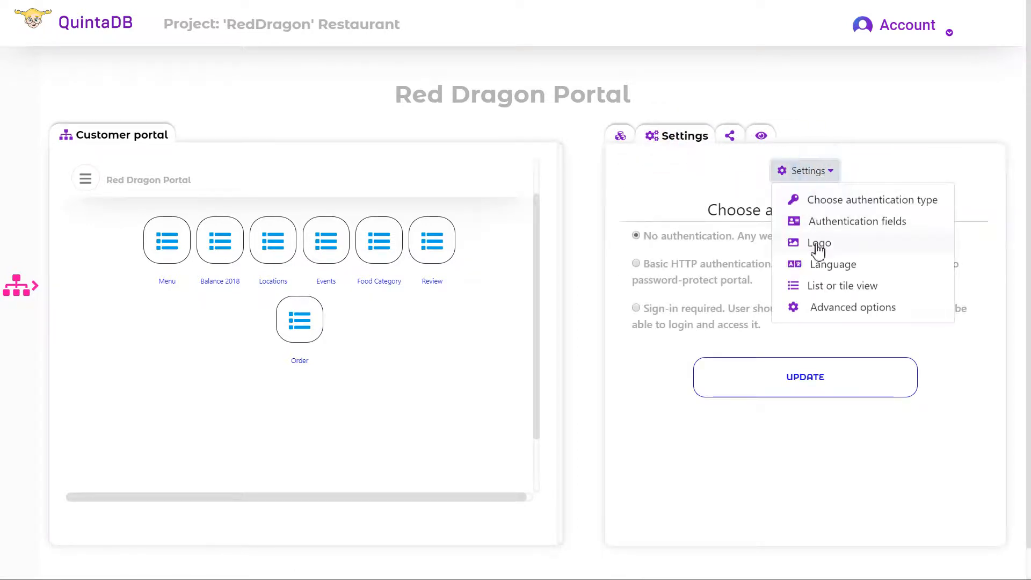
{"action": "left_click", "coordinate": [818, 243]}
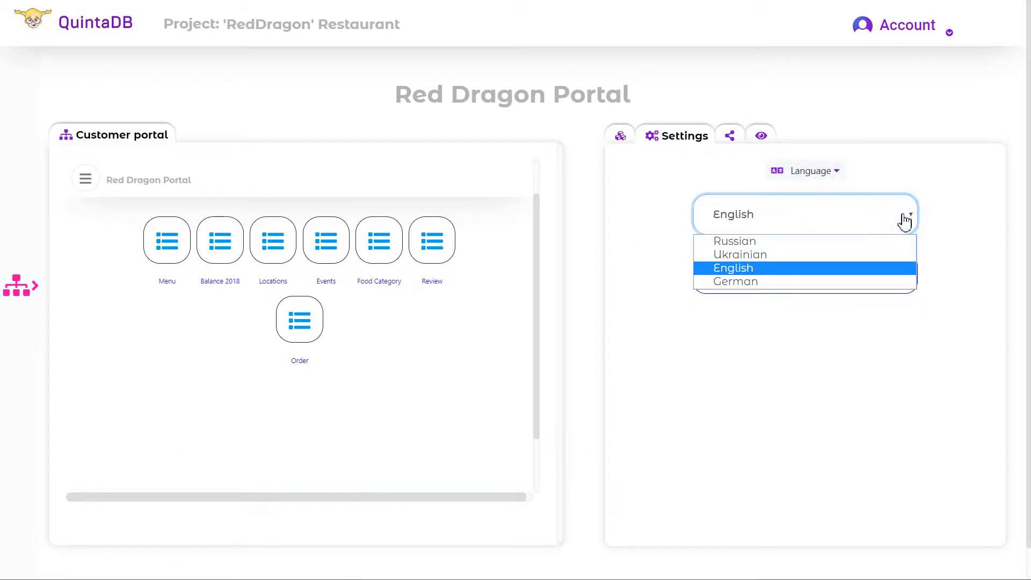
{"action": "left_click", "coordinate": [805, 170]}
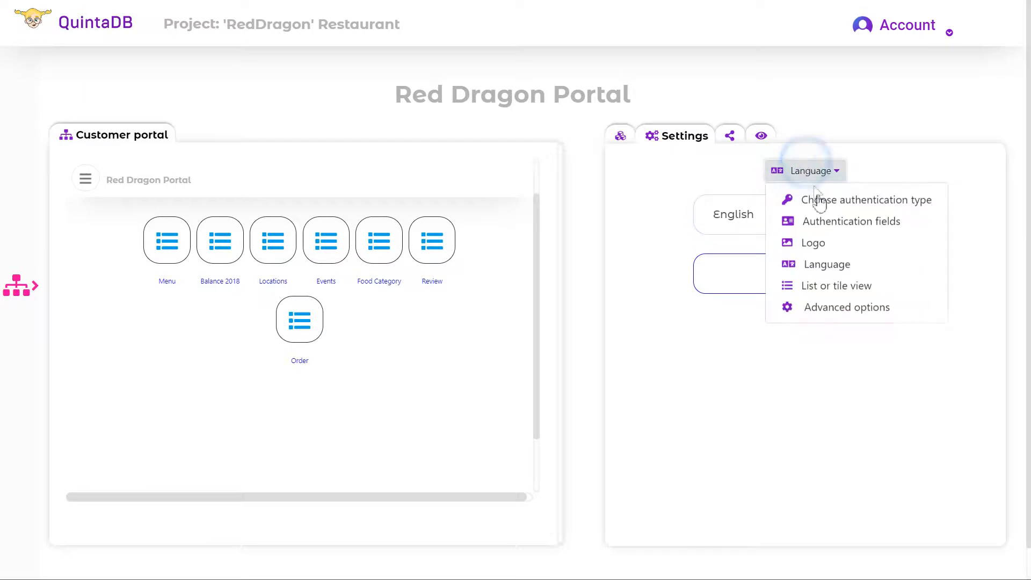
{"action": "left_click", "coordinate": [837, 285]}
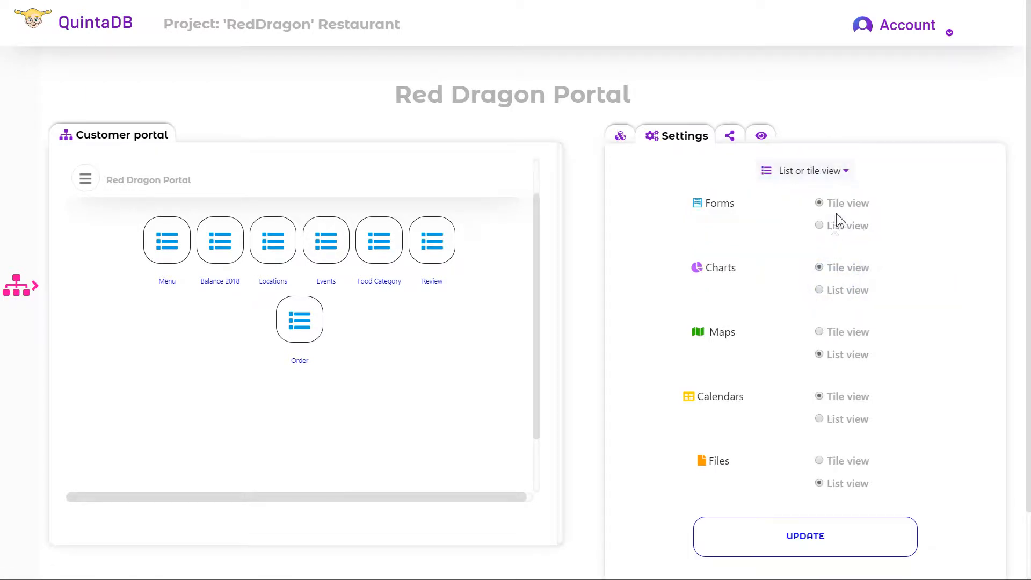
{"action": "left_click", "coordinate": [820, 290]}
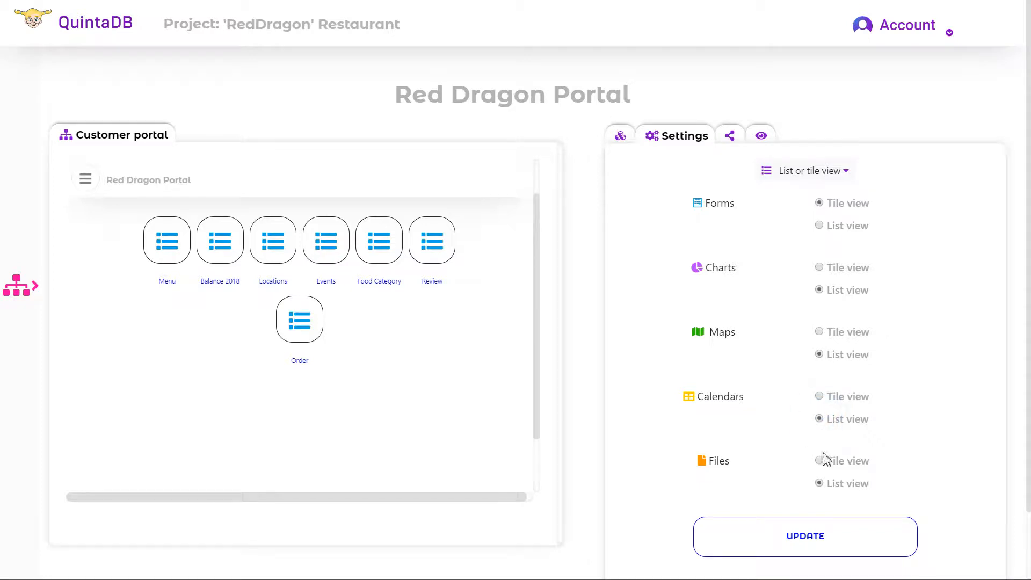
{"action": "left_click", "coordinate": [804, 536]}
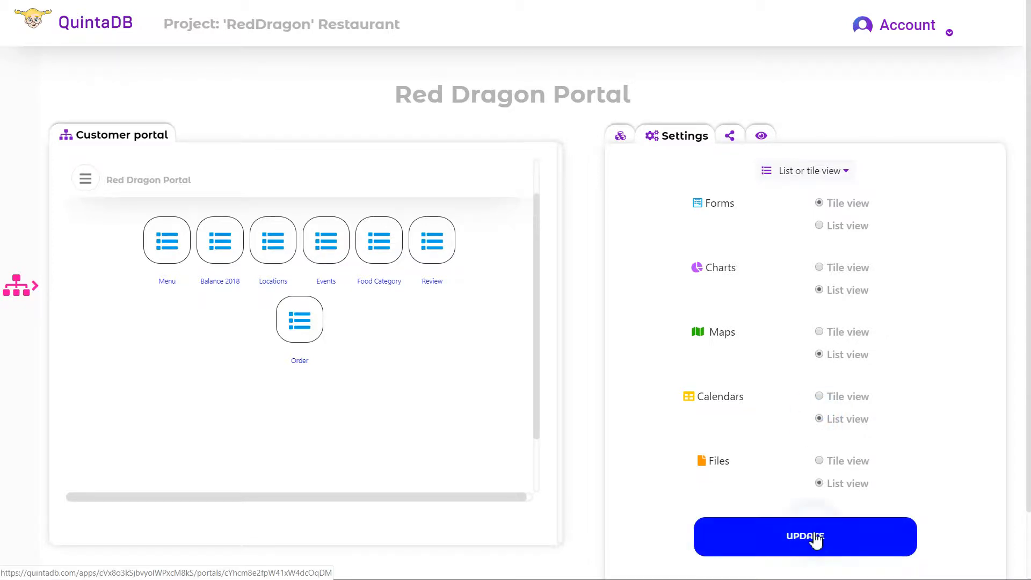
{"action": "left_click", "coordinate": [647, 135]}
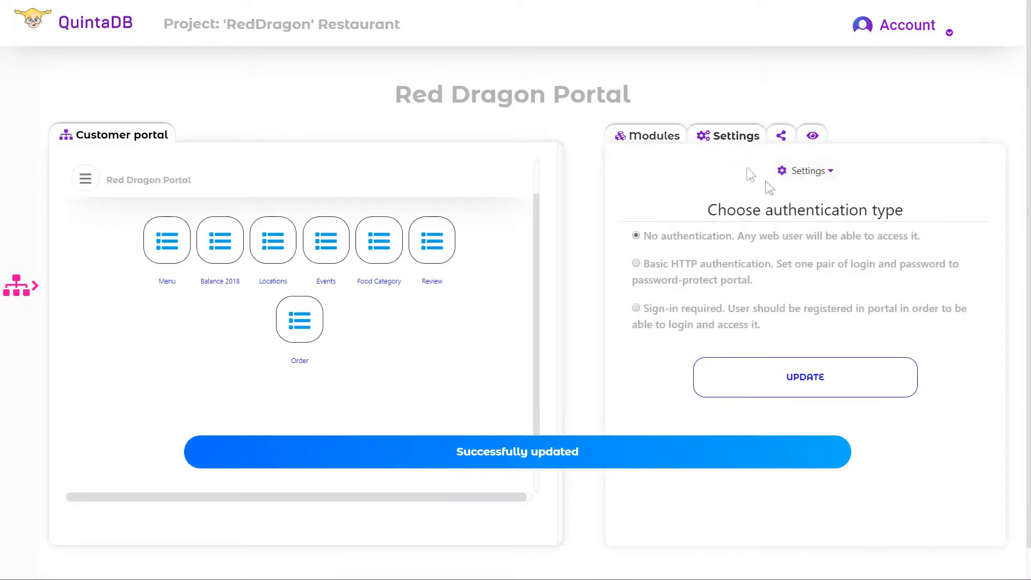
- Require visitors to register and sign in to the portal, and save the setting
{"action": "left_click", "coordinate": [803, 170]}
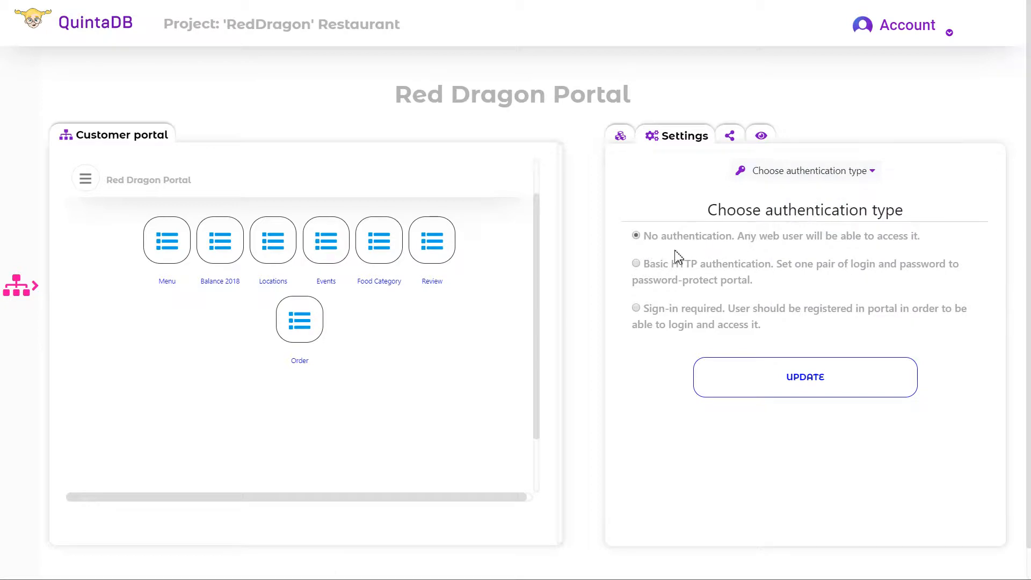
{"action": "mouse_move", "coordinate": [635, 281]}
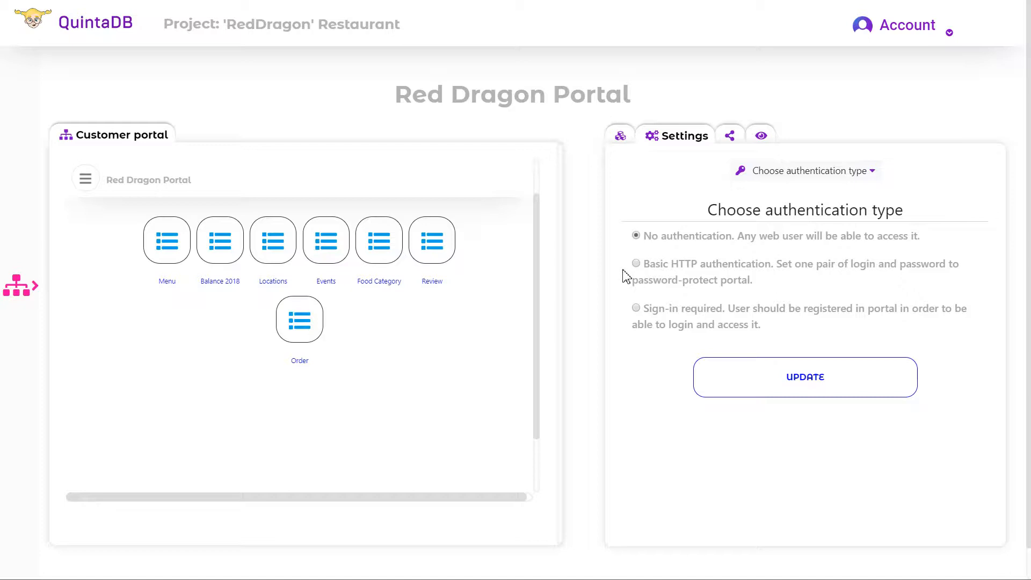
{"action": "left_click", "coordinate": [636, 263]}
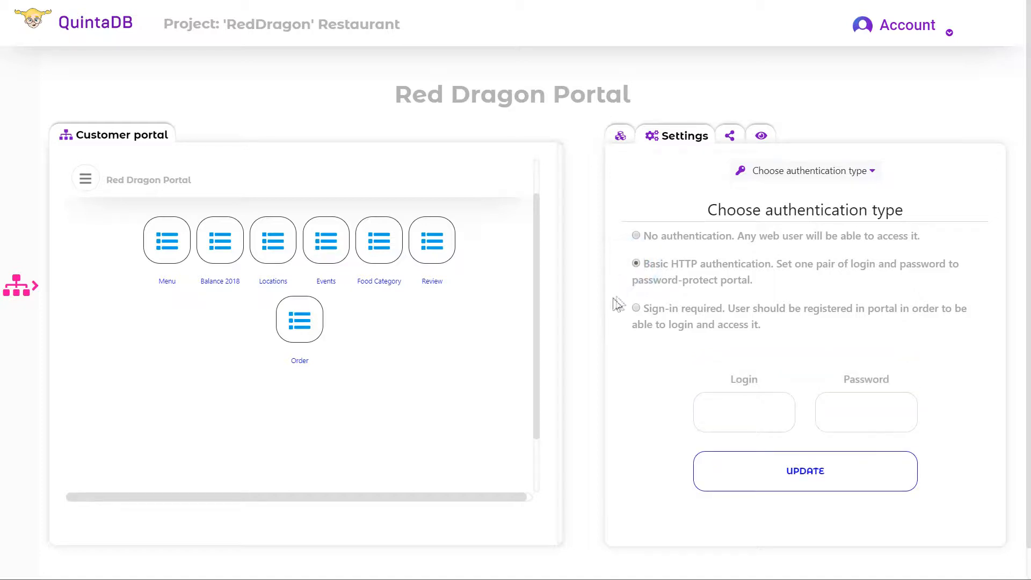
{"action": "mouse_move", "coordinate": [622, 302]}
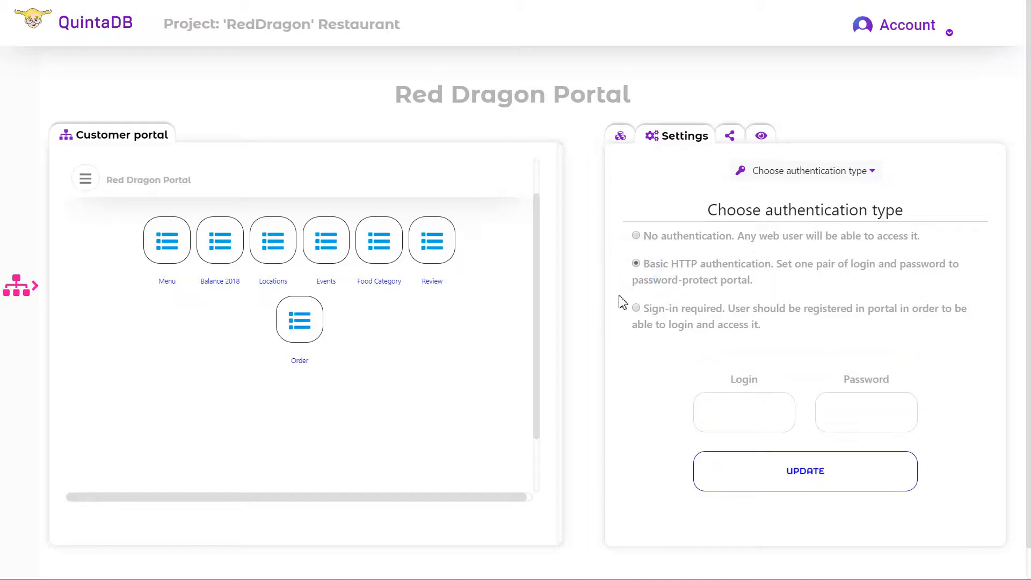
{"action": "left_click", "coordinate": [636, 308]}
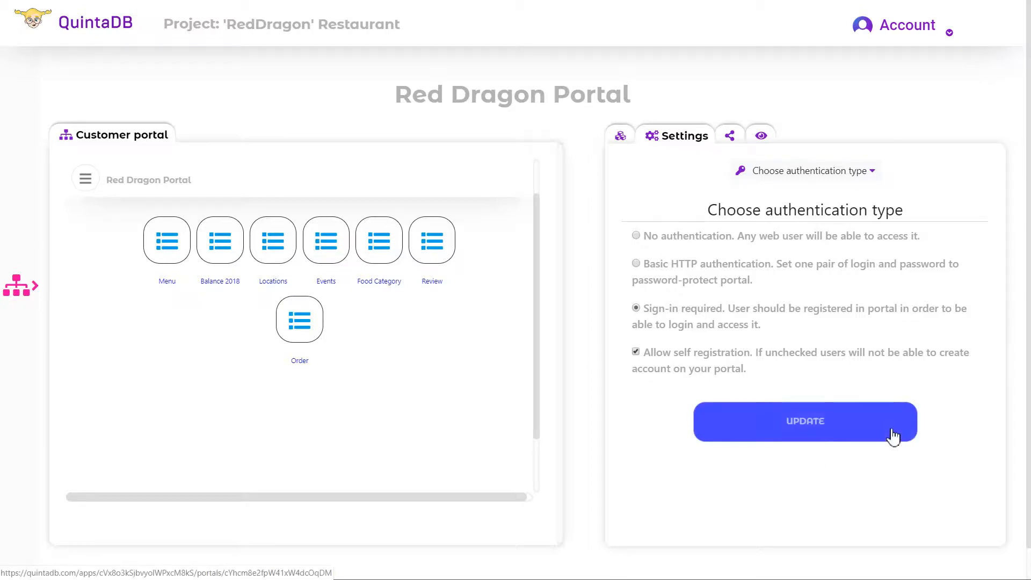
{"action": "left_click", "coordinate": [805, 421]}
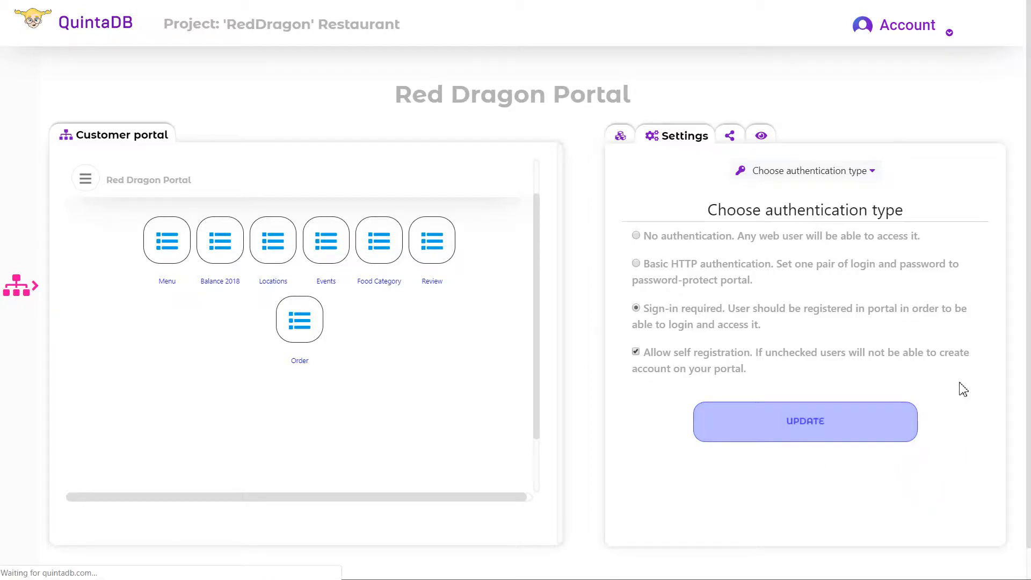
- Keep self-registration allowed and bring up the authentication fields settings
{"action": "left_click", "coordinate": [635, 352]}
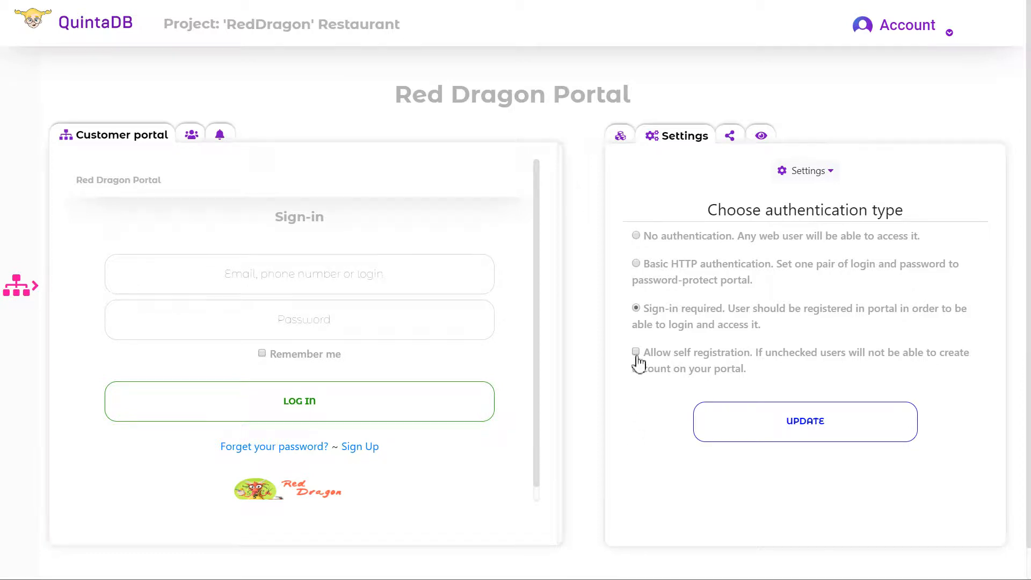
{"action": "left_click", "coordinate": [803, 171]}
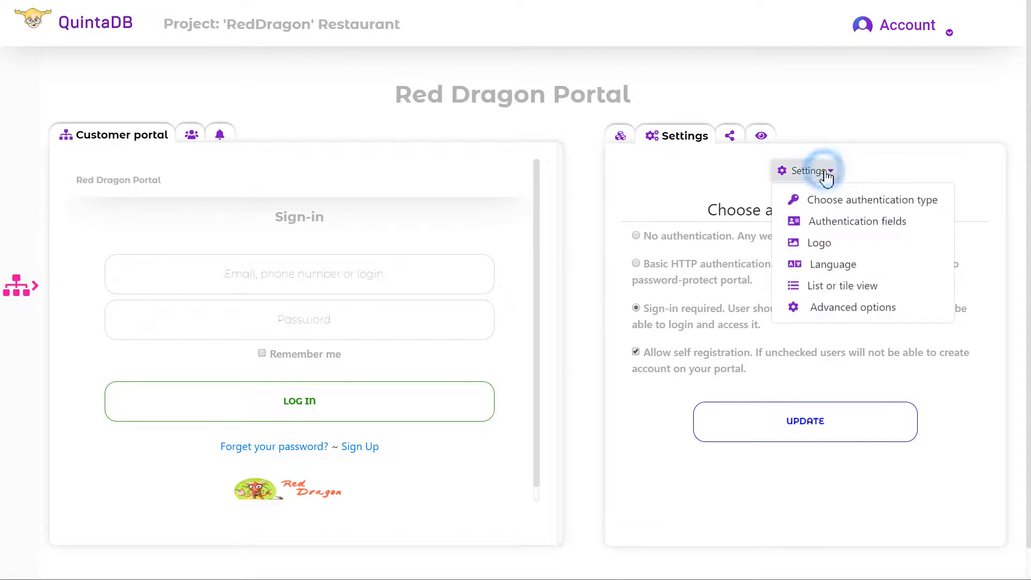
{"action": "left_click", "coordinate": [869, 220]}
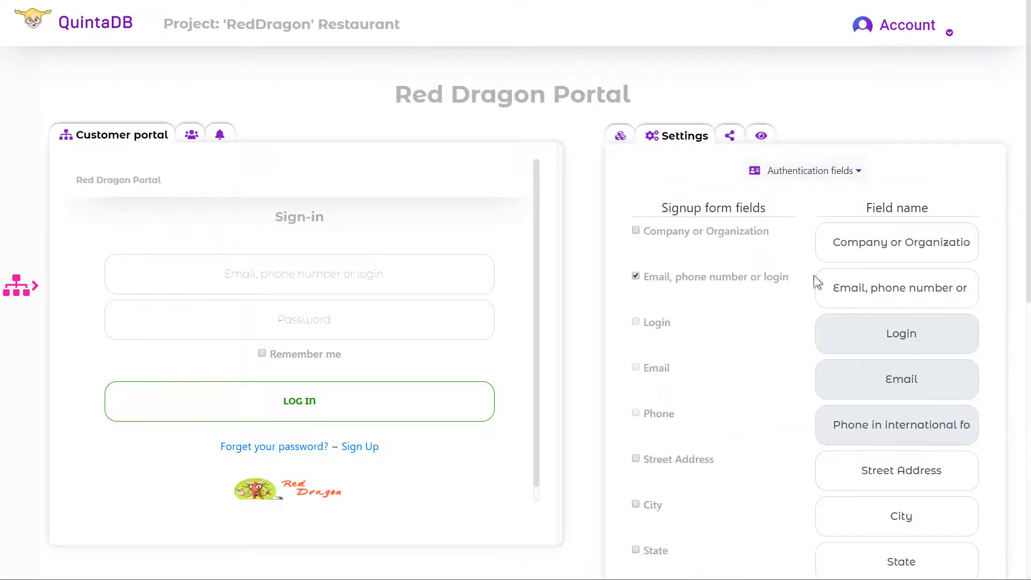
{"action": "mouse_move", "coordinate": [756, 283]}
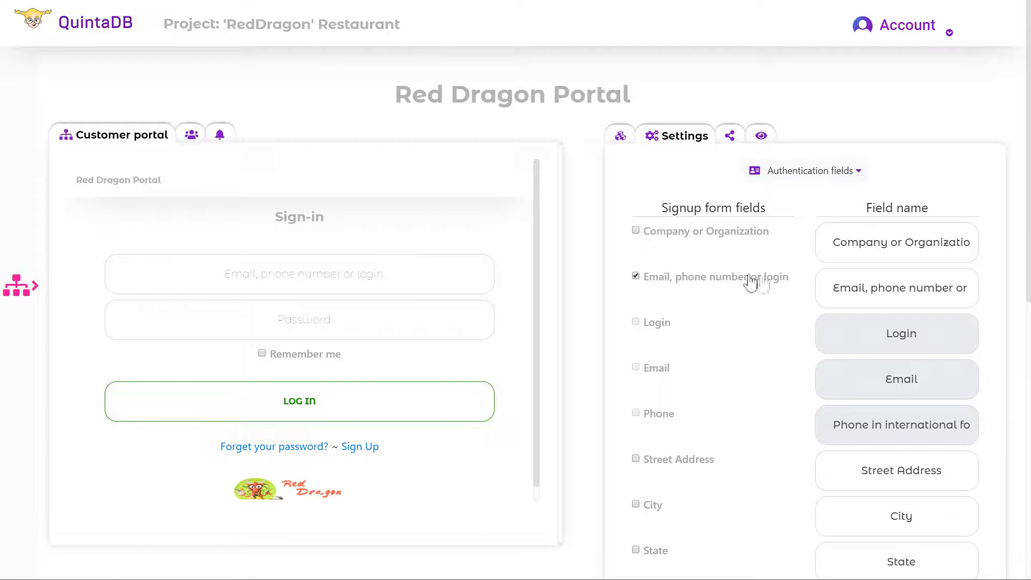
- Rename the login field and add a Company or Organization dropdown with 'Any company' options
{"action": "left_click", "coordinate": [896, 287]}
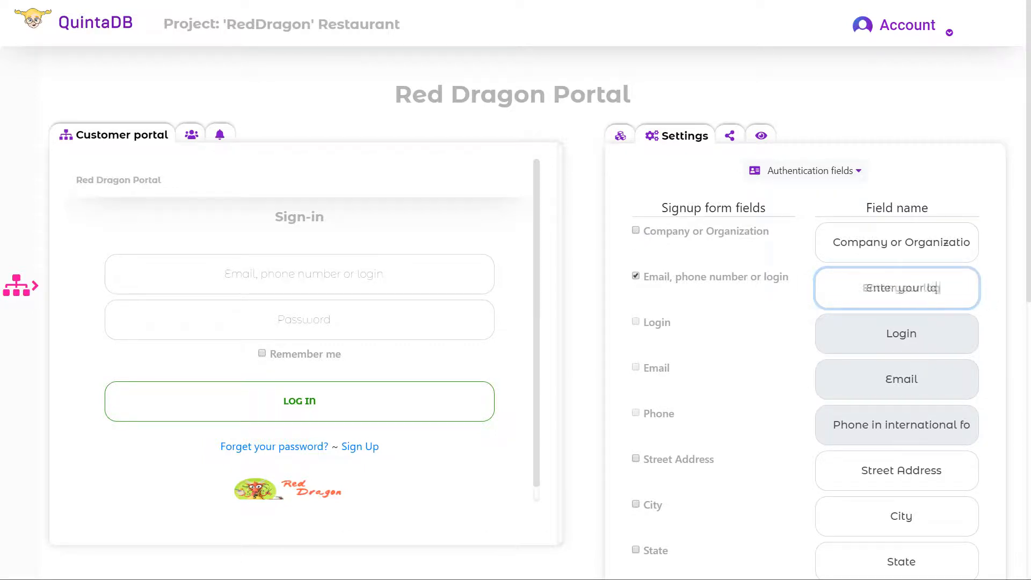
{"action": "left_click", "coordinate": [635, 230]}
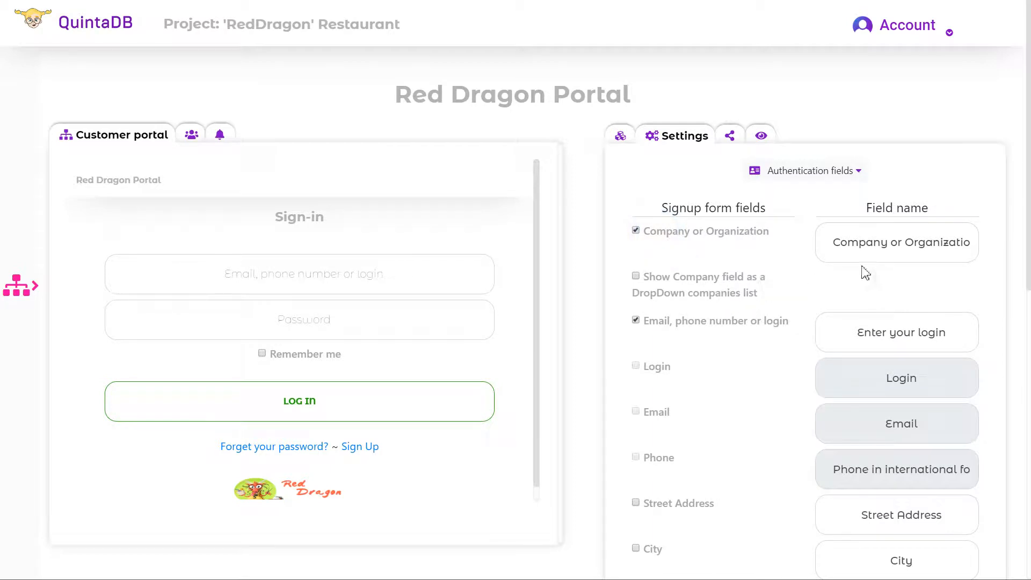
{"action": "left_click", "coordinate": [636, 276]}
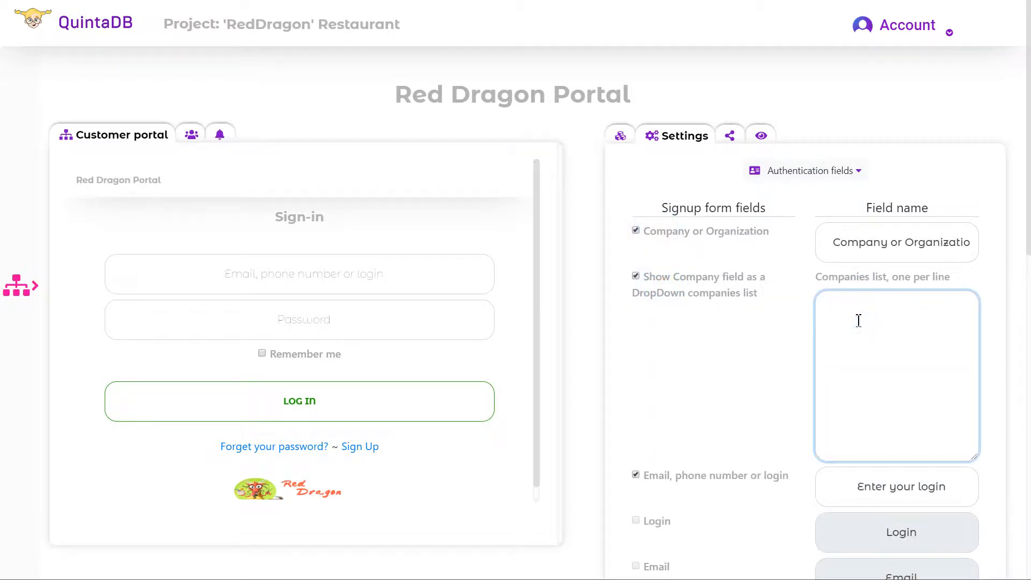
{"action": "type", "text": "Any company"}
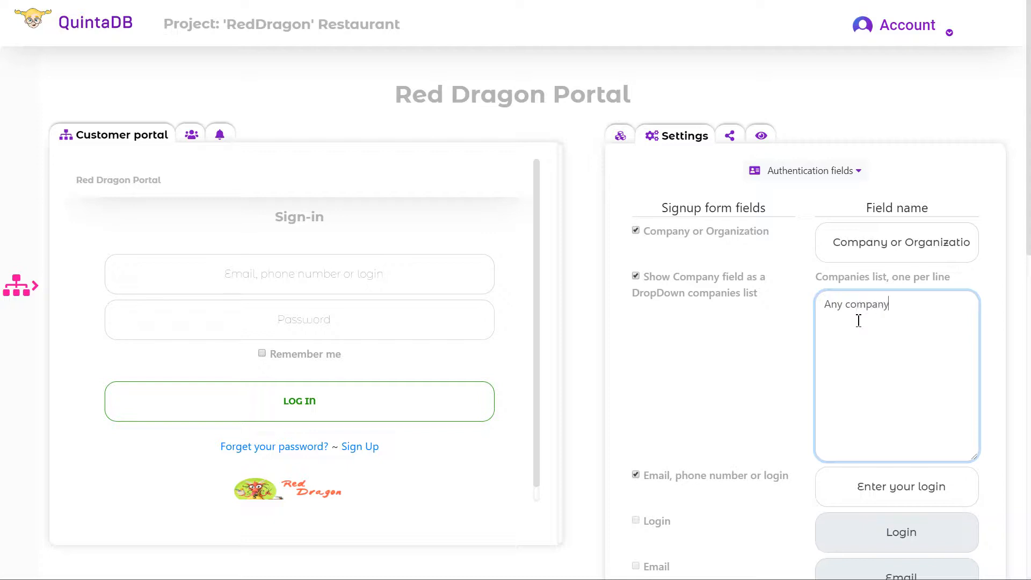
{"action": "type", "text": "1"}
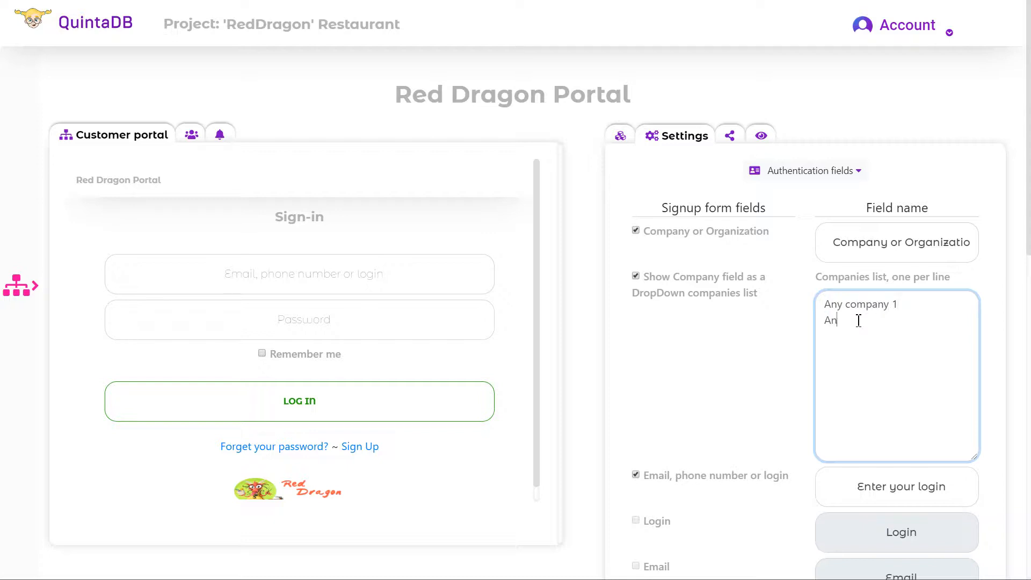
{"action": "type", "text": "y company 2"}
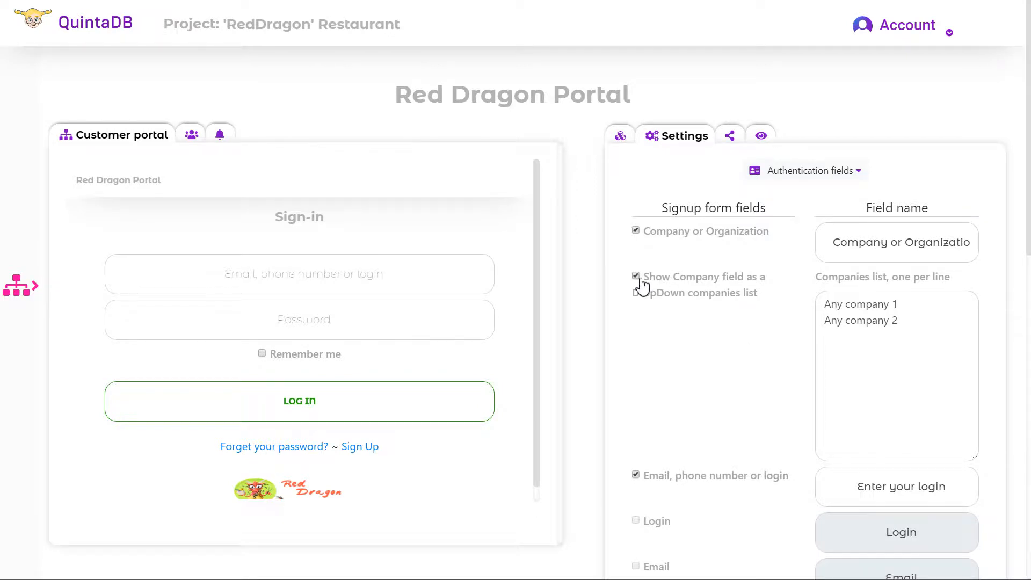
- Require the password on the portal's login form
{"action": "scroll", "scroll_direction": "down", "scroll_amount": 3}
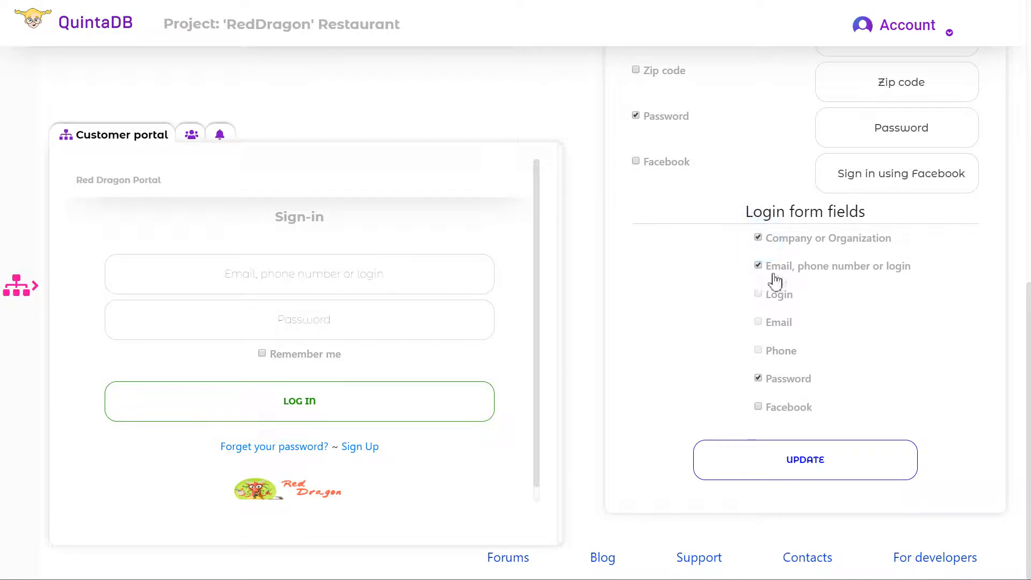
{"action": "left_click", "coordinate": [758, 378]}
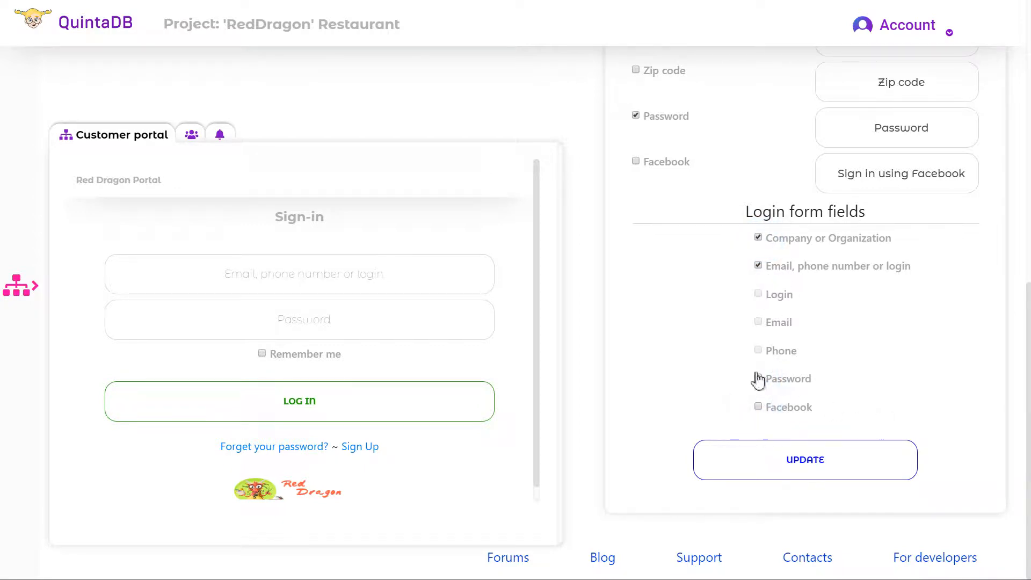
{"action": "left_click", "coordinate": [759, 378]}
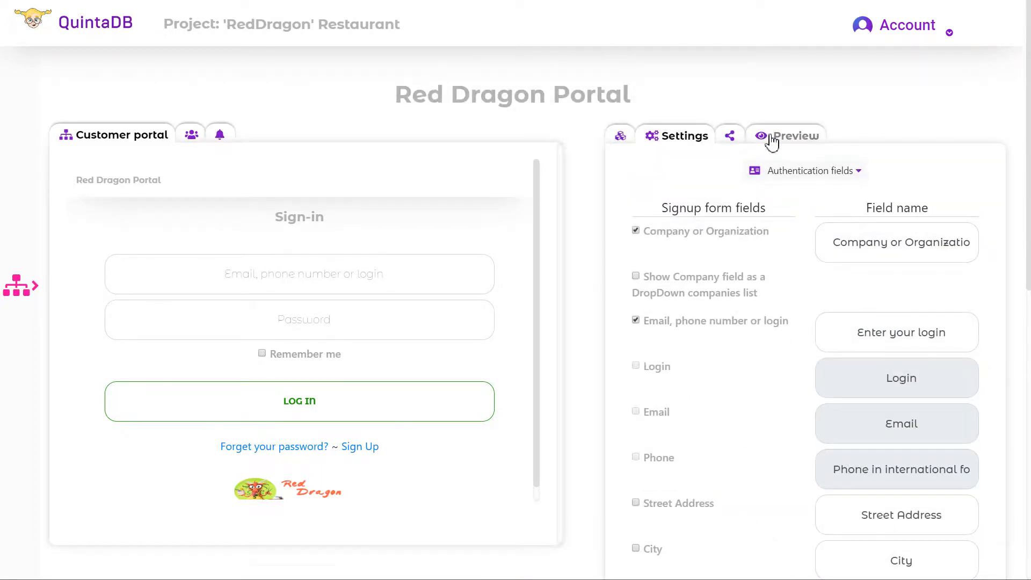
{"action": "left_click", "coordinate": [787, 136]}
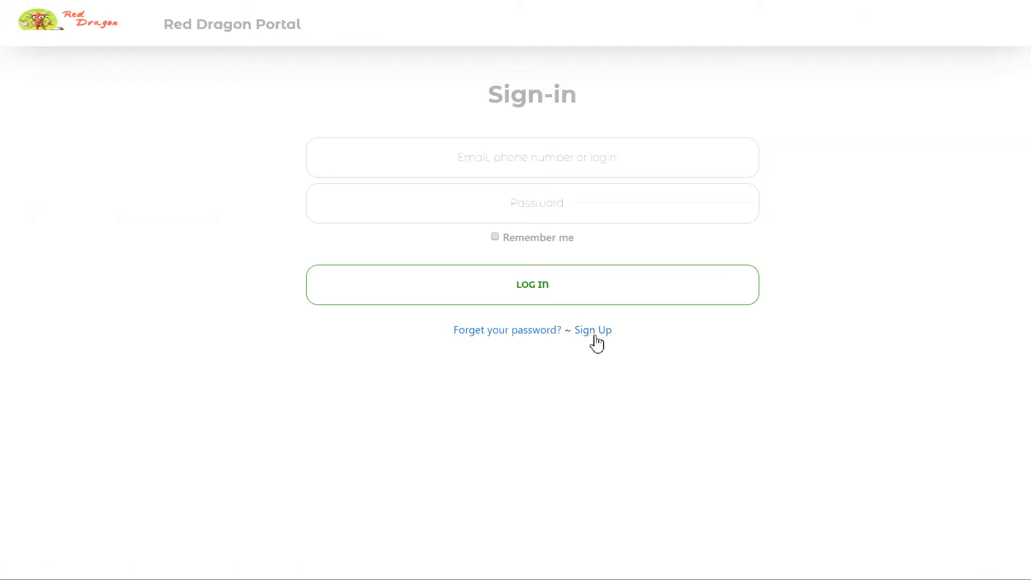
{"action": "left_click", "coordinate": [592, 330]}
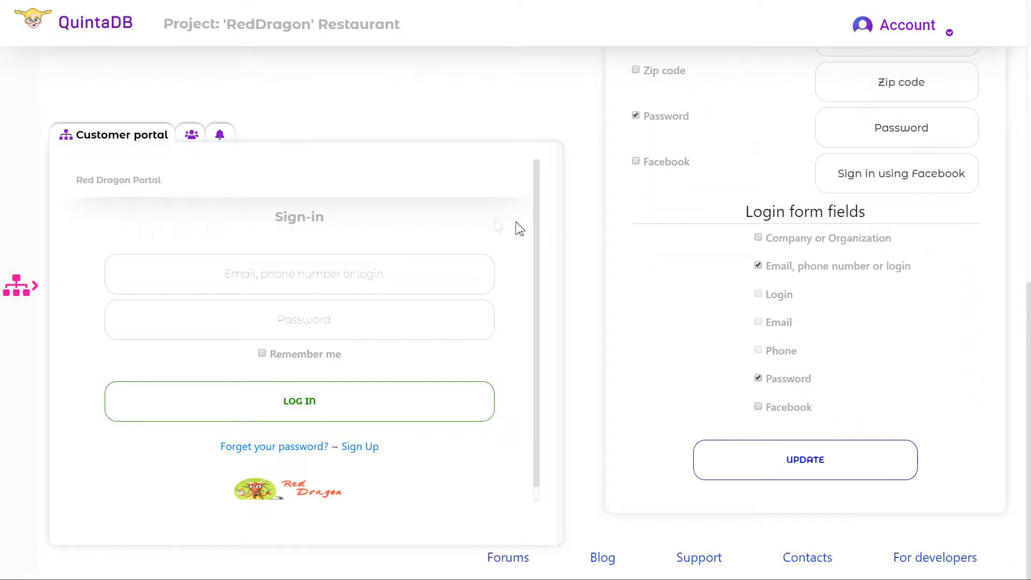
{"action": "left_click", "coordinate": [220, 134]}
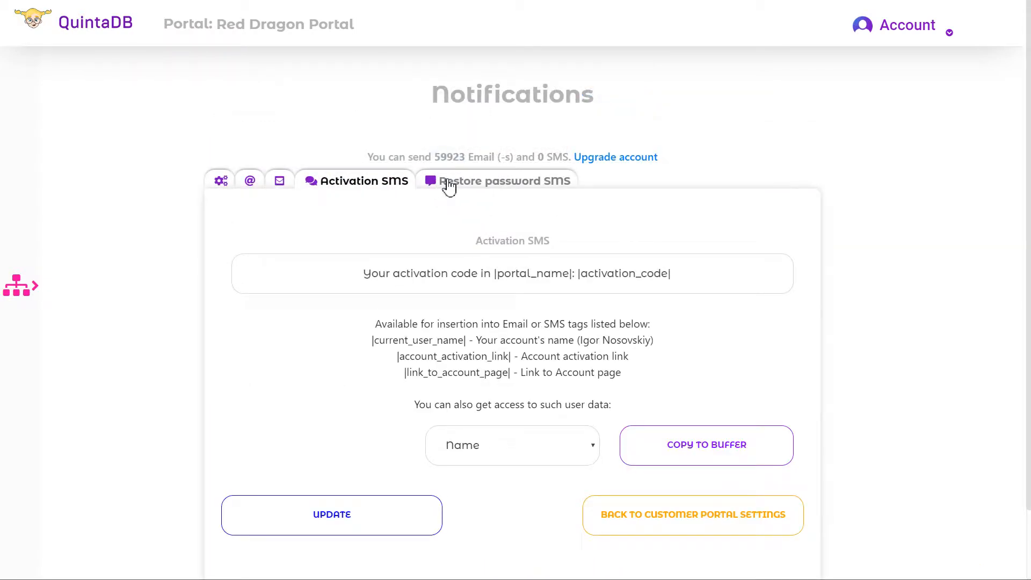
{"action": "left_click", "coordinate": [221, 181]}
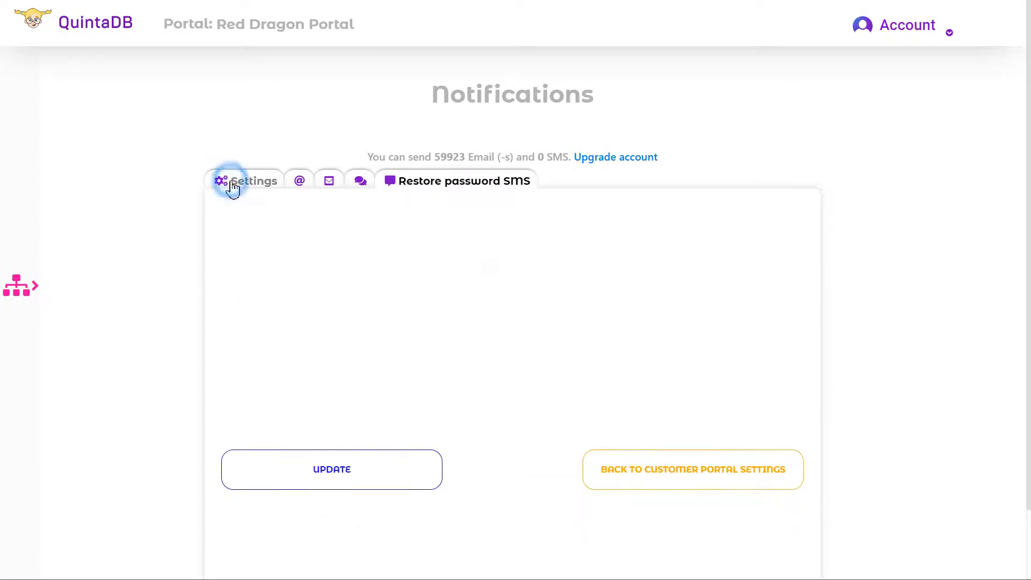
{"action": "left_click", "coordinate": [246, 182]}
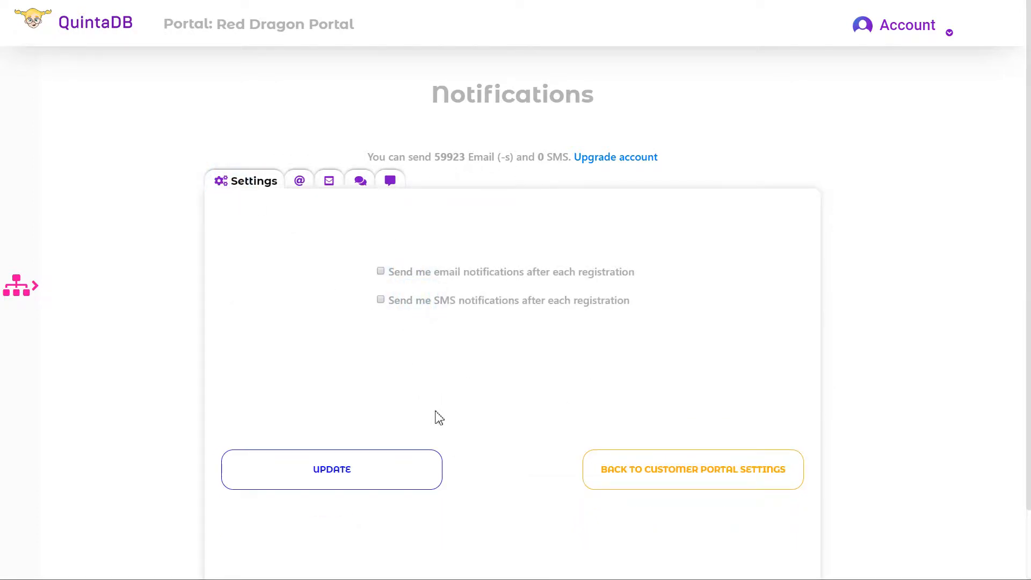
{"action": "left_click", "coordinate": [332, 468]}
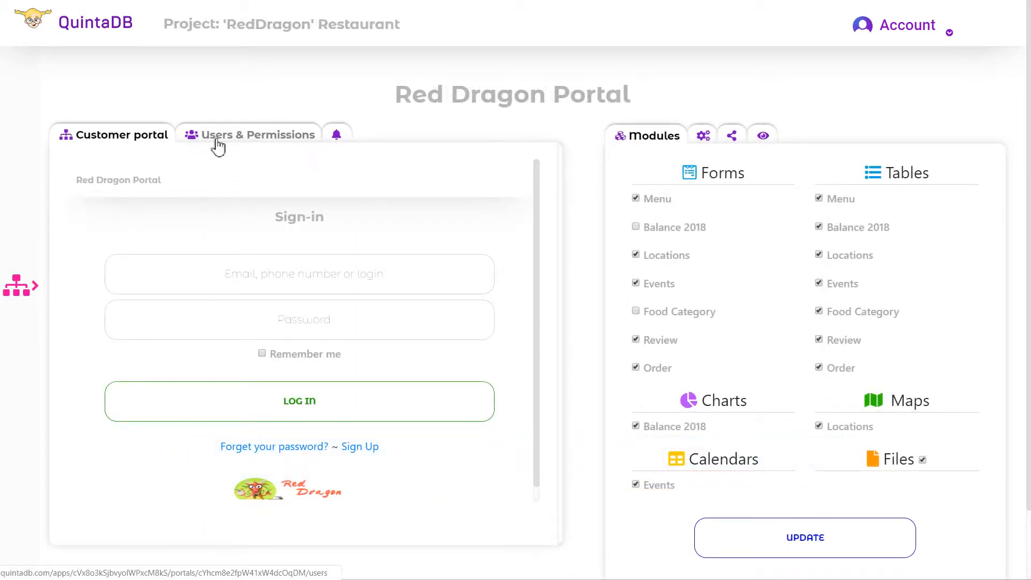
- Open the portal's Users & Permissions page and start a new user group
{"action": "left_click", "coordinate": [257, 135]}
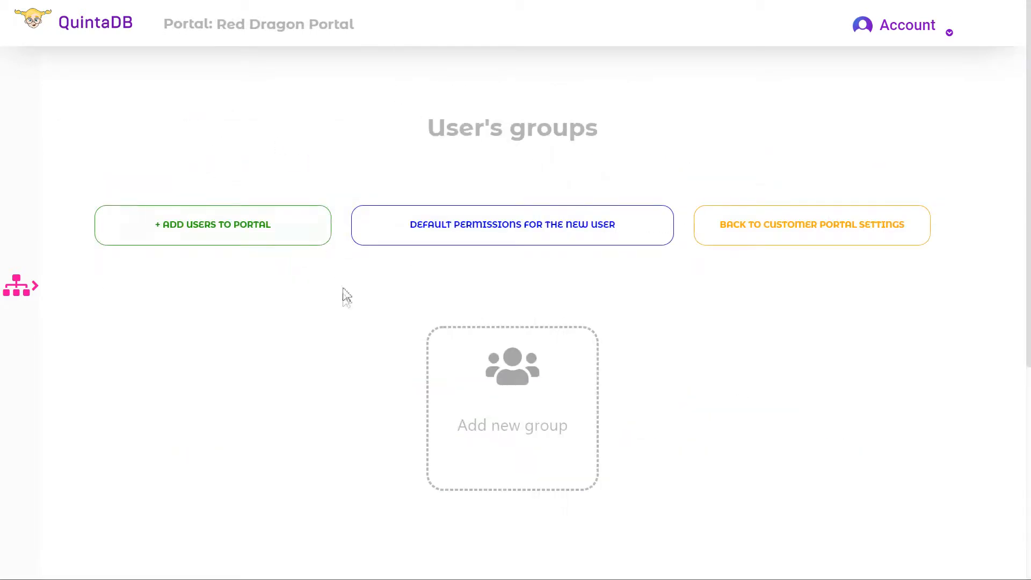
{"action": "mouse_move", "coordinate": [342, 374]}
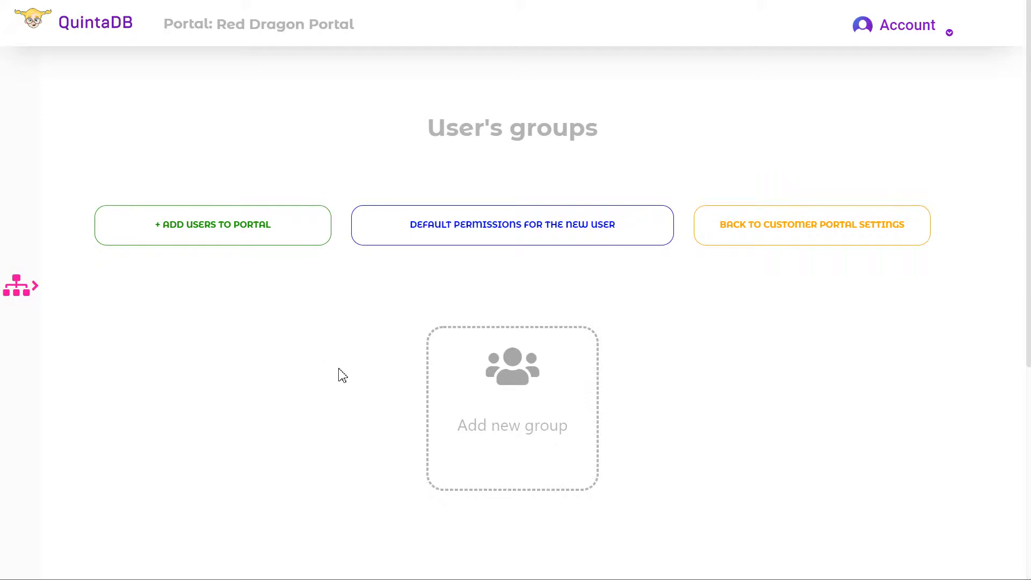
{"action": "mouse_move", "coordinate": [355, 381]}
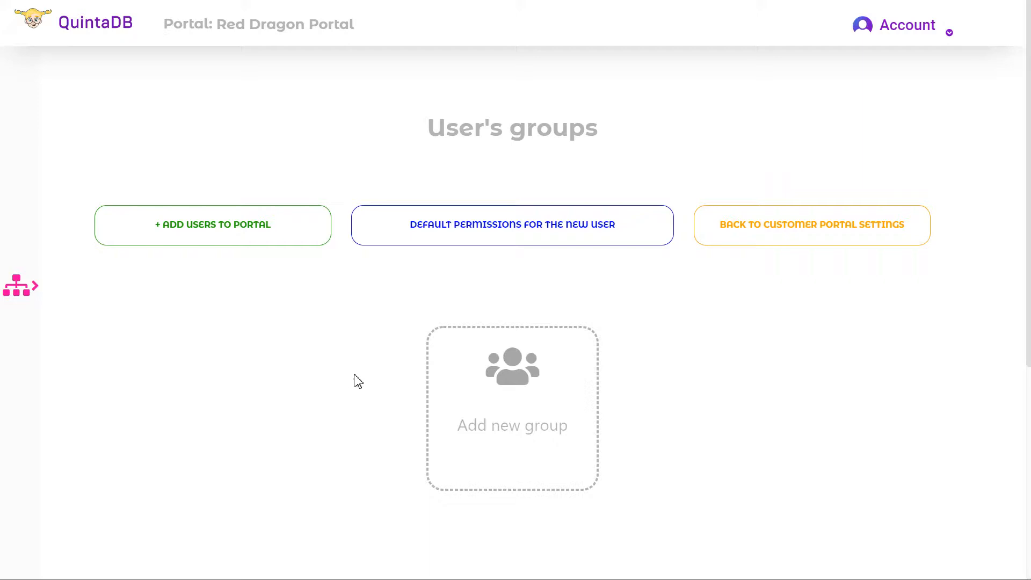
{"action": "mouse_move", "coordinate": [946, 85]}
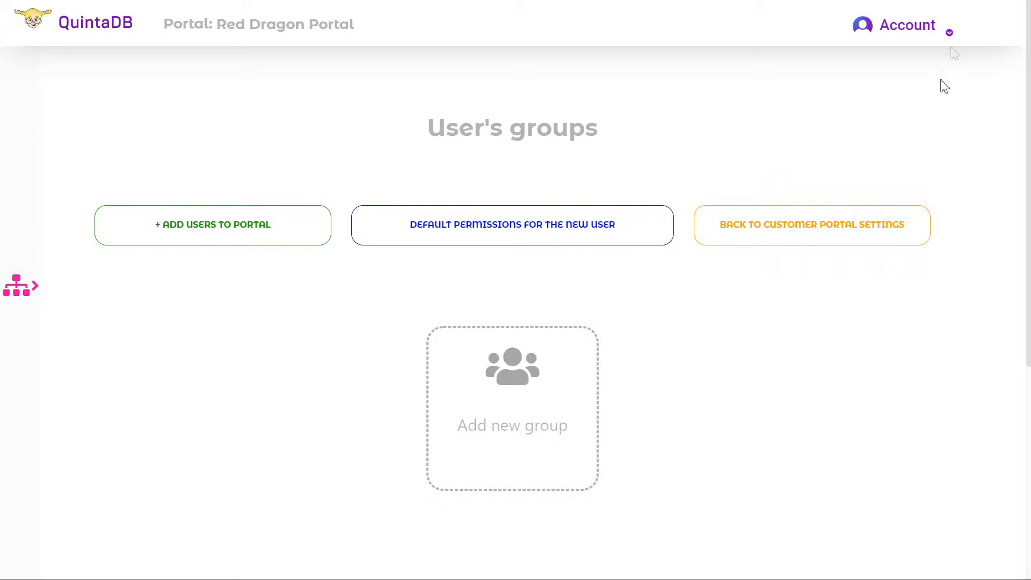
{"action": "mouse_move", "coordinate": [285, 411]}
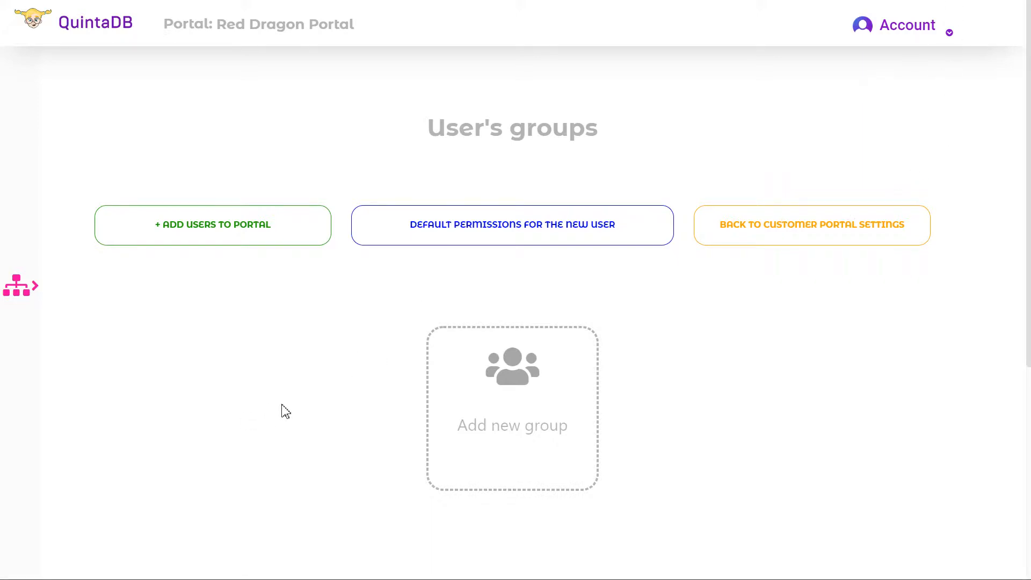
{"action": "left_click", "coordinate": [511, 407]}
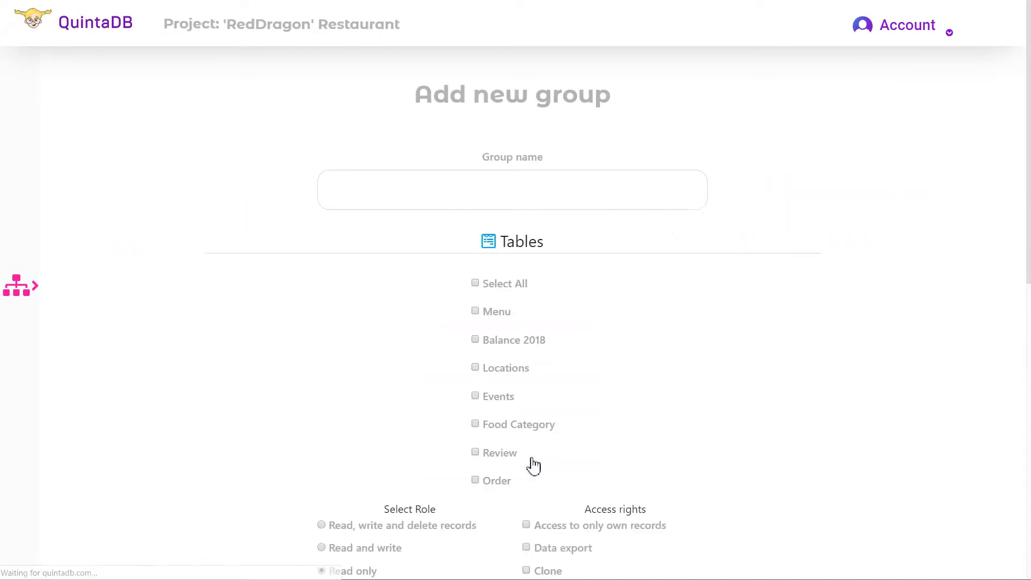
- Name the group Staff, grant read/write/delete on all tables plus file uploads, and save
{"action": "left_click", "coordinate": [512, 189]}
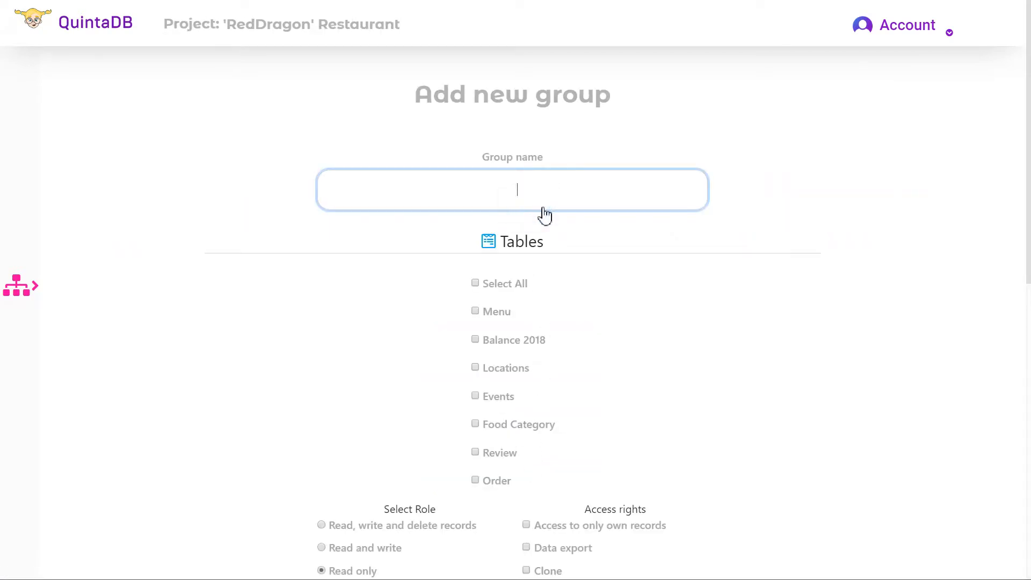
{"action": "type", "text": "Staff"}
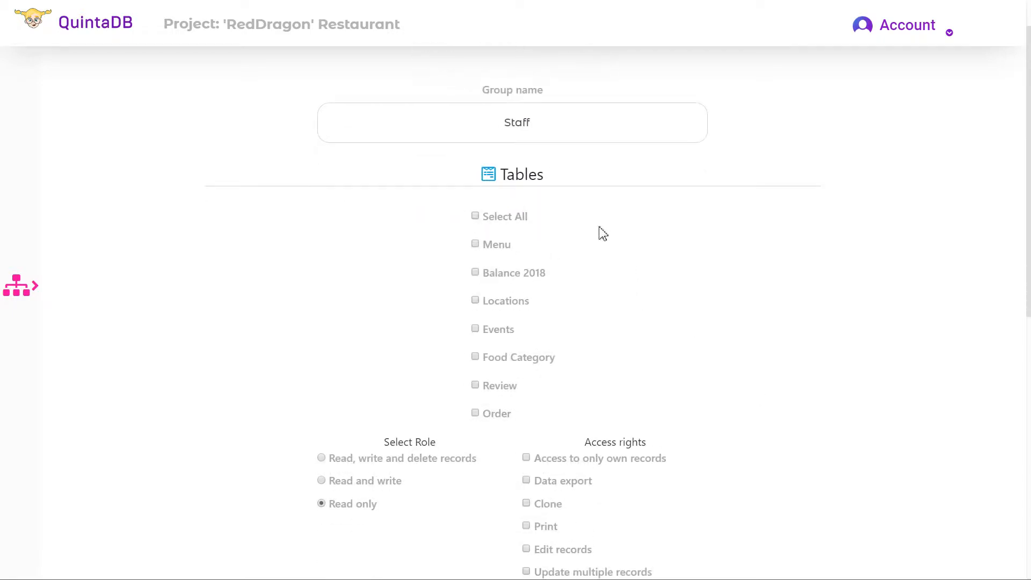
{"action": "left_click", "coordinate": [475, 216]}
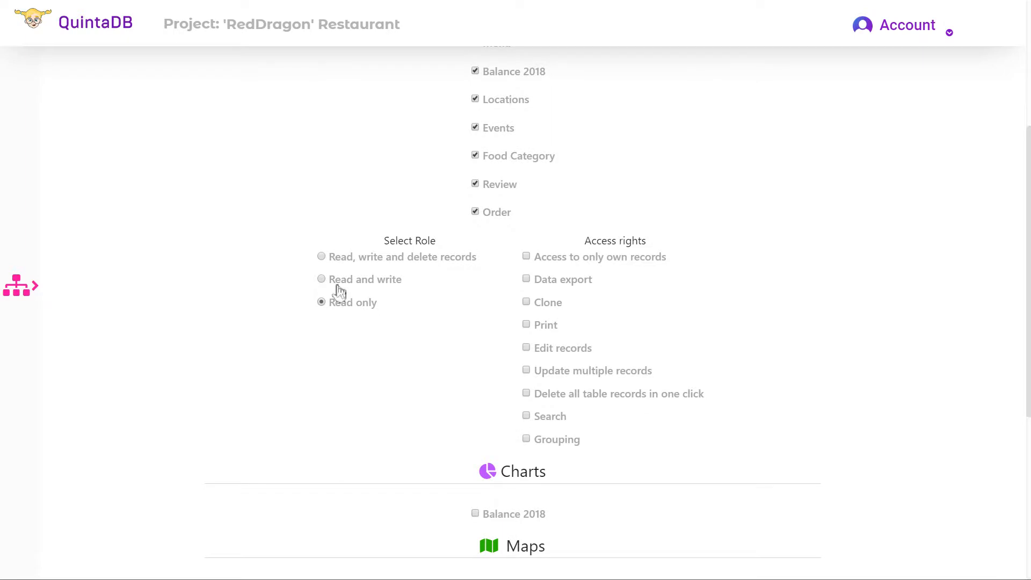
{"action": "left_click", "coordinate": [322, 256]}
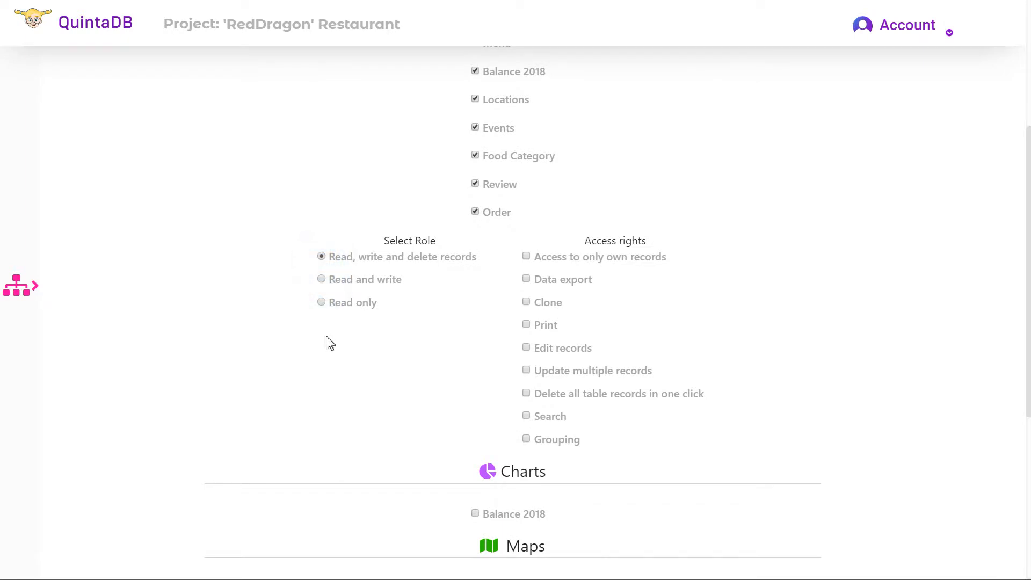
{"action": "mouse_move", "coordinate": [434, 342]}
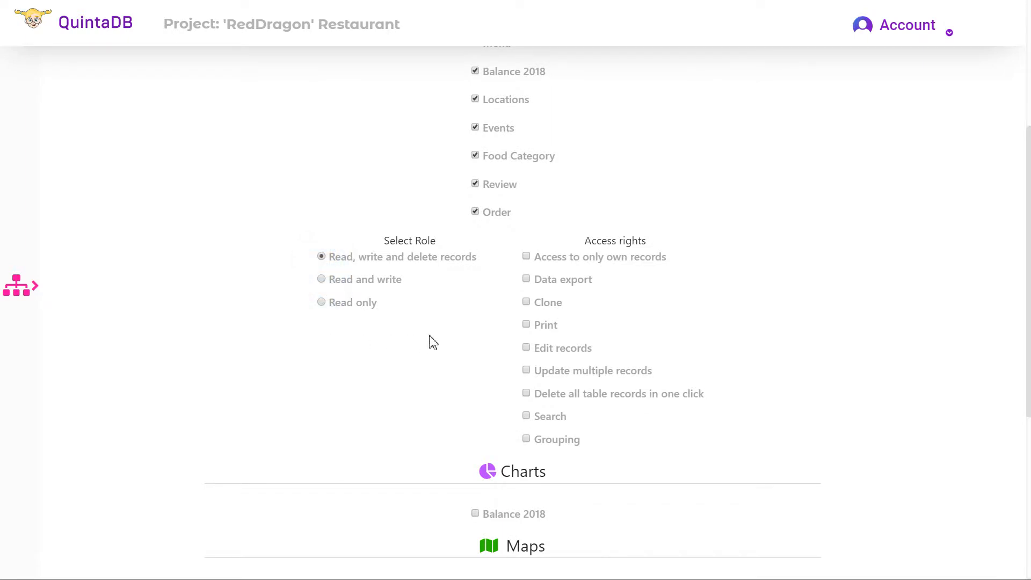
{"action": "mouse_move", "coordinate": [527, 257]}
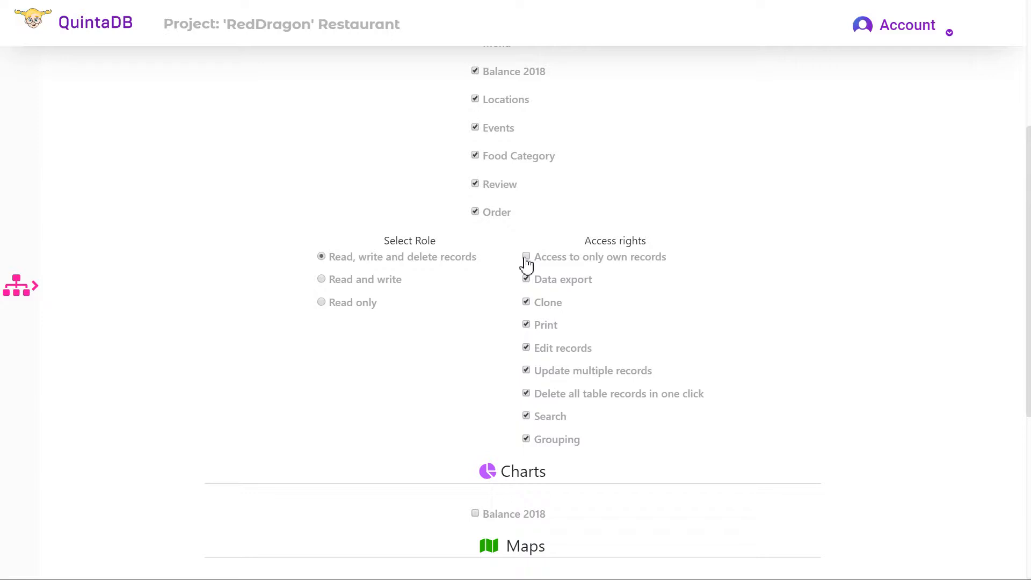
{"action": "left_click", "coordinate": [526, 257]}
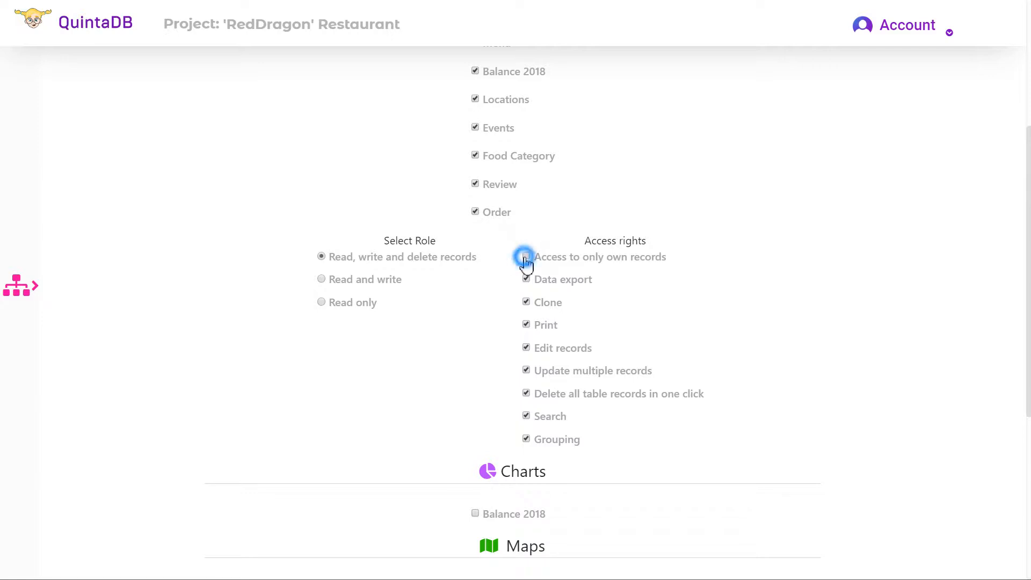
{"action": "scroll", "scroll_direction": "down", "scroll_amount": 3}
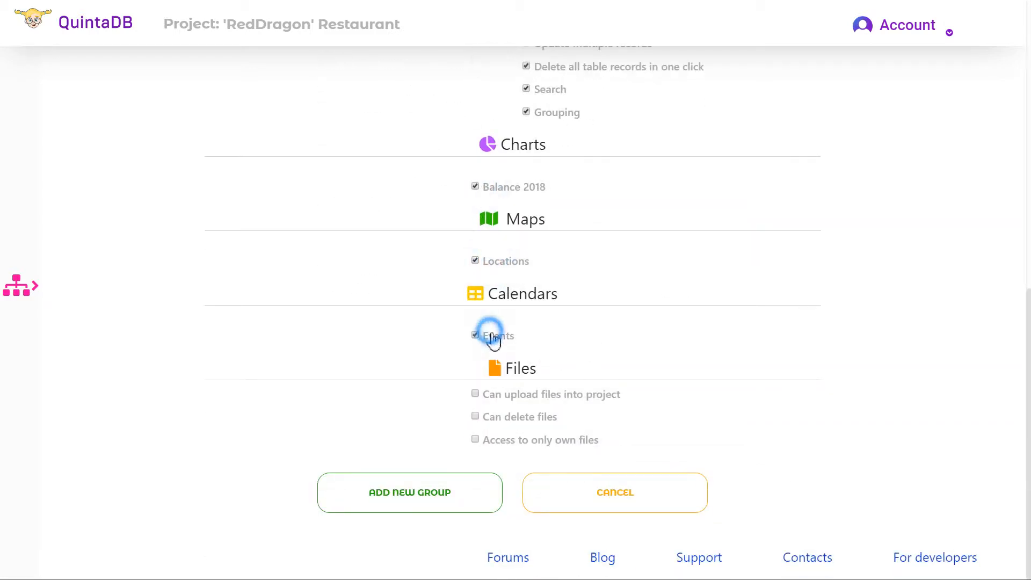
{"action": "left_click", "coordinate": [475, 393]}
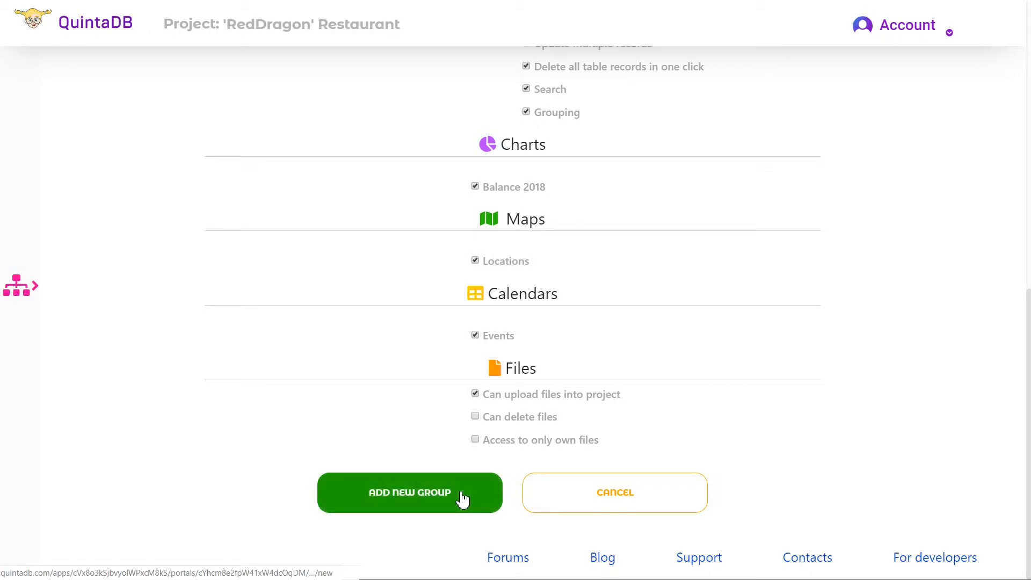
{"action": "left_click", "coordinate": [410, 492]}
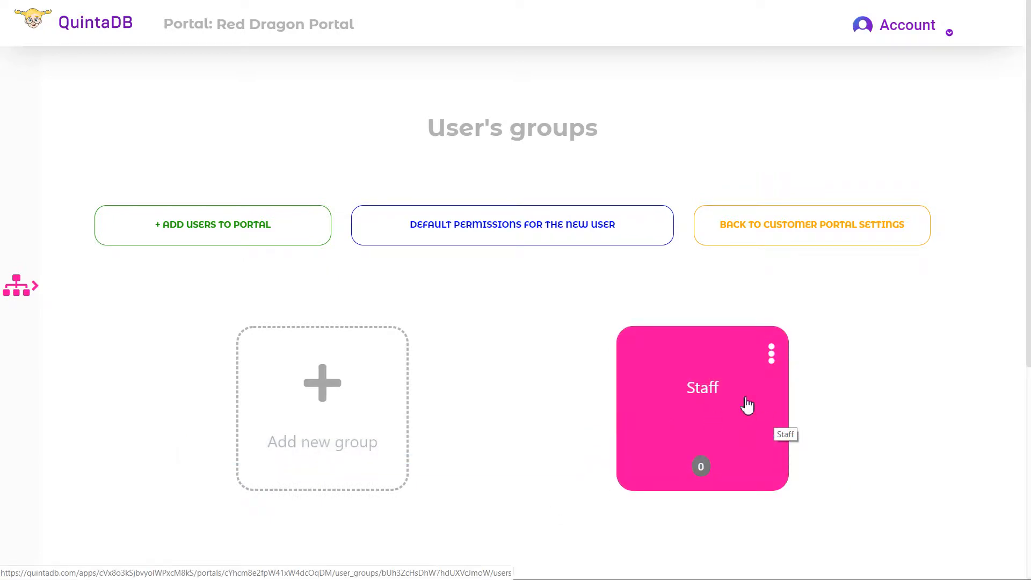
{"action": "left_click", "coordinate": [702, 388]}
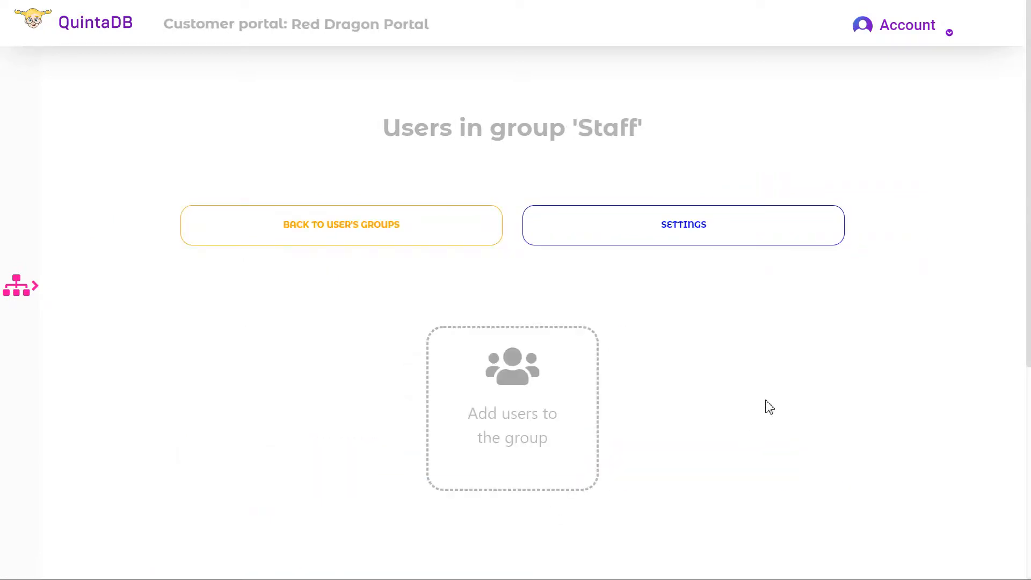
{"action": "left_click", "coordinate": [511, 408]}
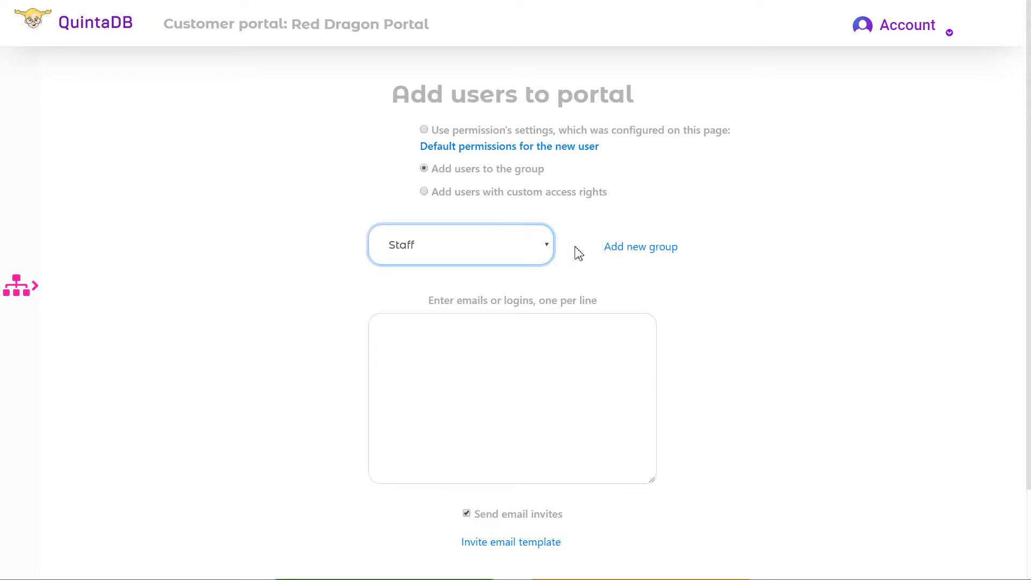
{"action": "left_click", "coordinate": [512, 398]}
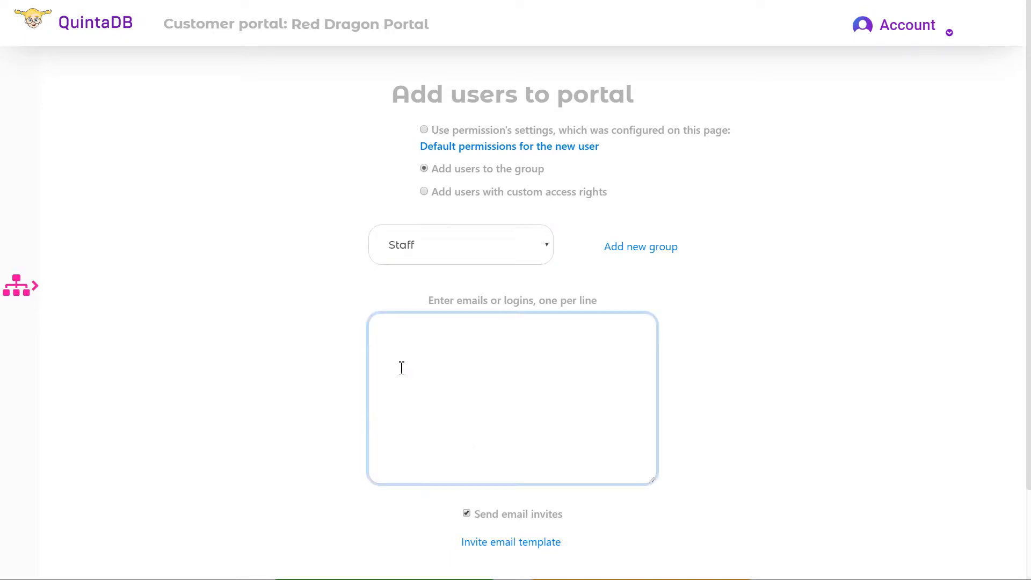
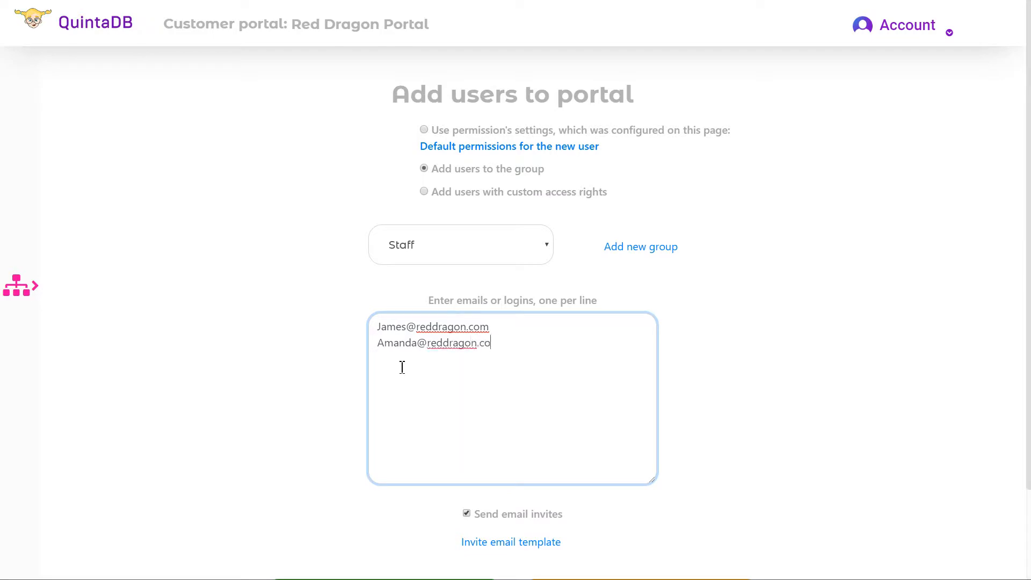
- Switch off email invitations, add both users to the portal, and begin adding another
{"action": "left_click", "coordinate": [466, 513]}
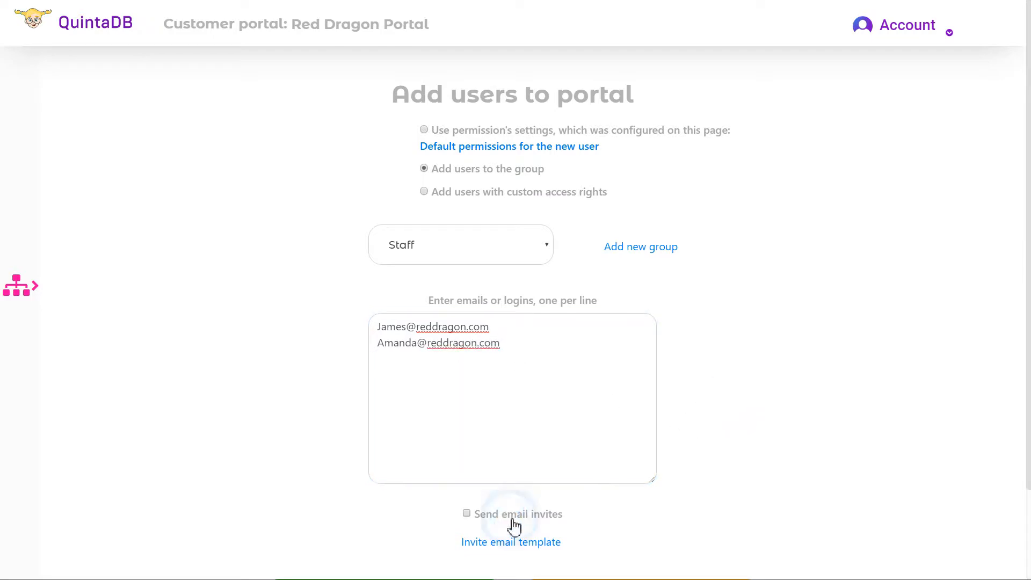
{"action": "left_click", "coordinate": [467, 513]}
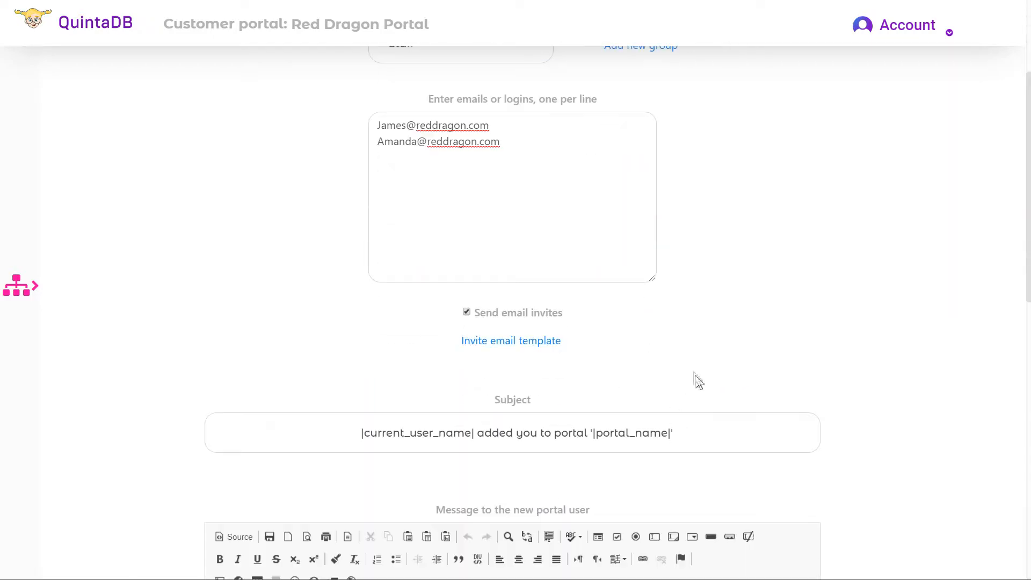
{"action": "scroll", "scroll_direction": "down", "scroll_amount": 3}
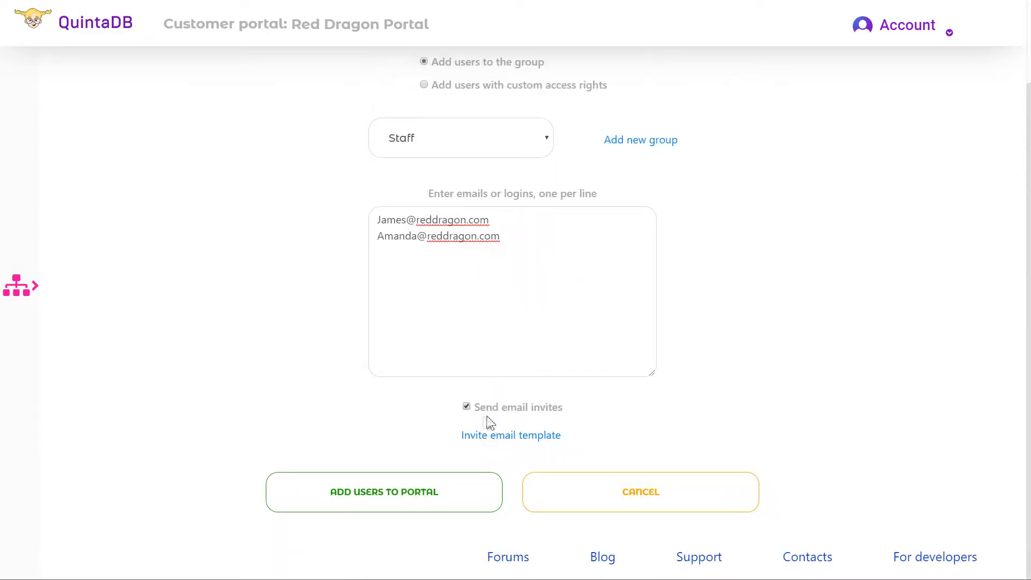
{"action": "left_click", "coordinate": [384, 492]}
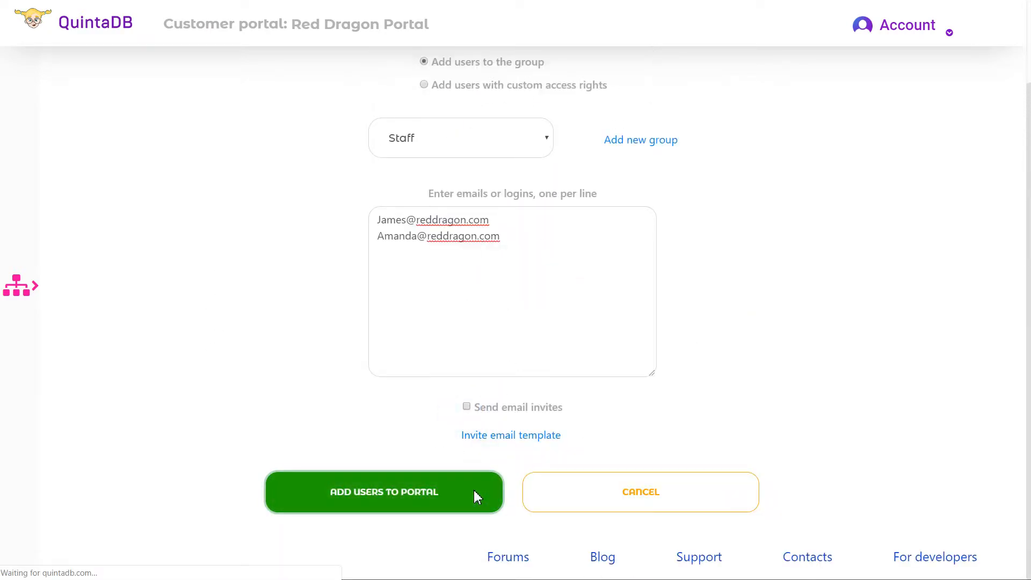
{"action": "left_click", "coordinate": [383, 492]}
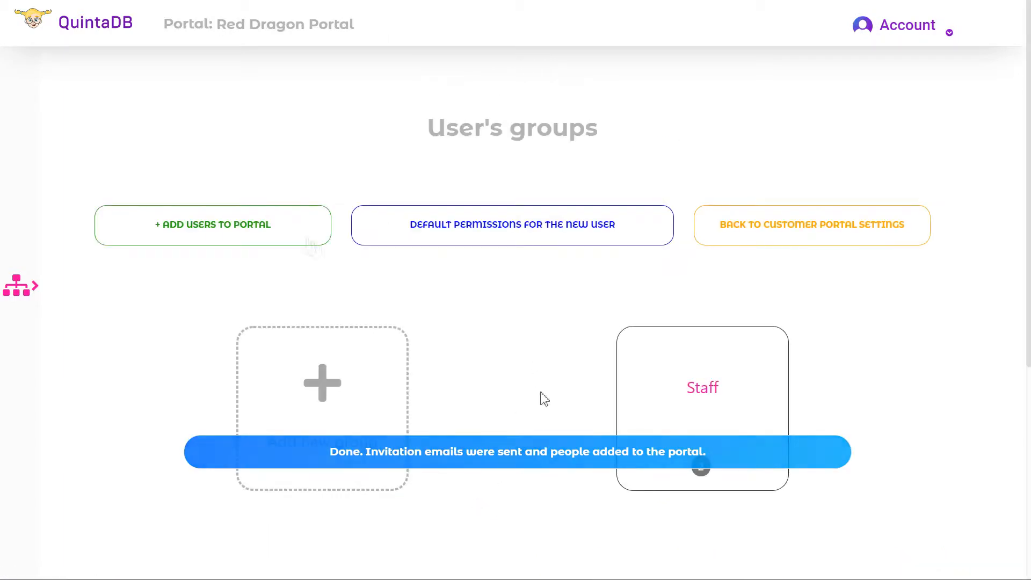
{"action": "left_click", "coordinate": [213, 225]}
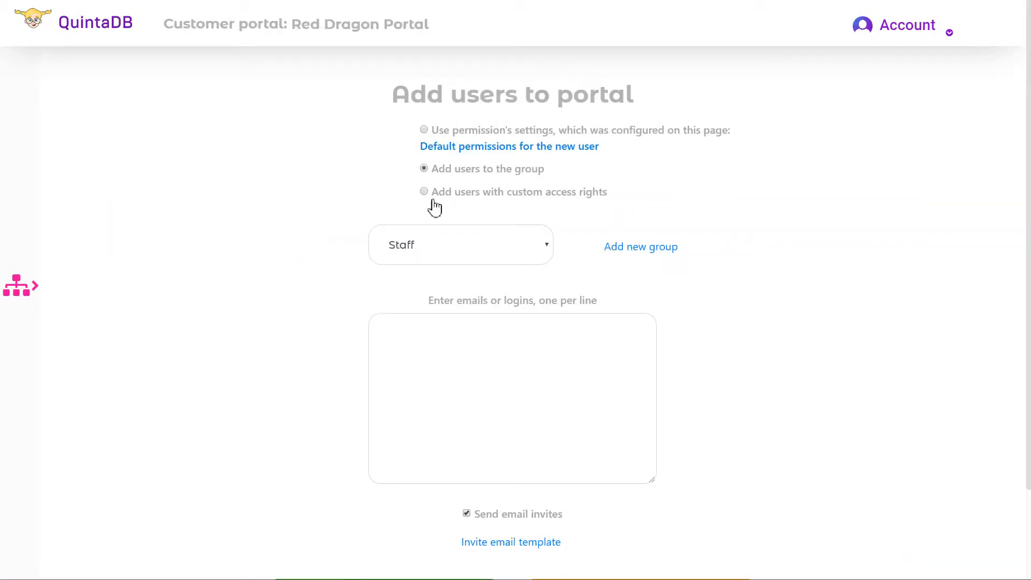
- Add portal user 'admin' with custom read, write and delete rights, then view ungrouped users
{"action": "left_click", "coordinate": [424, 192]}
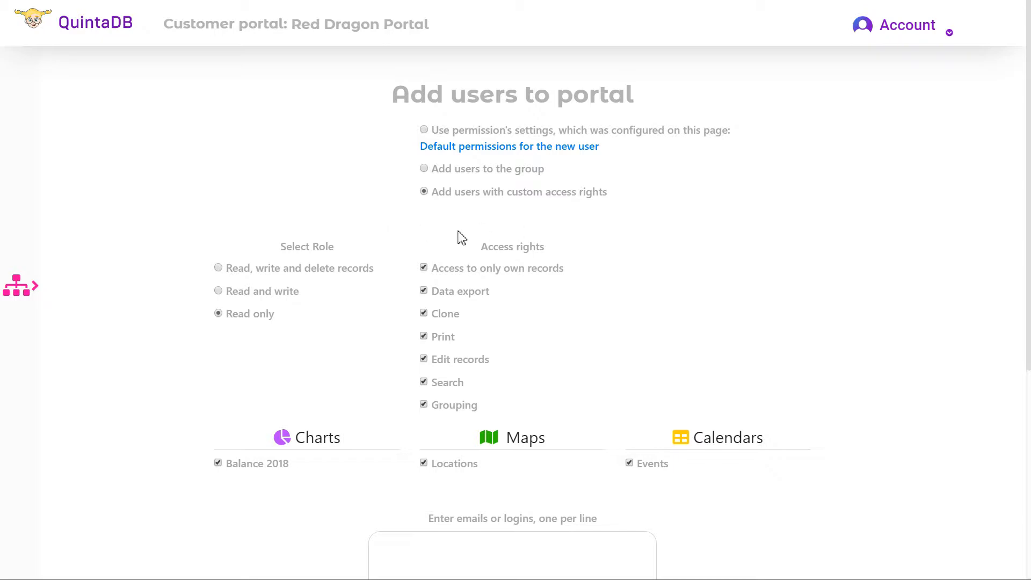
{"action": "left_click", "coordinate": [219, 267]}
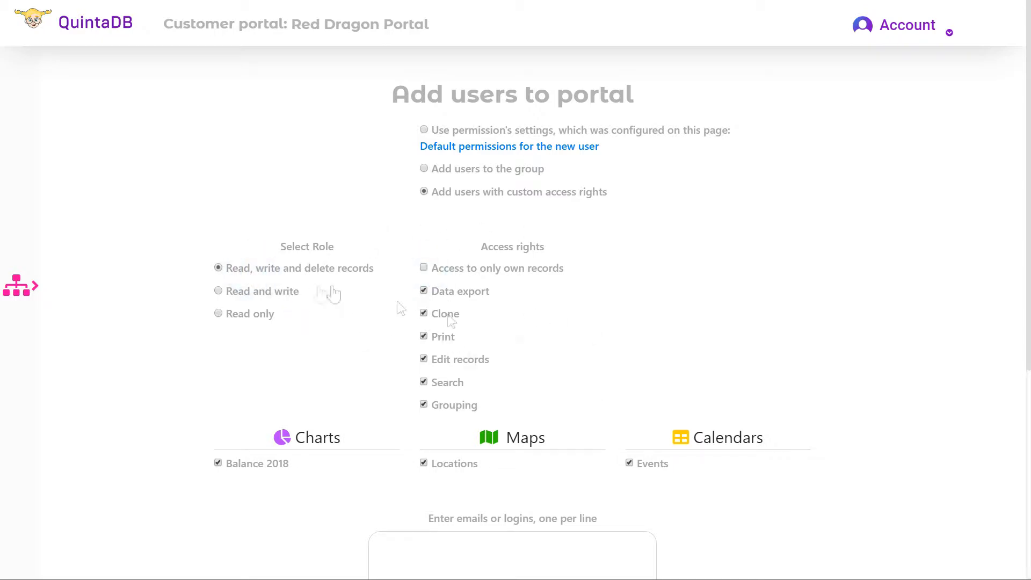
{"action": "type", "text": "admin"}
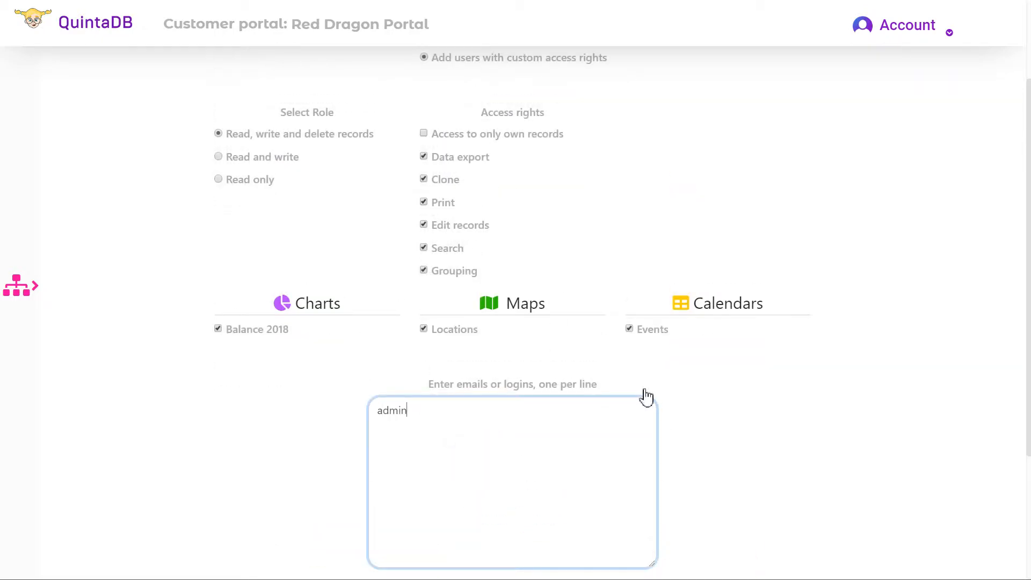
{"action": "scroll", "scroll_direction": "down", "scroll_amount": 3}
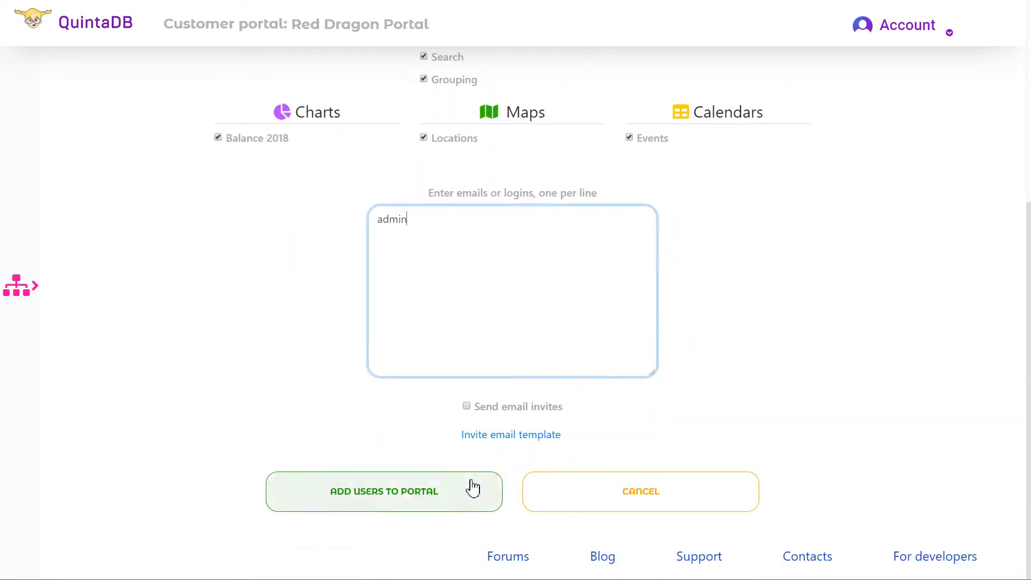
{"action": "left_click", "coordinate": [384, 492]}
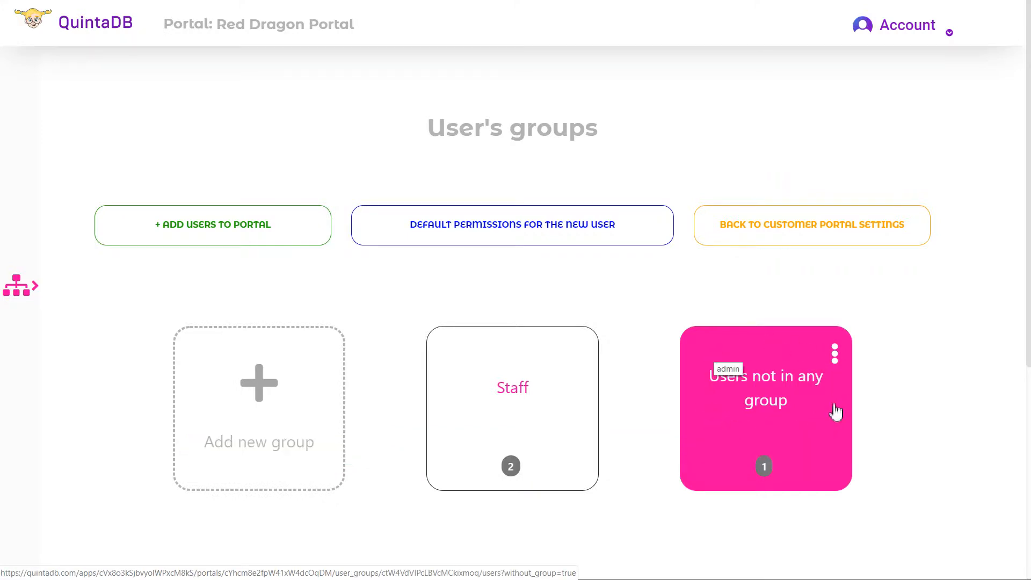
{"action": "left_click", "coordinate": [765, 407]}
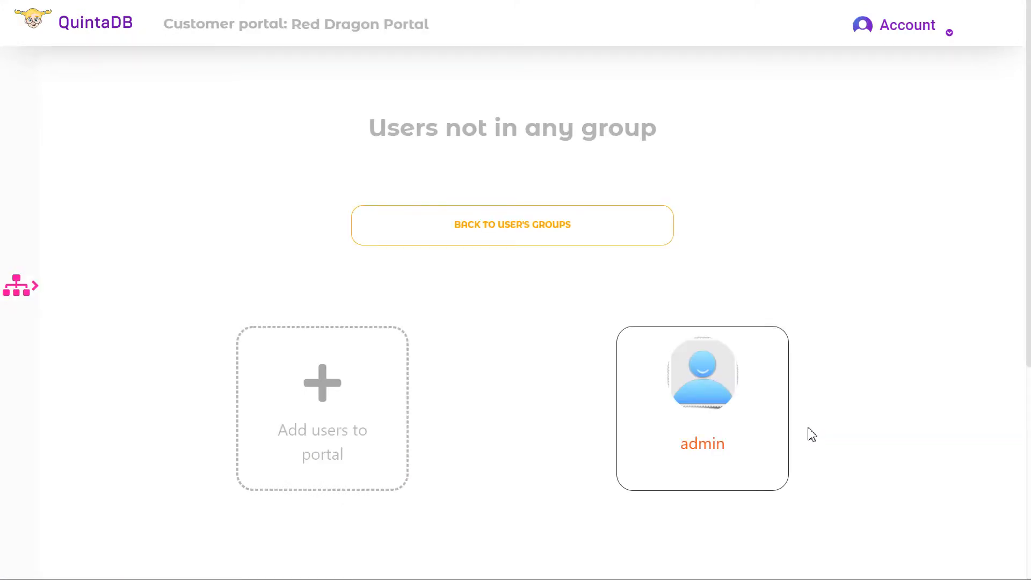
{"action": "mouse_move", "coordinate": [648, 275]}
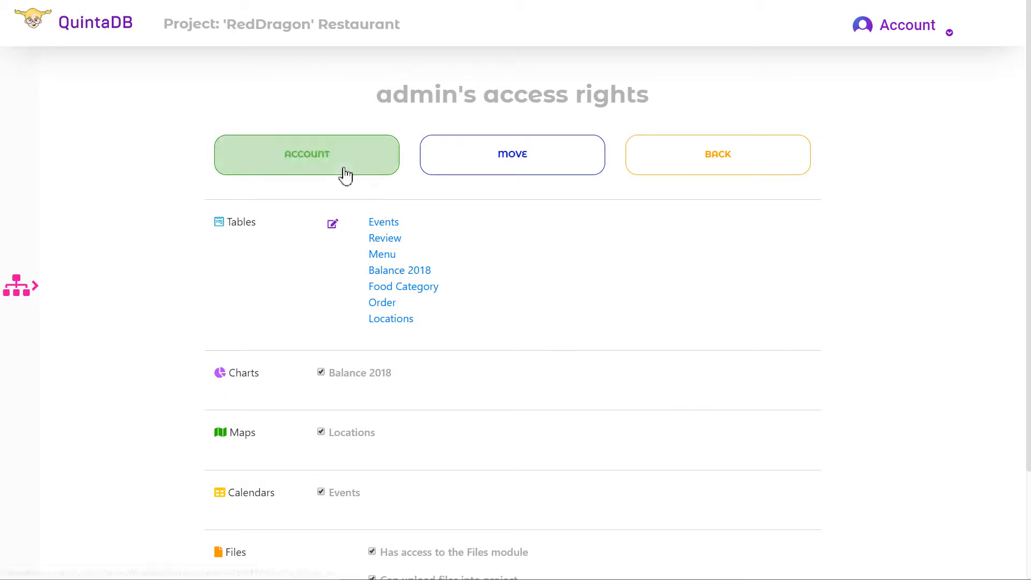
- Enter 'Merser' in the admin account, add an avatar image, save, and go back
{"action": "left_click", "coordinate": [306, 154]}
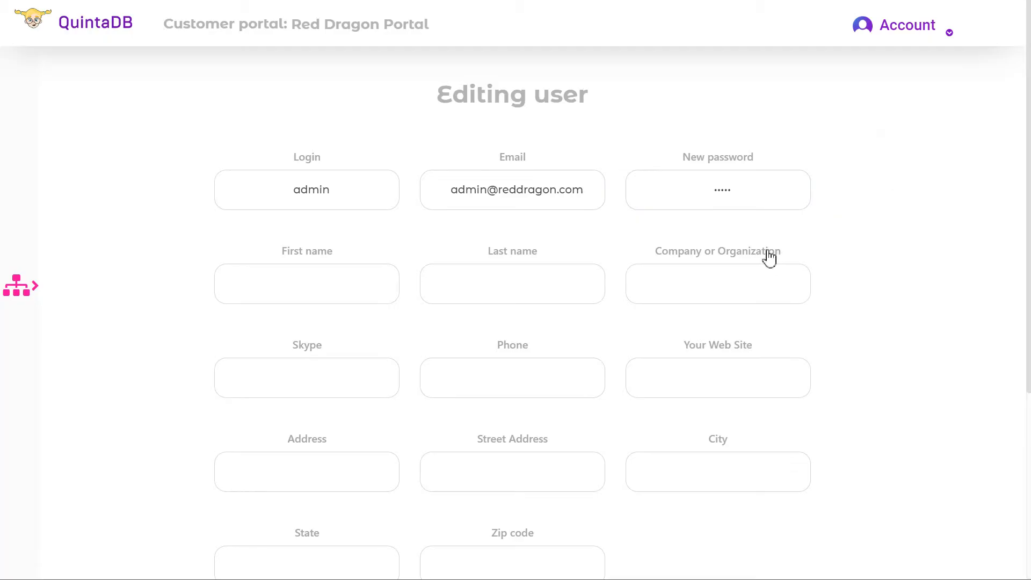
{"action": "type", "text": "Merser"}
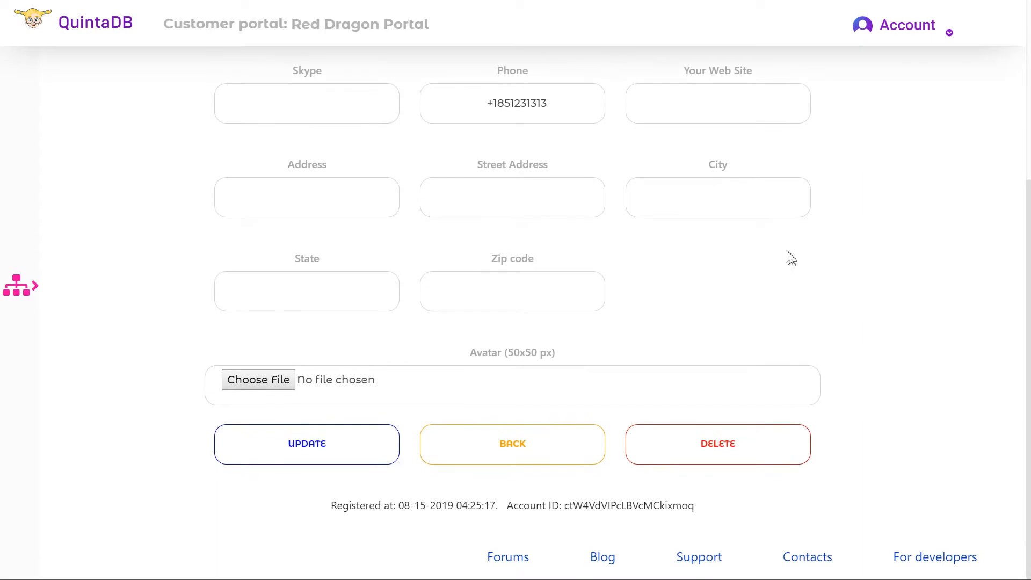
{"action": "left_click", "coordinate": [258, 379]}
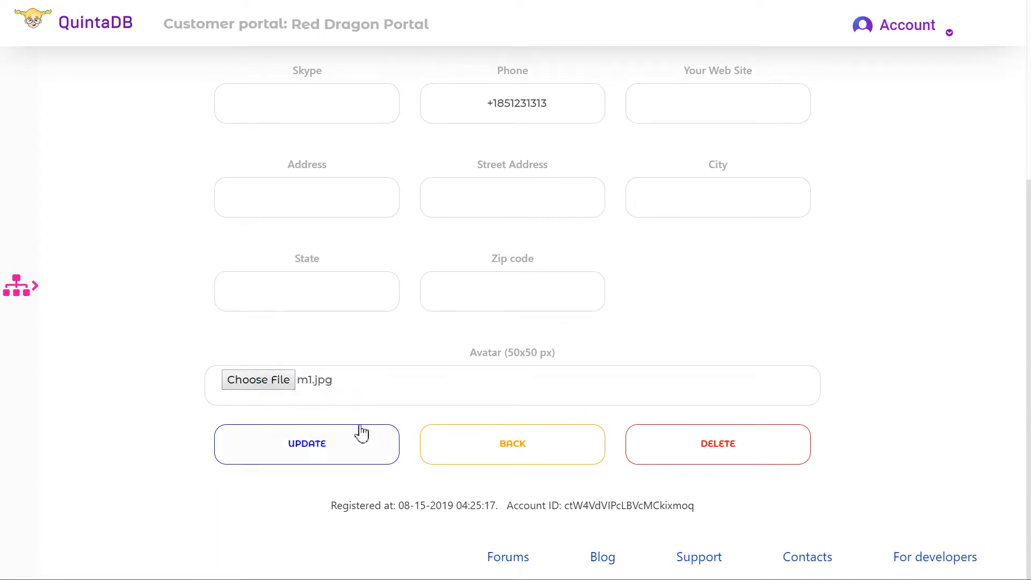
{"action": "left_click", "coordinate": [307, 443]}
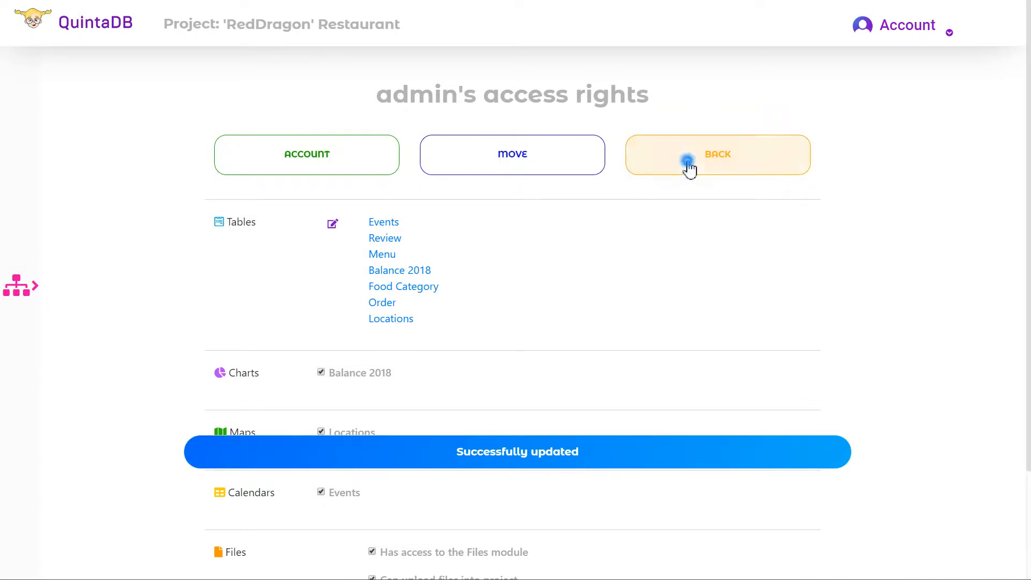
{"action": "left_click", "coordinate": [718, 155]}
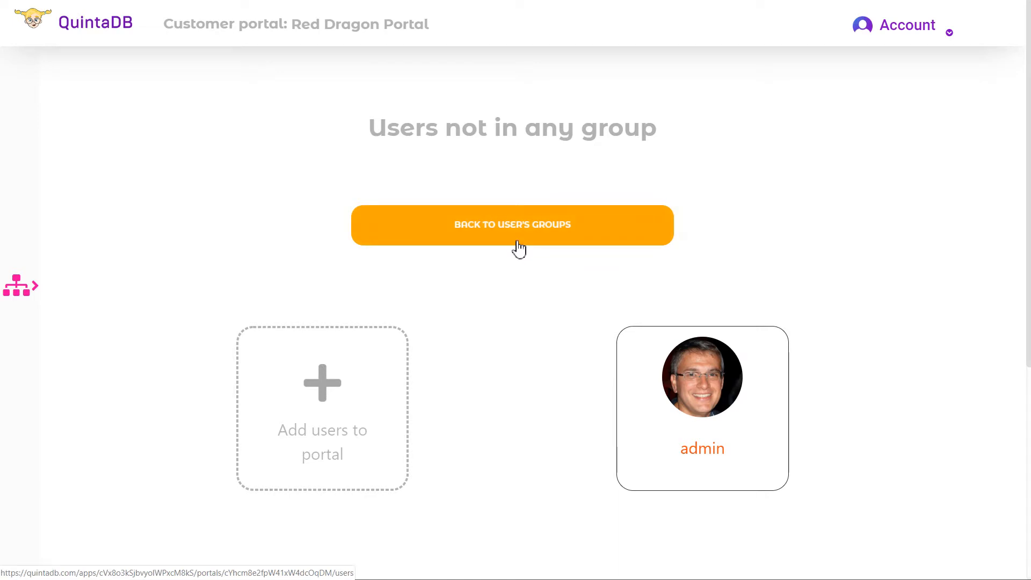
{"action": "left_click", "coordinate": [513, 225]}
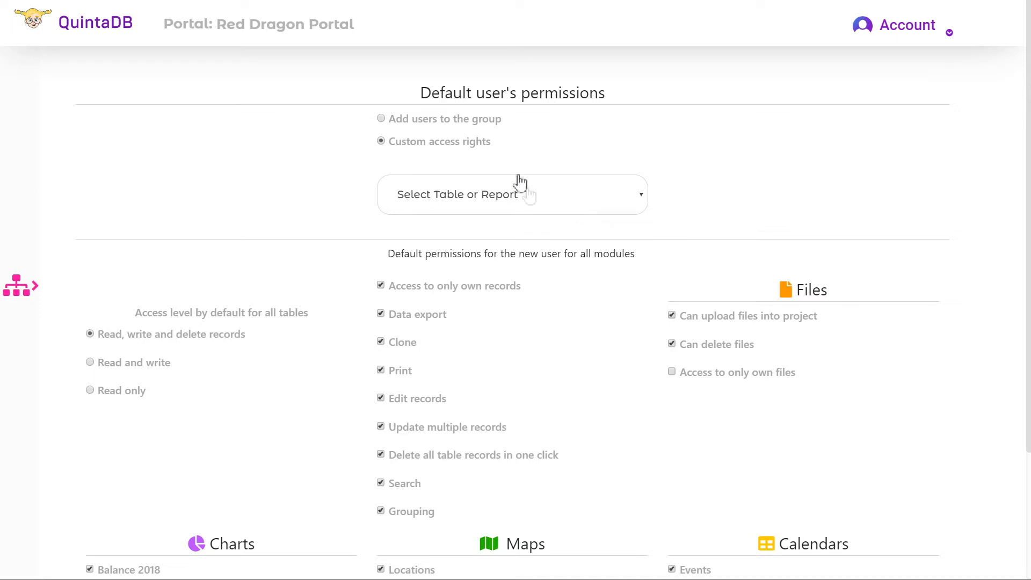
{"action": "mouse_move", "coordinate": [542, 158]}
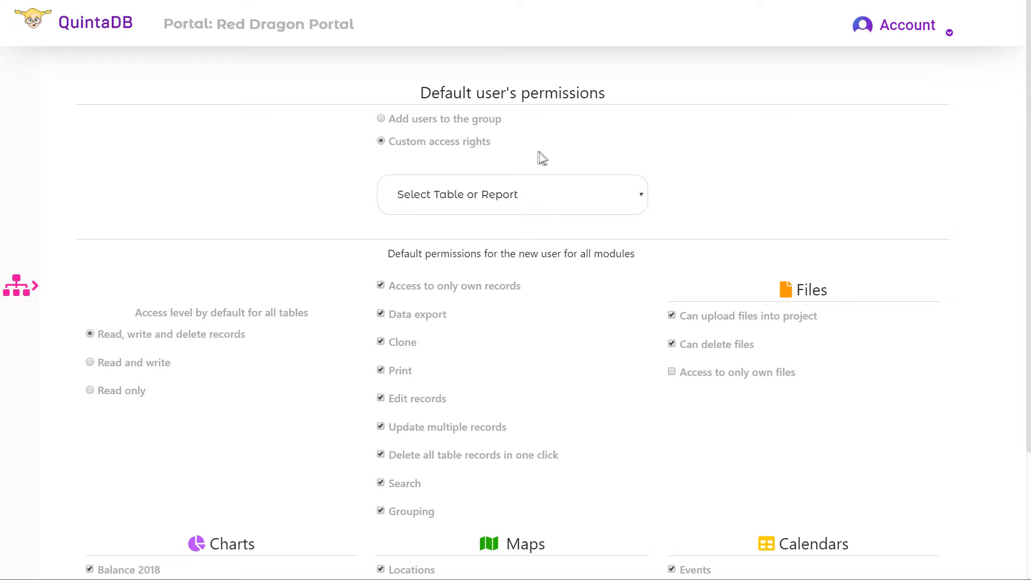
{"action": "mouse_move", "coordinate": [538, 163]}
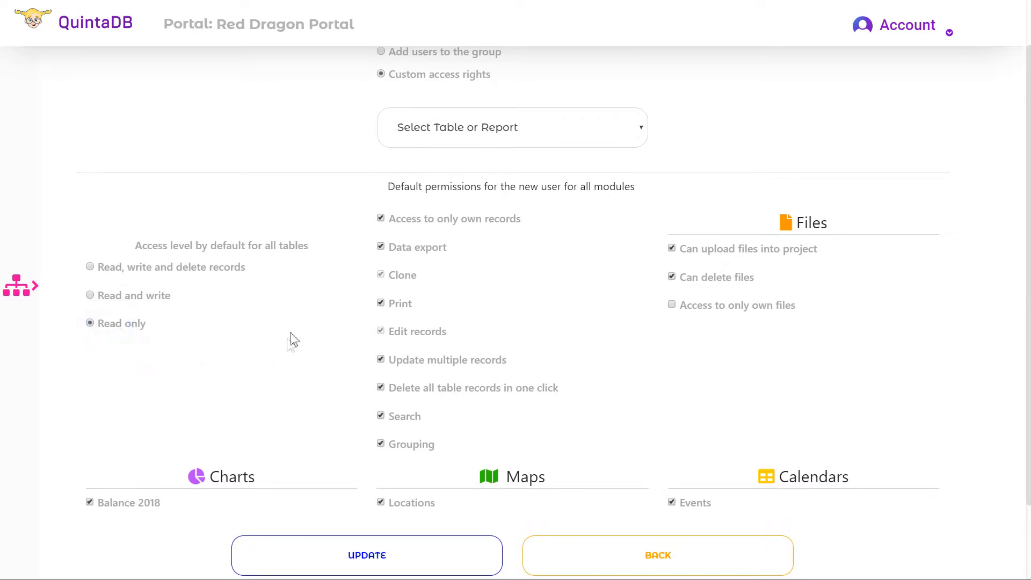
- Set new users' default access to read only, keep search, and disallow file uploads
{"action": "left_click", "coordinate": [381, 247]}
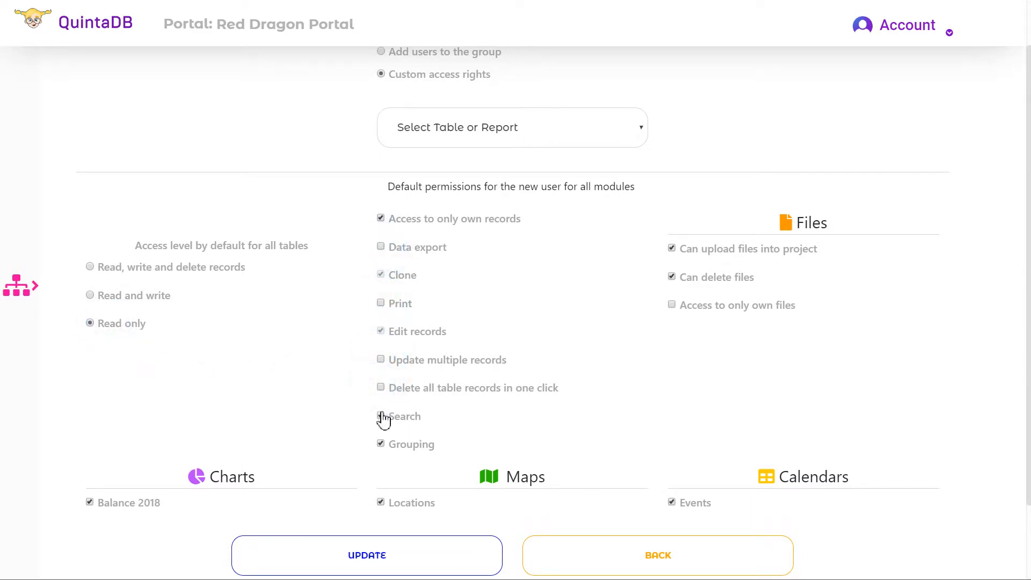
{"action": "left_click", "coordinate": [381, 416]}
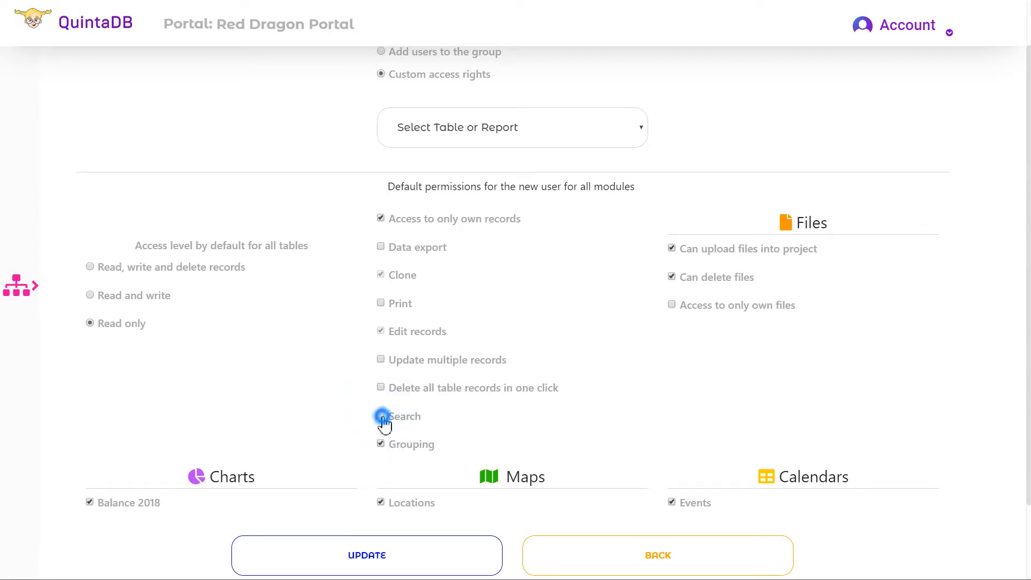
{"action": "left_click", "coordinate": [381, 416]}
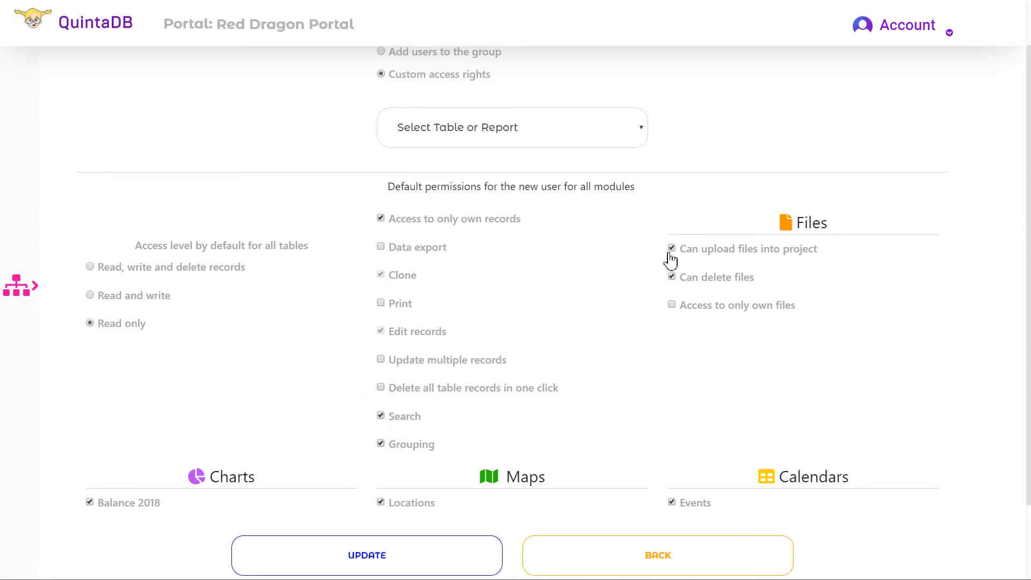
{"action": "left_click", "coordinate": [672, 249]}
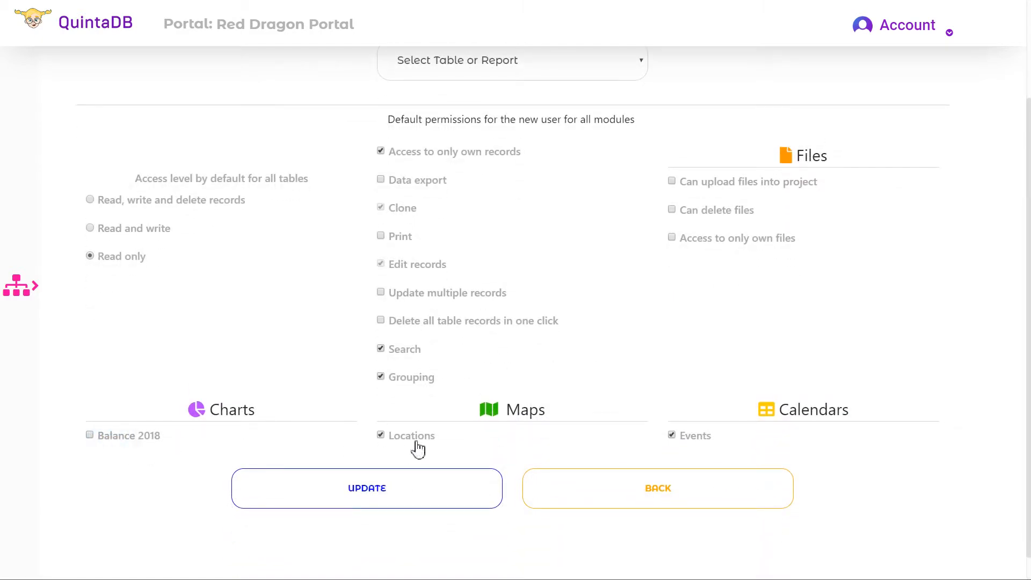
{"action": "mouse_move", "coordinate": [475, 439]}
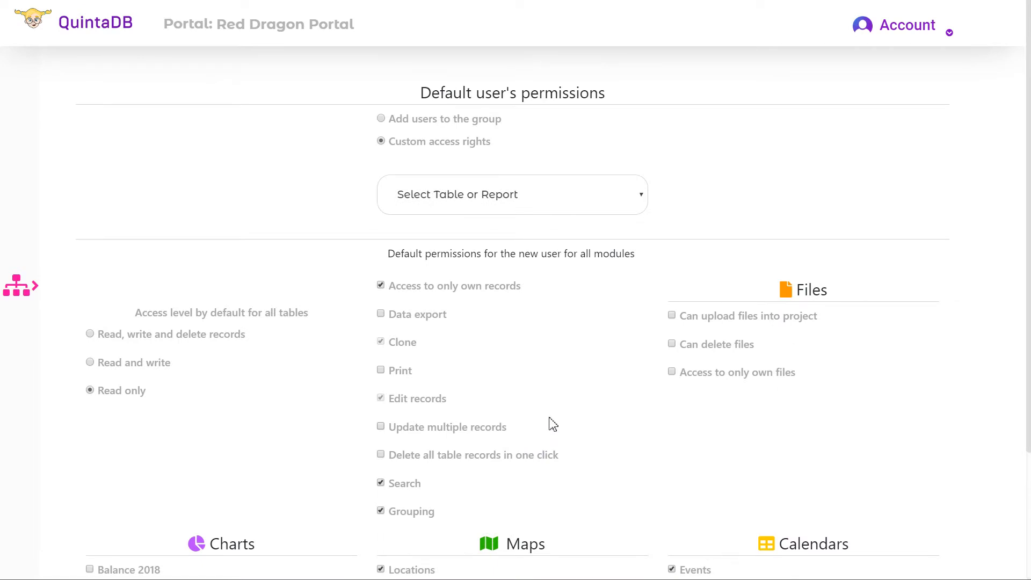
- Give new users read-only Menu access without the own-records limit, keeping Position, and save
{"action": "left_click", "coordinate": [512, 194]}
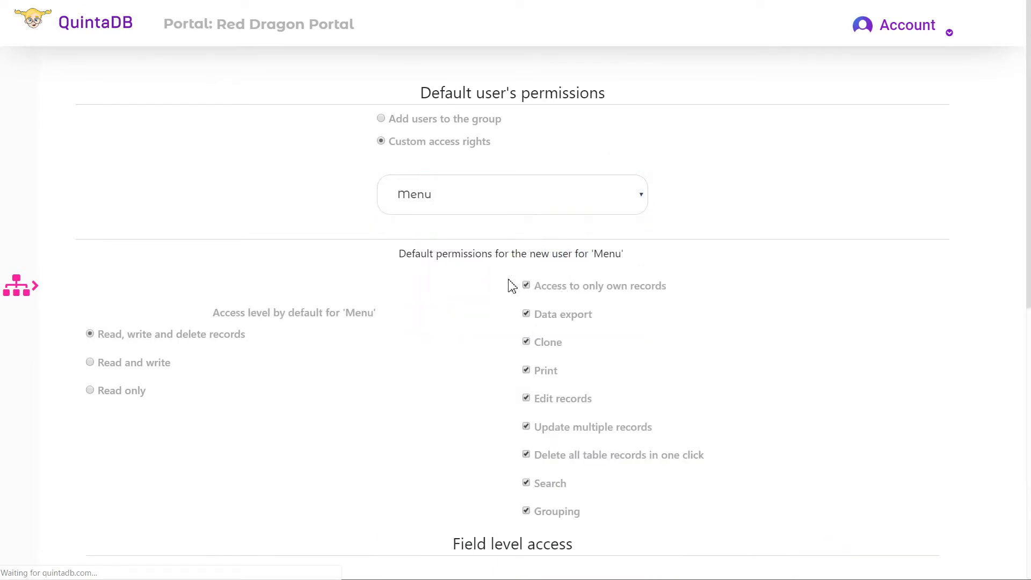
{"action": "left_click", "coordinate": [89, 390]}
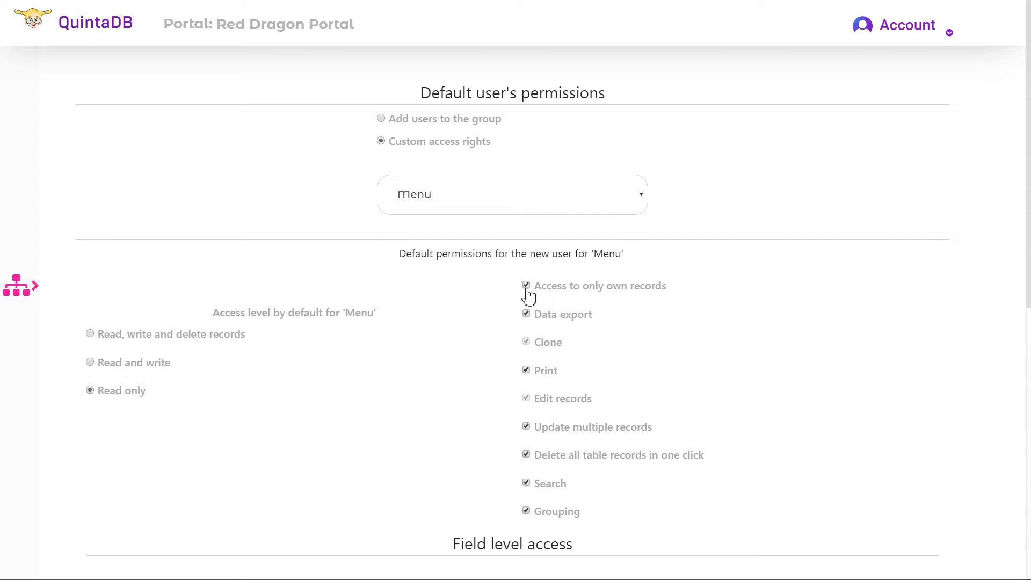
{"action": "left_click", "coordinate": [527, 286]}
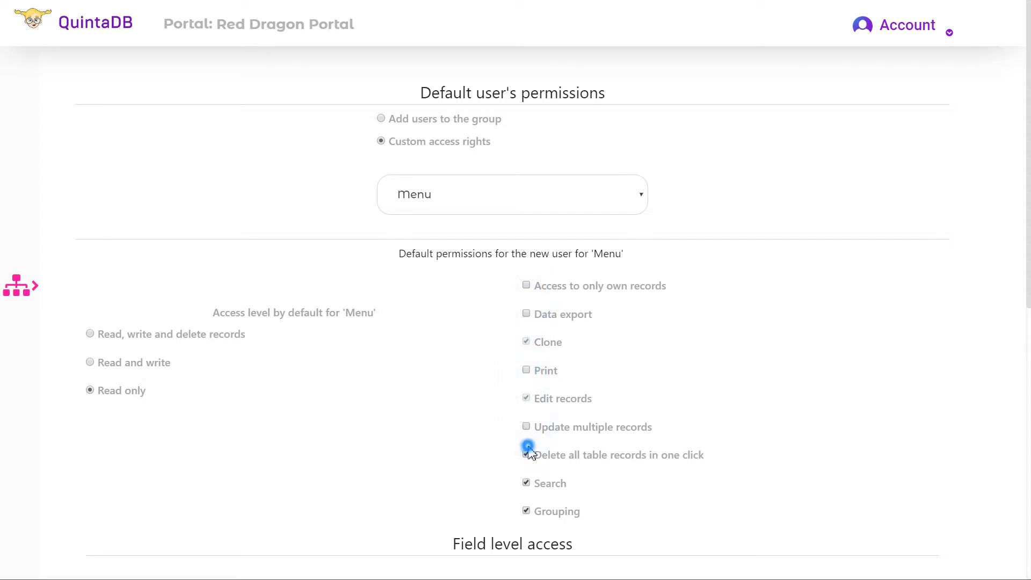
{"action": "scroll", "scroll_direction": "down", "scroll_amount": 3}
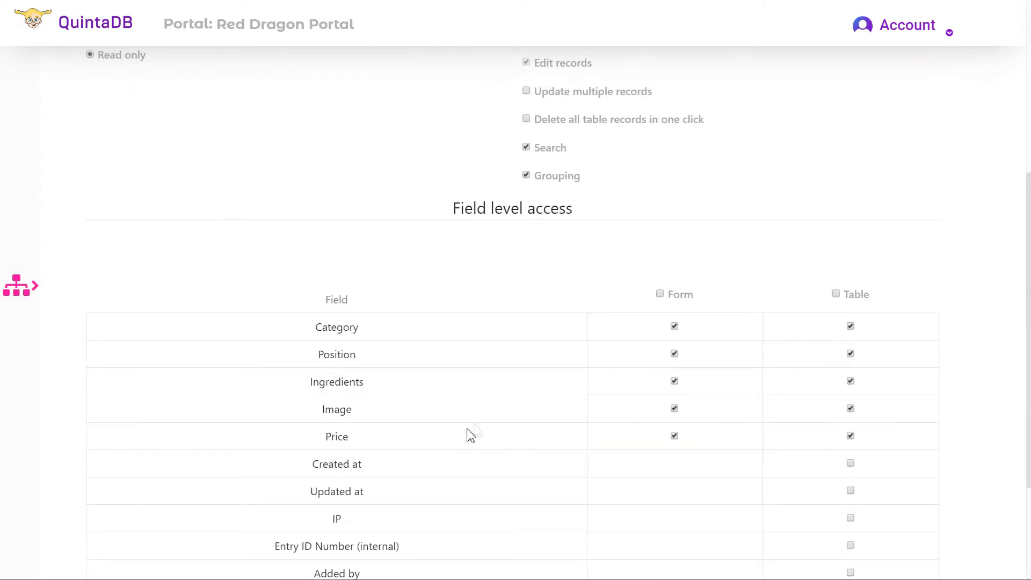
{"action": "scroll", "scroll_direction": "down", "scroll_amount": 3}
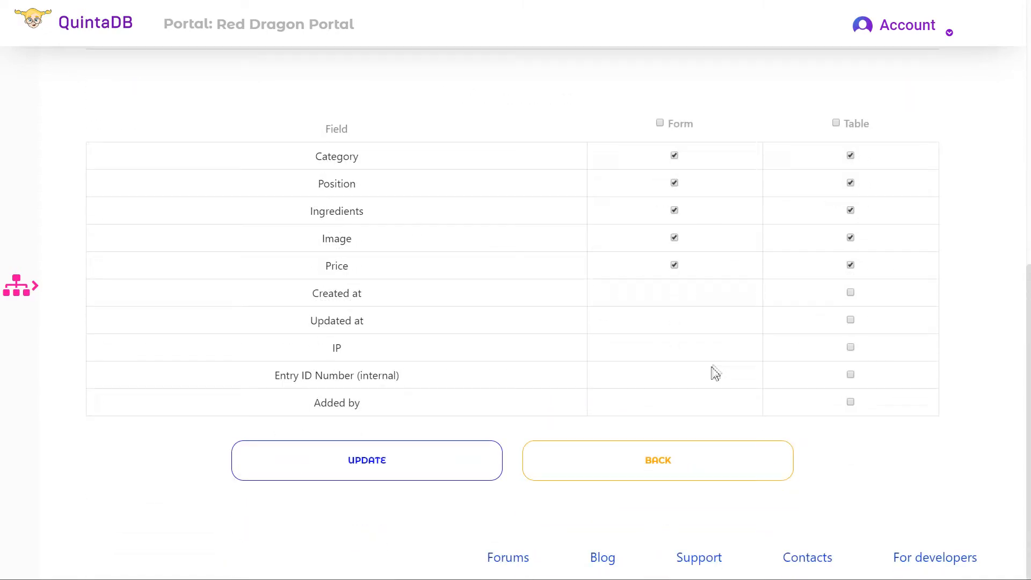
{"action": "left_click", "coordinate": [674, 156]}
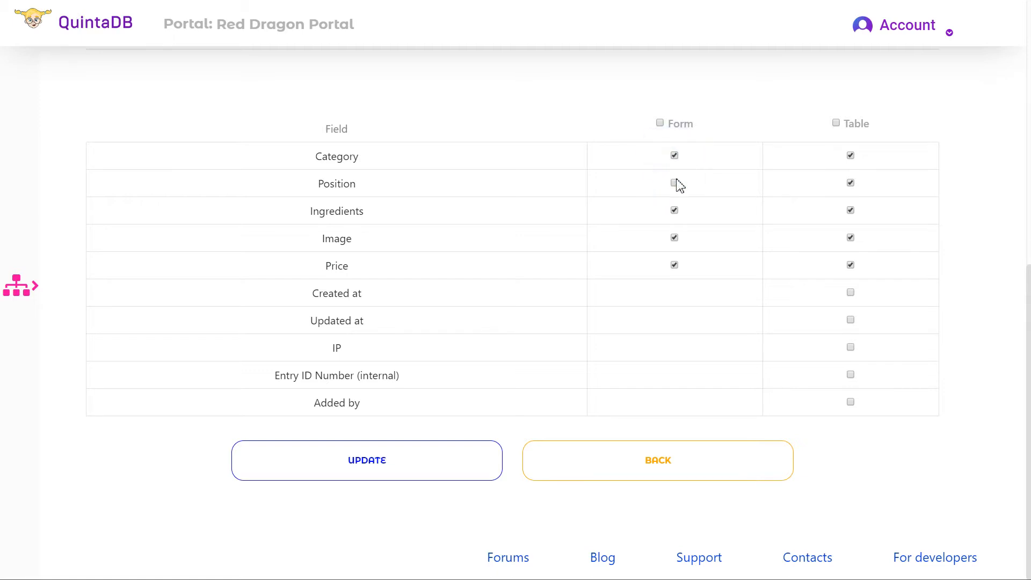
{"action": "left_click", "coordinate": [674, 183]}
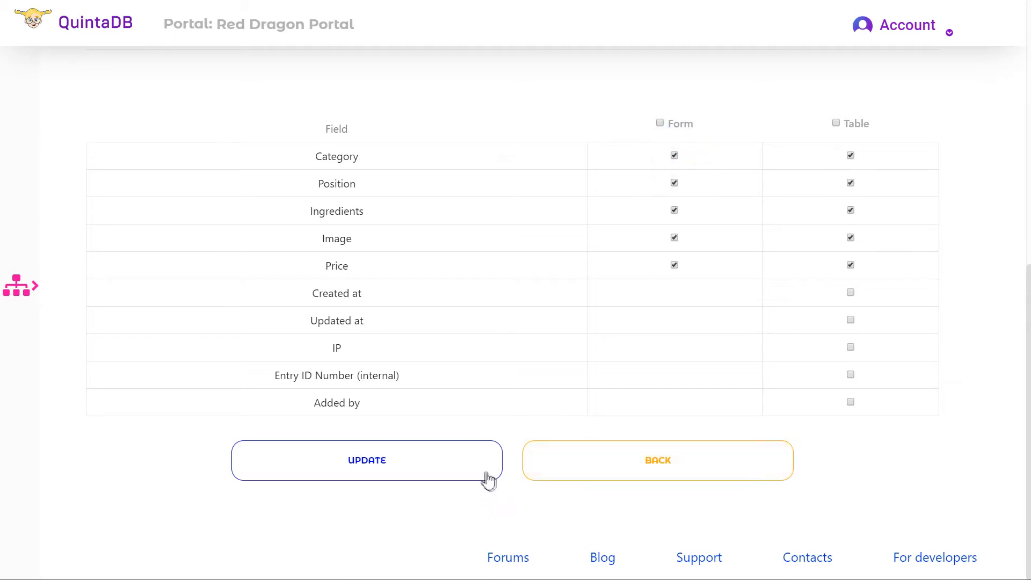
{"action": "left_click", "coordinate": [366, 460]}
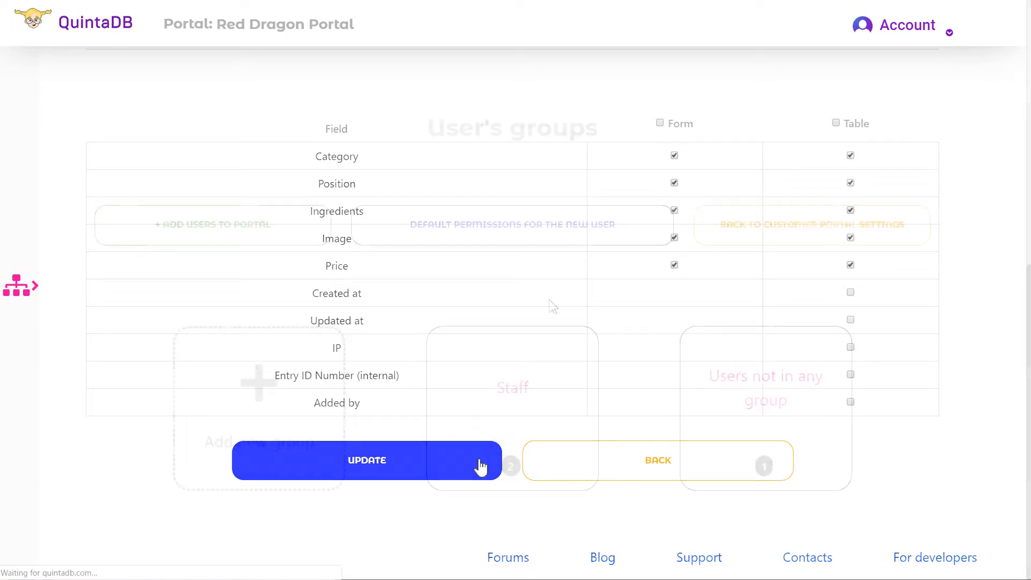
- Hide Price in the Staff group's Menu field-level access and save
{"action": "left_click", "coordinate": [367, 460]}
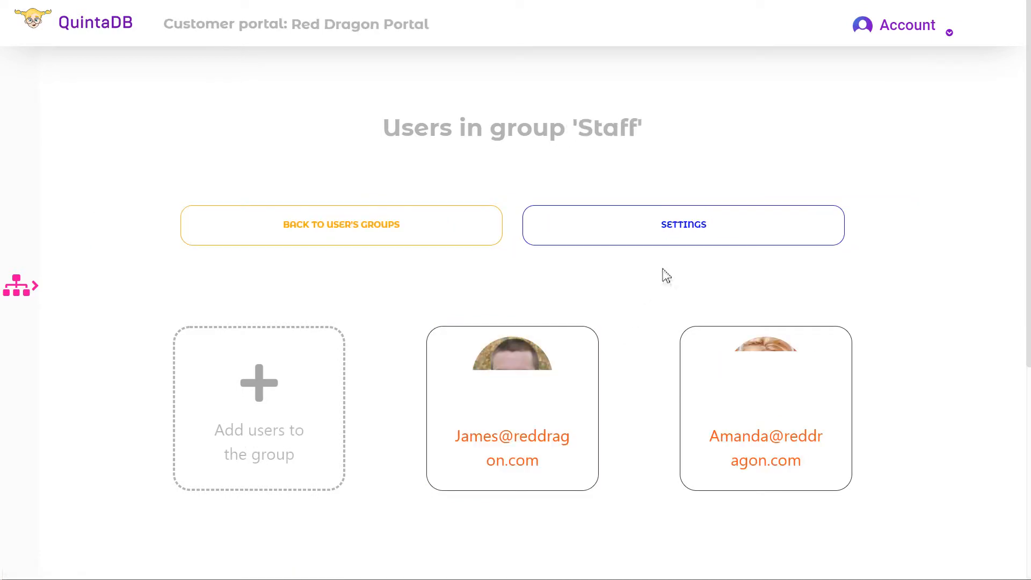
{"action": "left_click", "coordinate": [683, 225]}
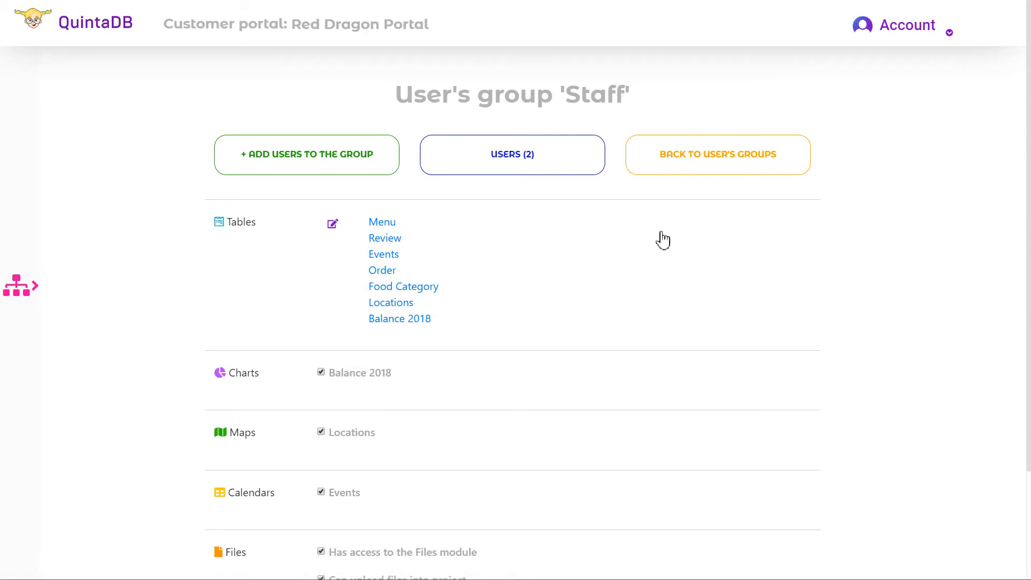
{"action": "scroll", "scroll_direction": "down", "scroll_amount": 3}
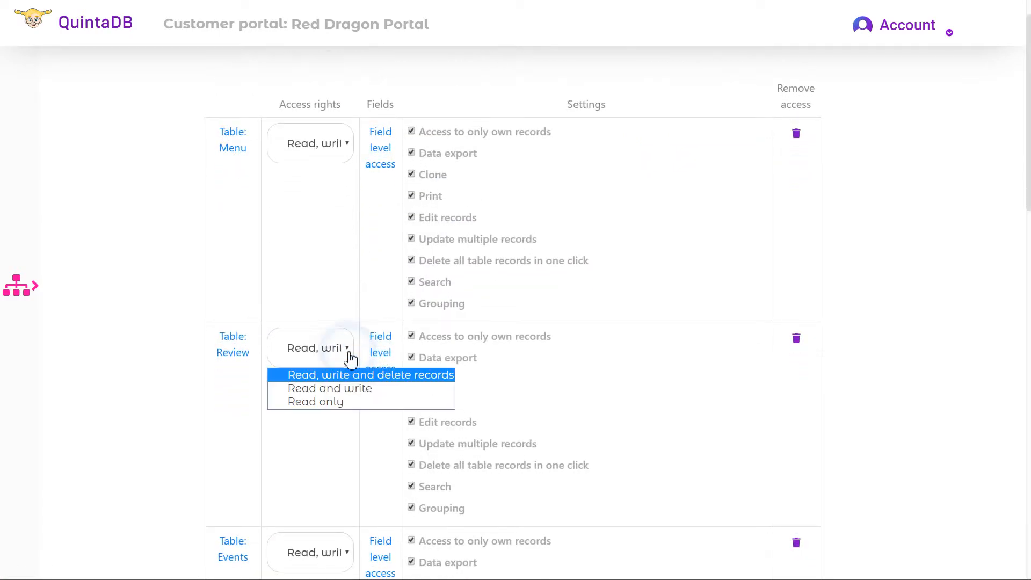
{"action": "left_click", "coordinate": [310, 349]}
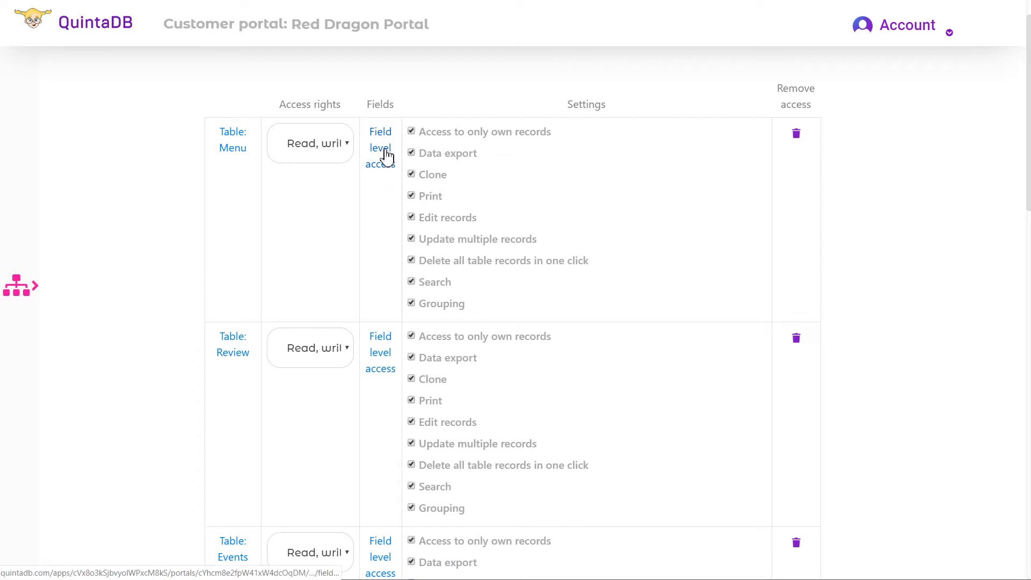
{"action": "left_click", "coordinate": [380, 147]}
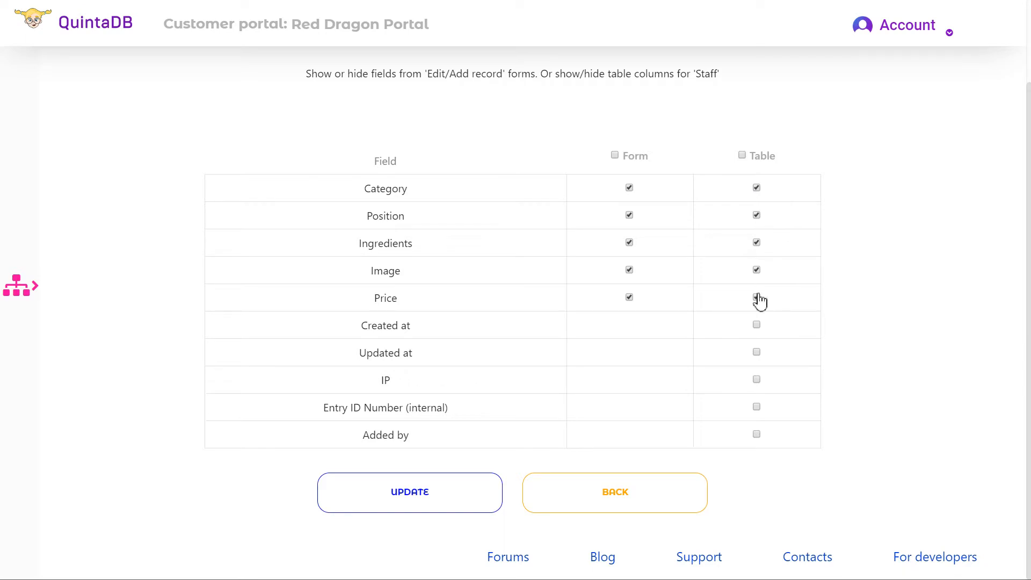
{"action": "left_click", "coordinate": [757, 297]}
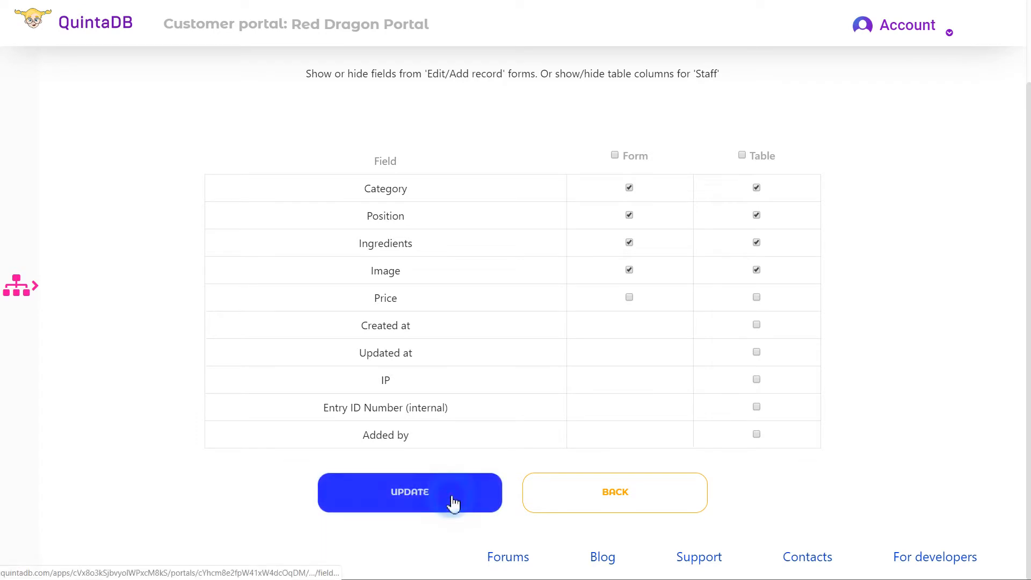
{"action": "left_click", "coordinate": [409, 492]}
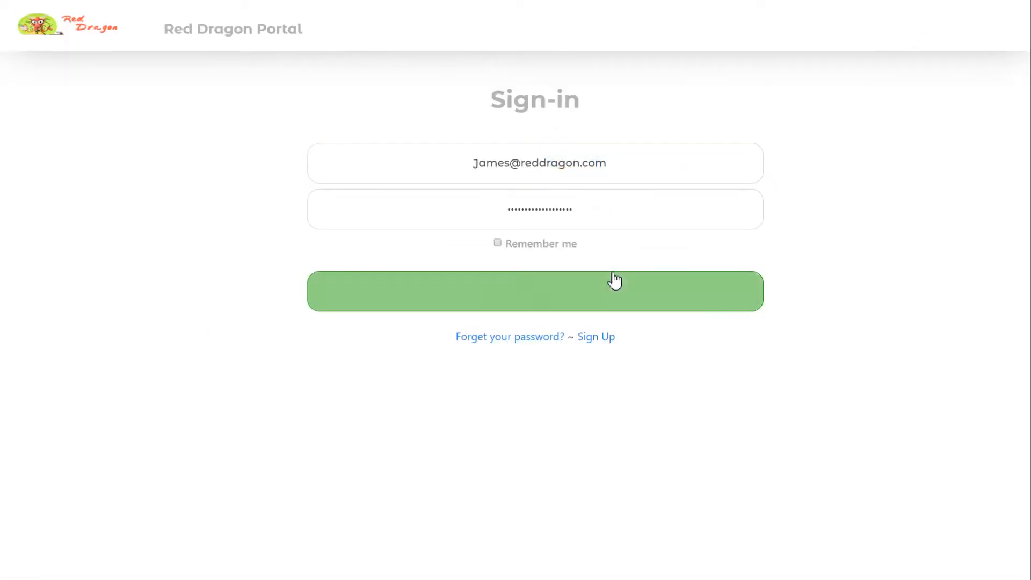
- Log in to the portal as staff and open the account profile
{"action": "left_click", "coordinate": [583, 304]}
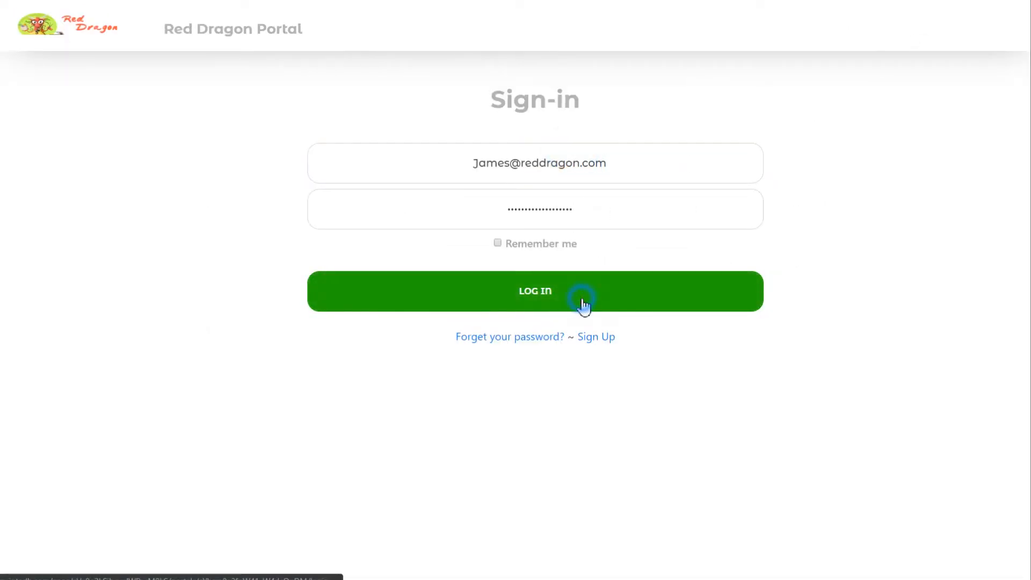
{"action": "left_click", "coordinate": [535, 291]}
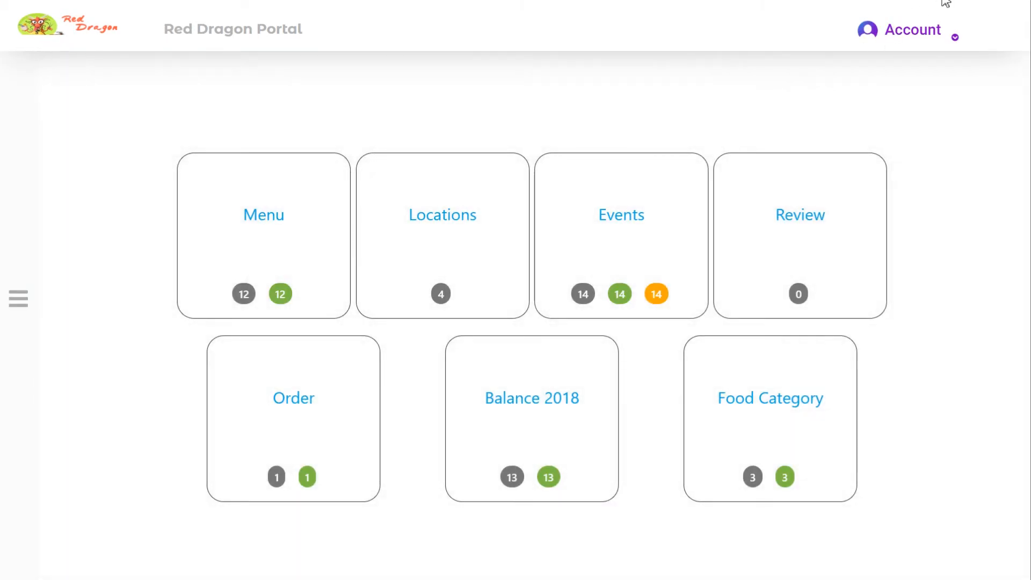
{"action": "mouse_move", "coordinate": [918, 105]}
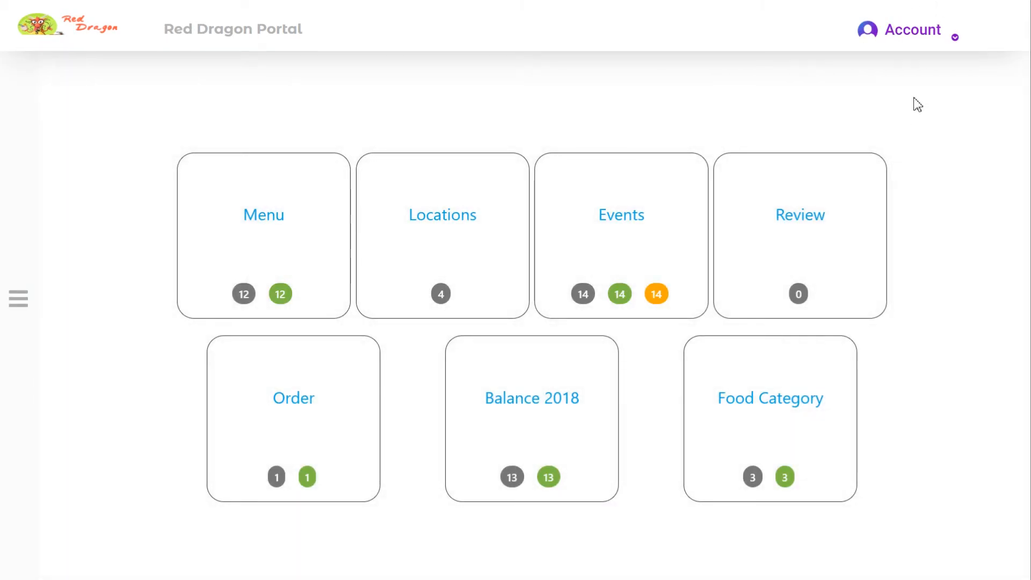
{"action": "left_click", "coordinate": [913, 30]}
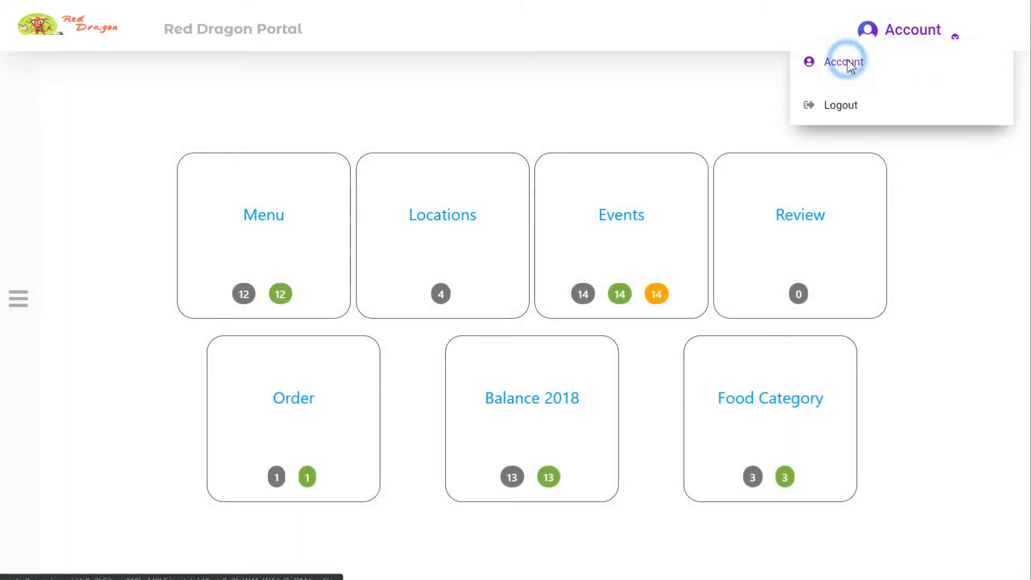
{"action": "left_click", "coordinate": [843, 62]}
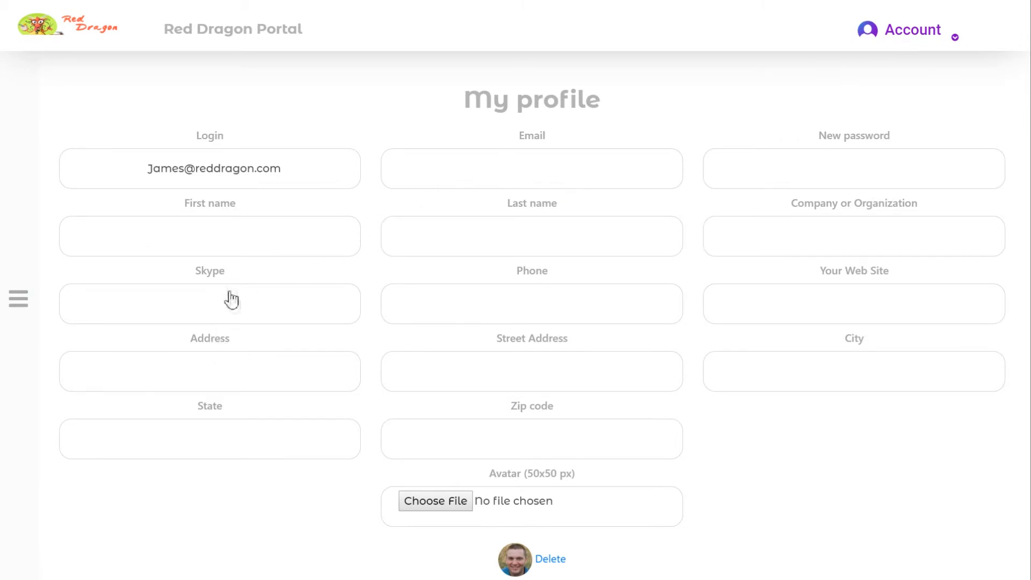
{"action": "left_click", "coordinate": [209, 236]}
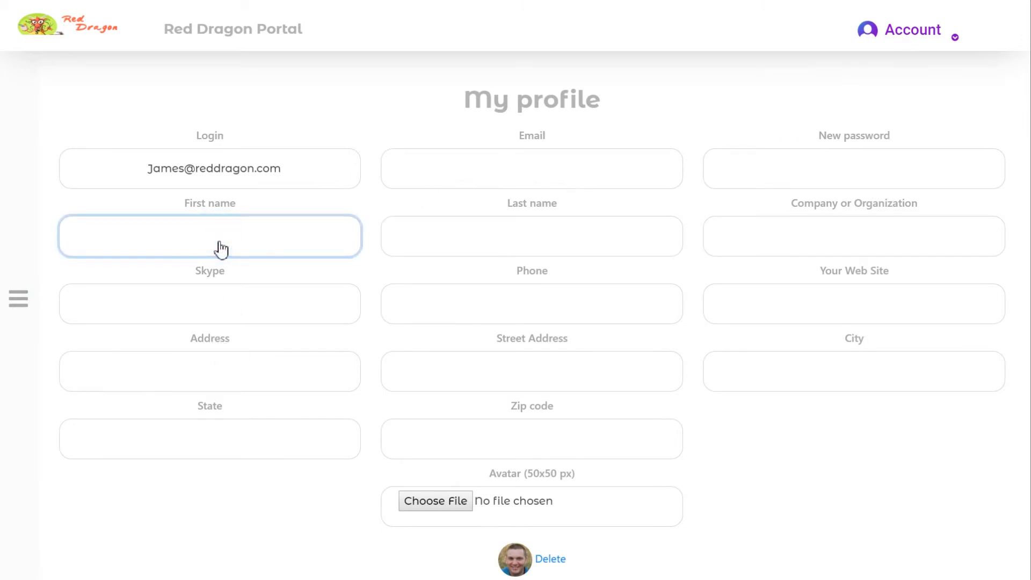
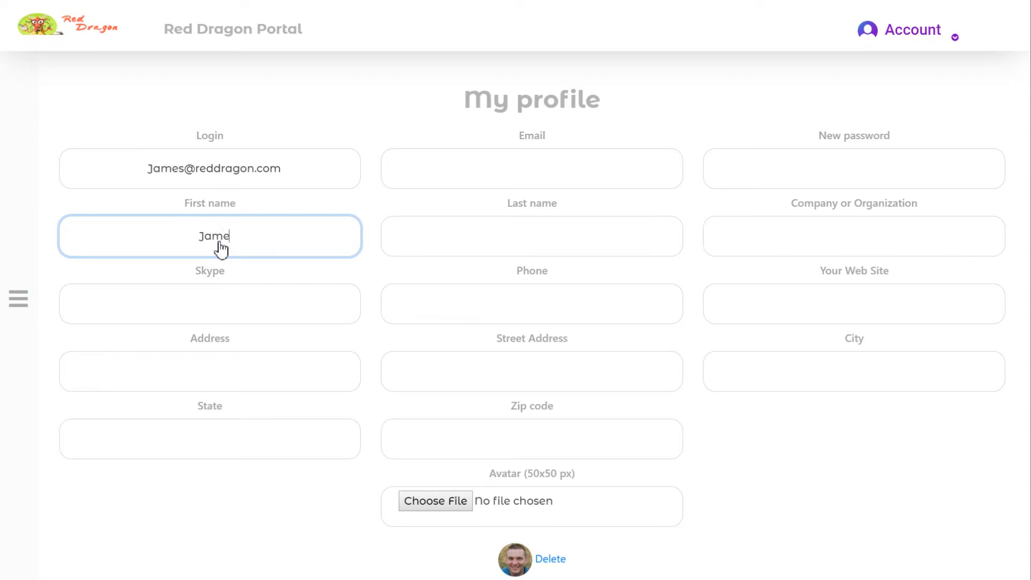
{"action": "left_click", "coordinate": [531, 237]}
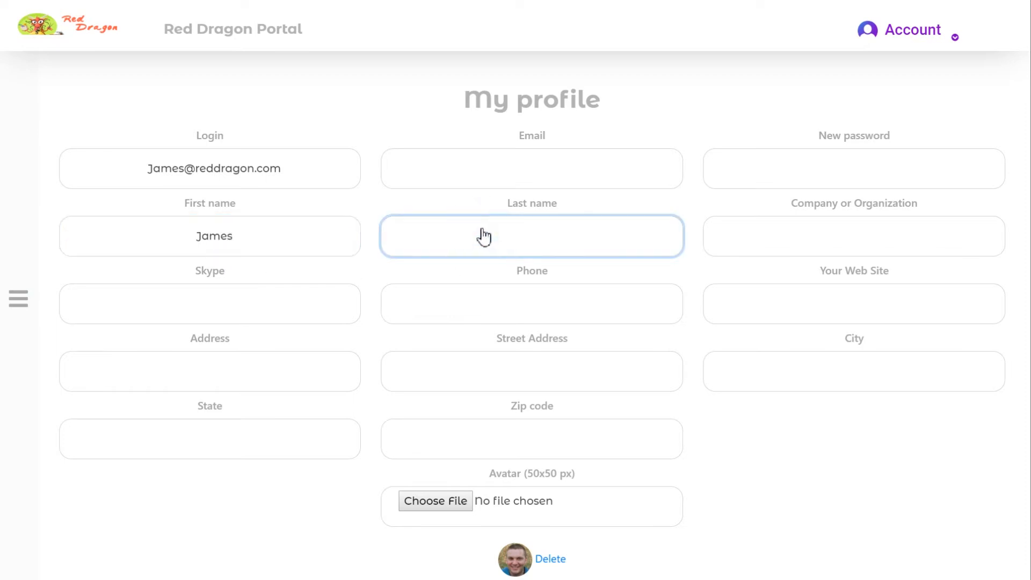
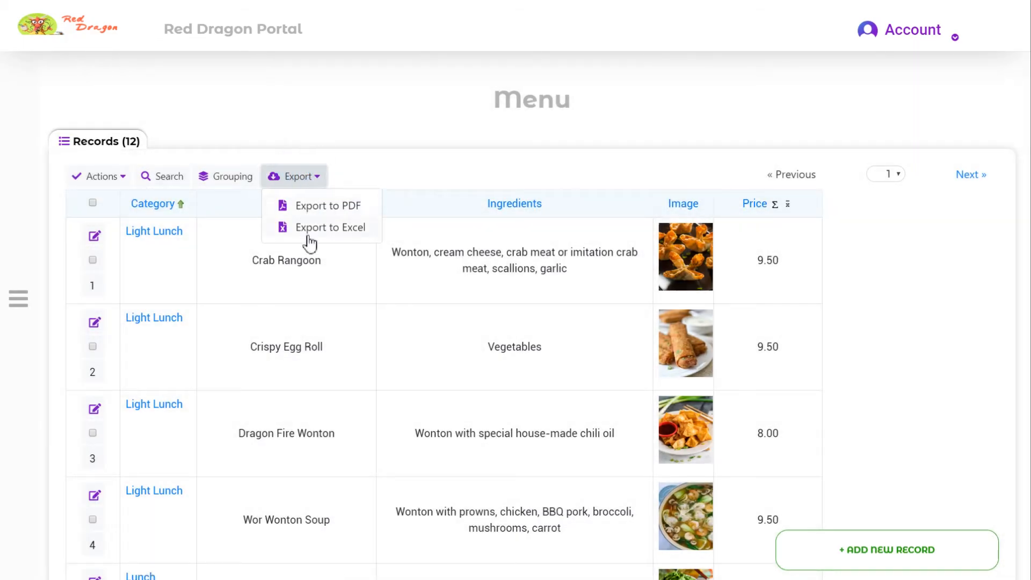
- Group the Menu records by Category
{"action": "left_click", "coordinate": [225, 176]}
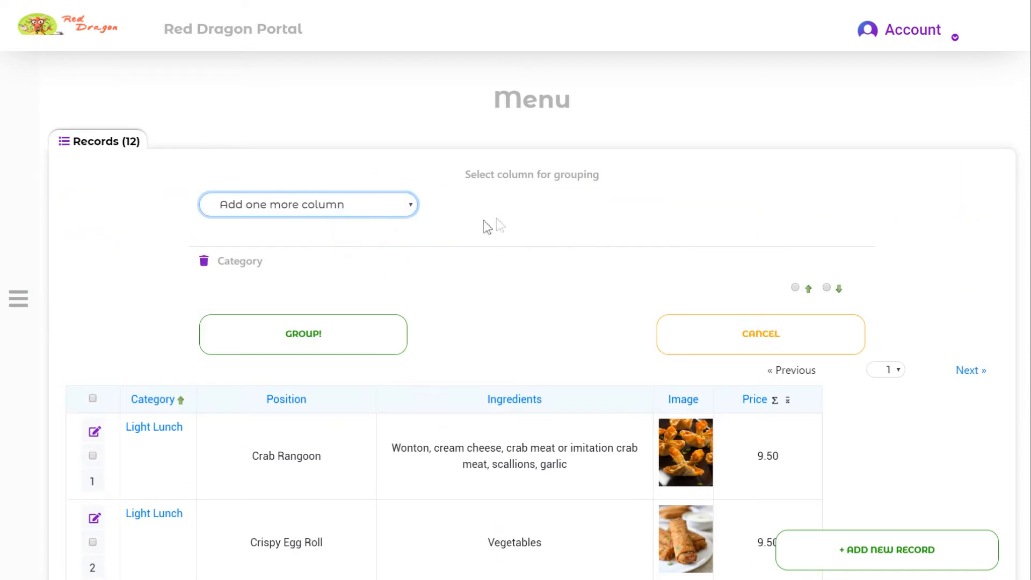
{"action": "left_click", "coordinate": [302, 334]}
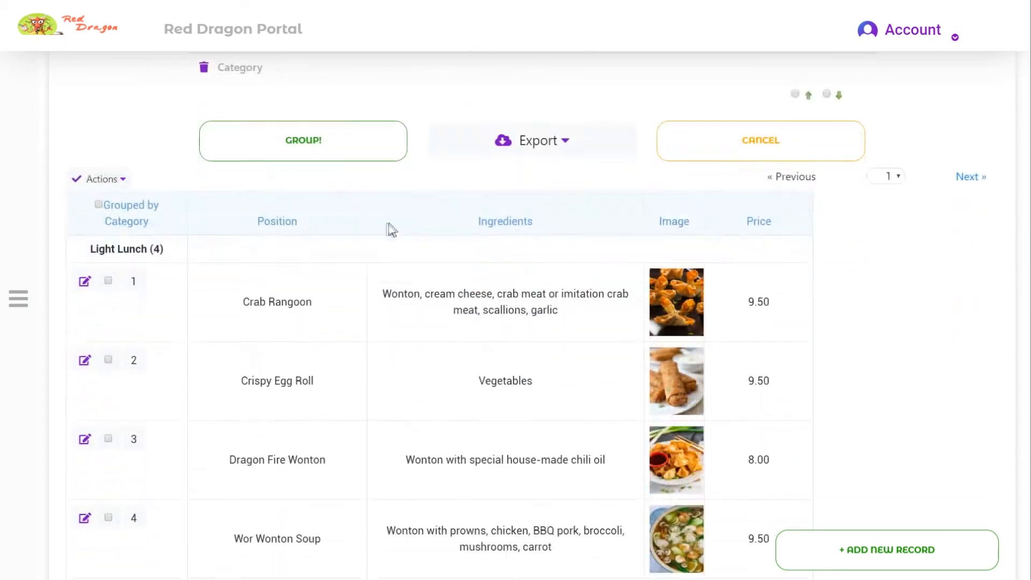
{"action": "scroll", "scroll_direction": "down", "scroll_amount": 3}
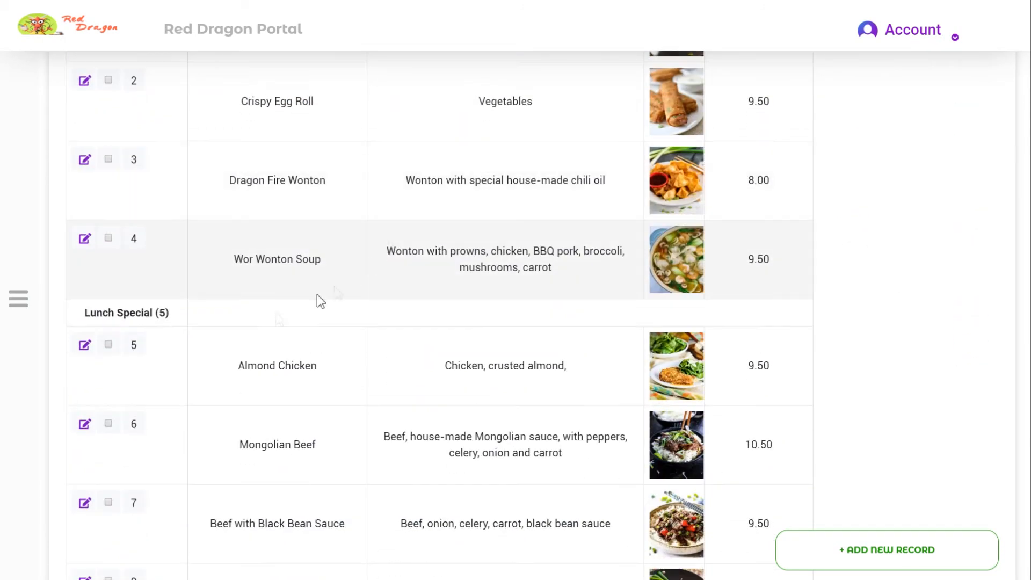
{"action": "scroll", "scroll_direction": "down", "scroll_amount": 3}
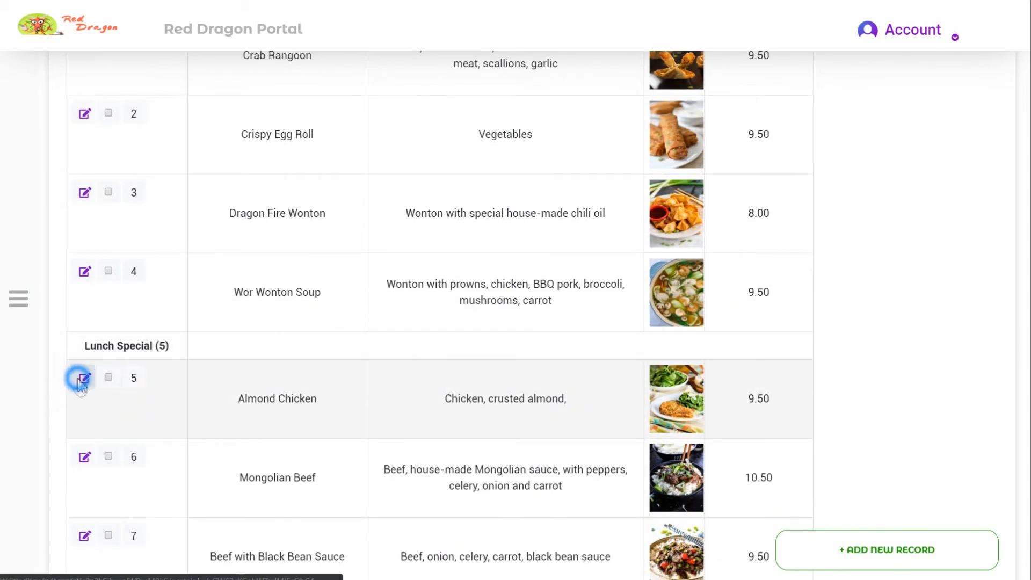
- Update Almond Chicken's price to 8.50 and remove the category grouping
{"action": "left_click", "coordinate": [85, 378]}
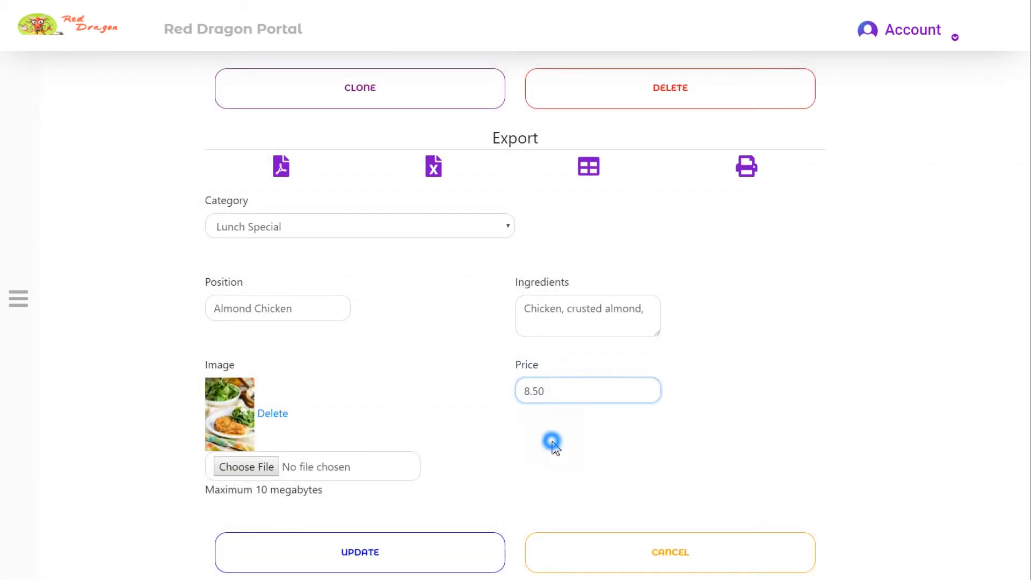
{"action": "left_click", "coordinate": [360, 551]}
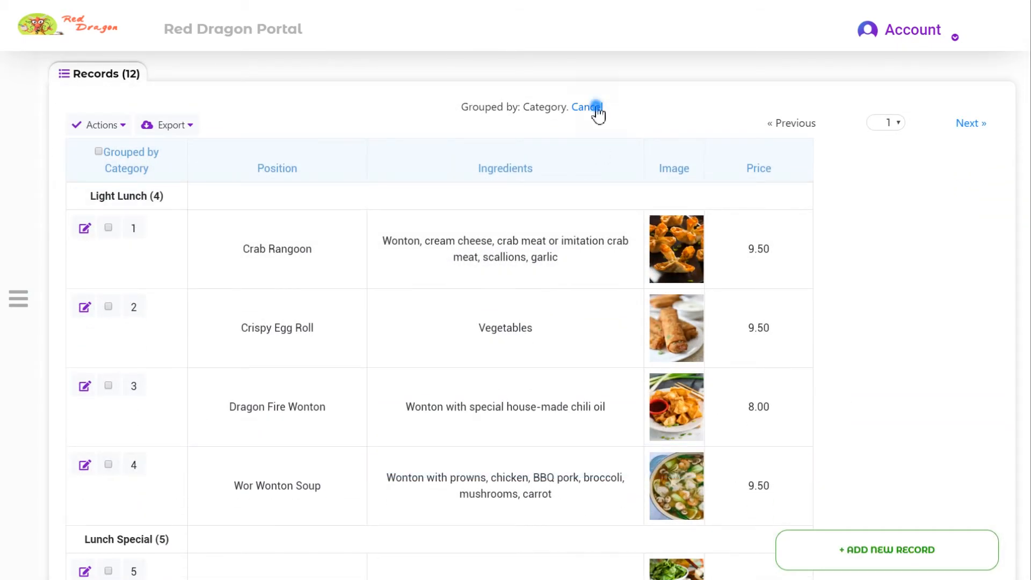
{"action": "left_click", "coordinate": [587, 106]}
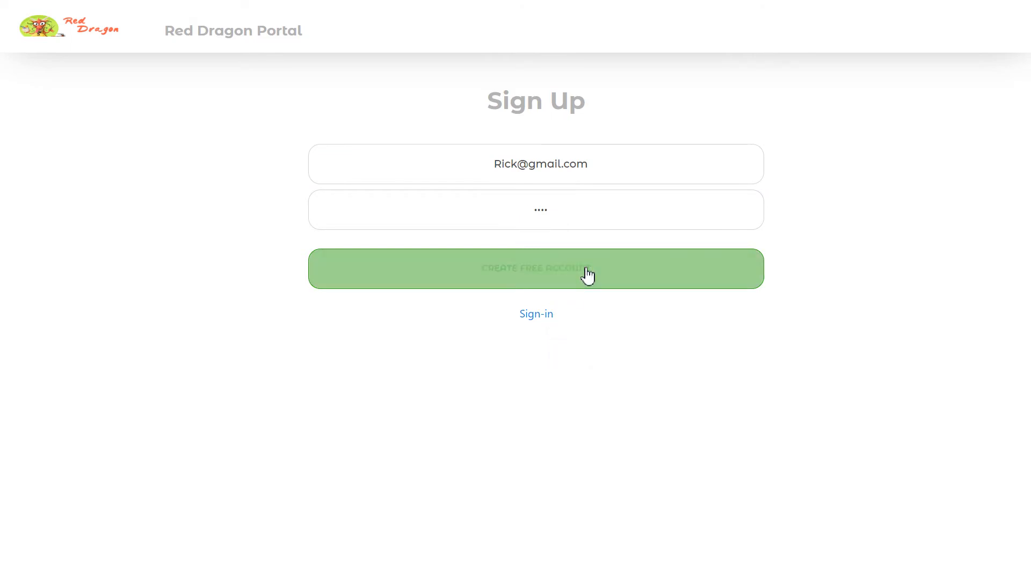
- Create the free customer account and return to the portal editor
{"action": "left_click", "coordinate": [536, 269]}
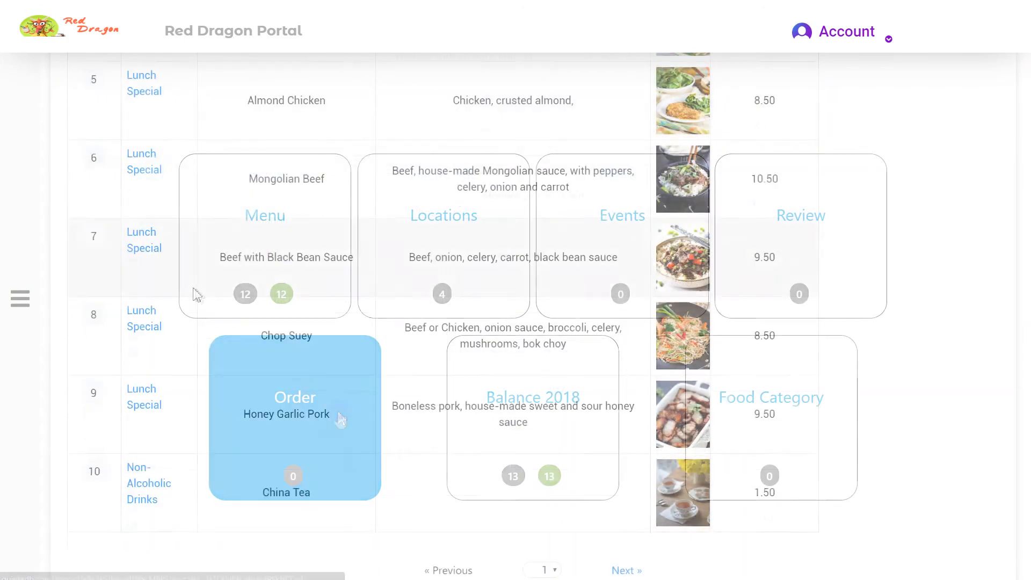
{"action": "left_click", "coordinate": [295, 396]}
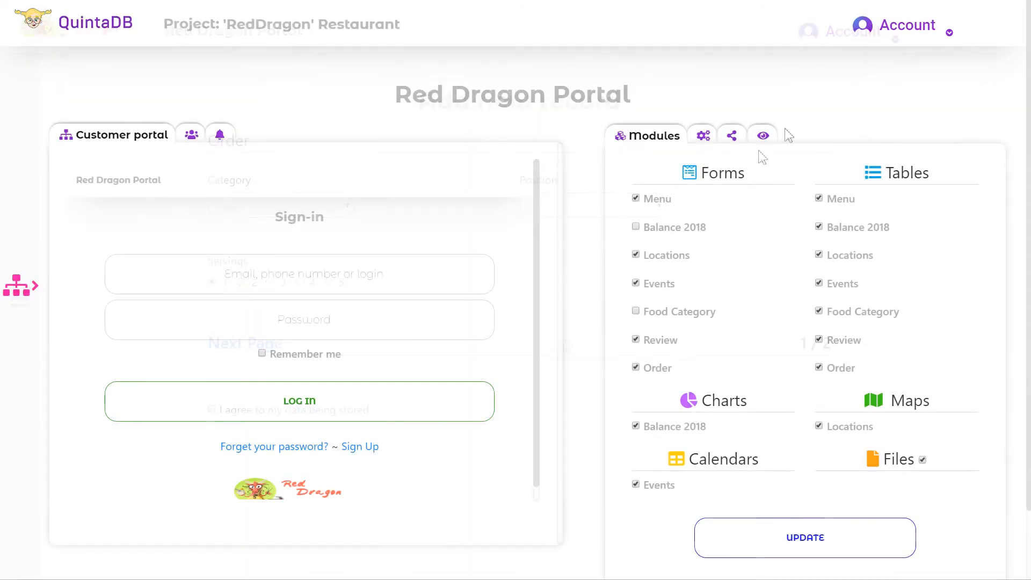
- Switch the portal's authentication to 'No authentication' and save
{"action": "left_click", "coordinate": [703, 135]}
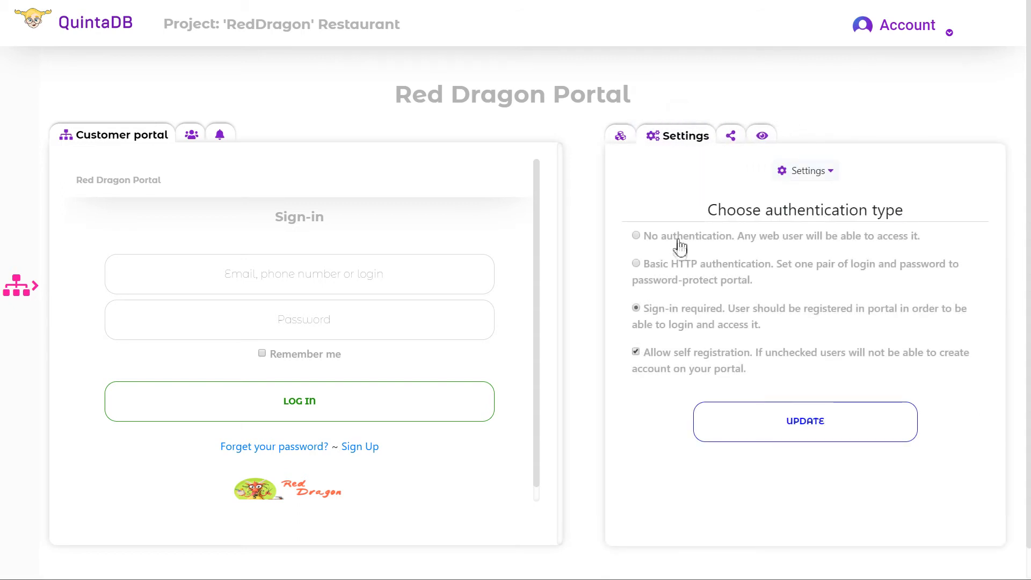
{"action": "left_click", "coordinate": [636, 235]}
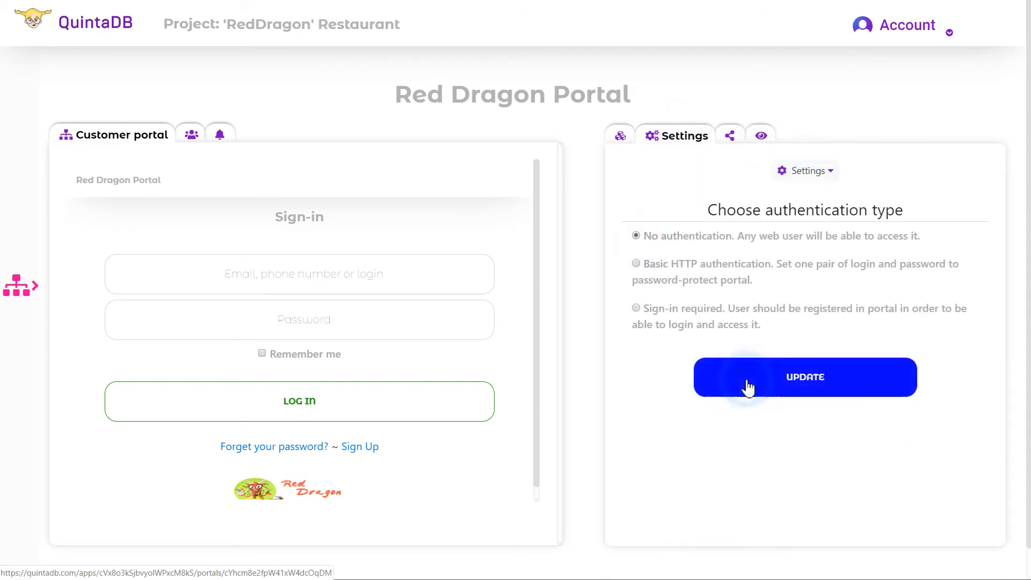
{"action": "left_click", "coordinate": [805, 377]}
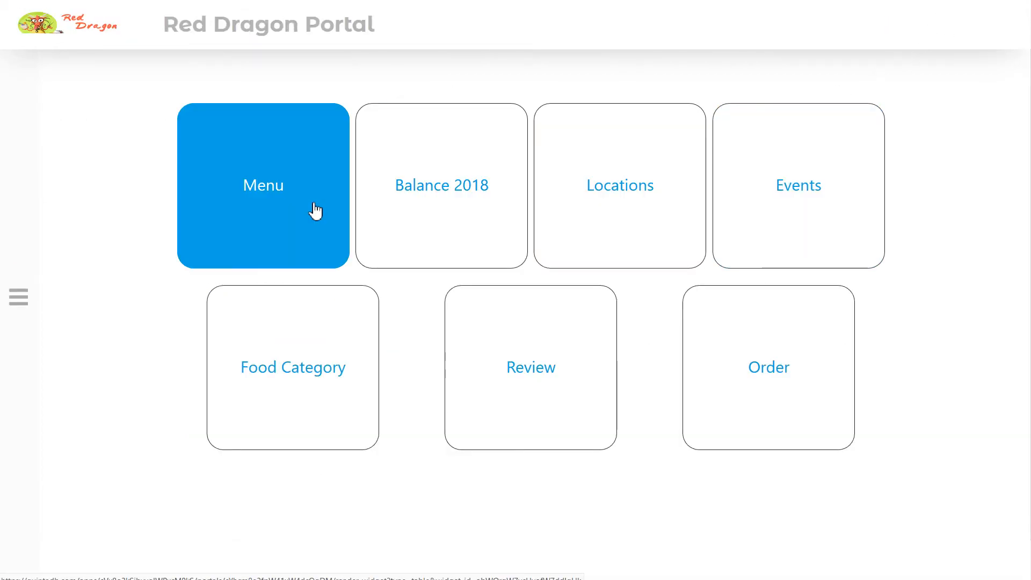
- Open the Menu table, view page 2 of items, and return to the tables list
{"action": "left_click", "coordinate": [263, 185]}
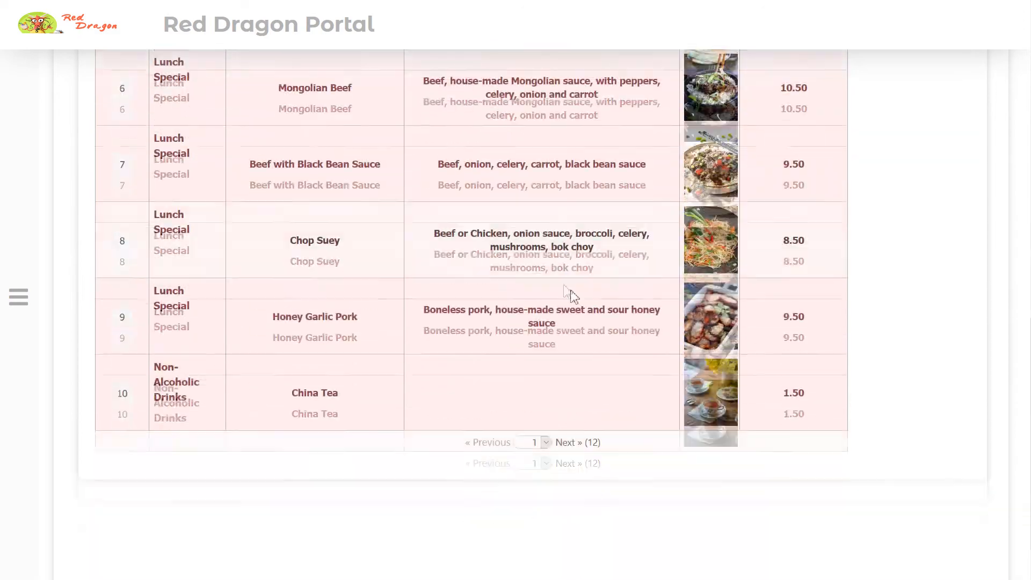
{"action": "left_click", "coordinate": [565, 442]}
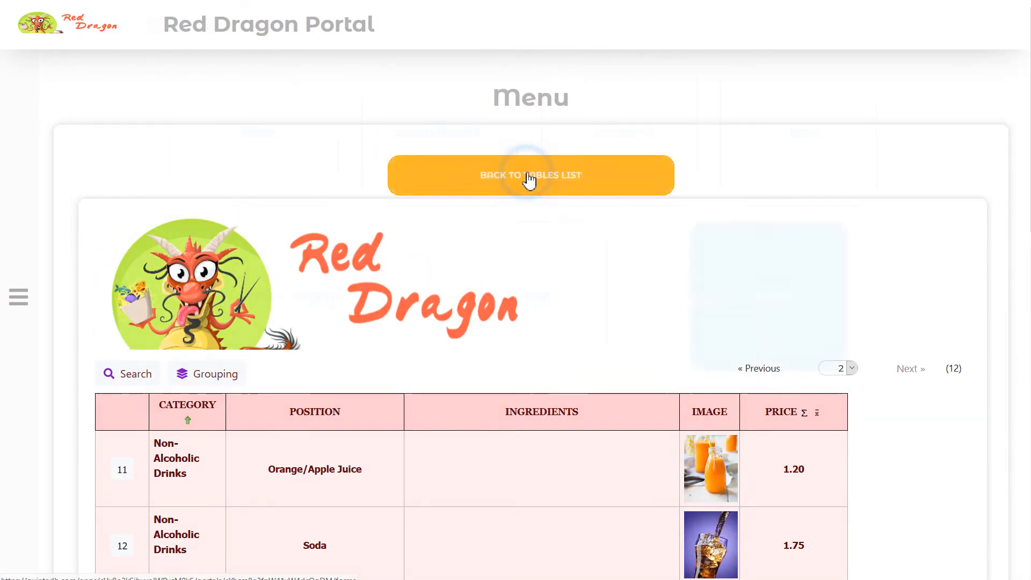
{"action": "left_click", "coordinate": [531, 175]}
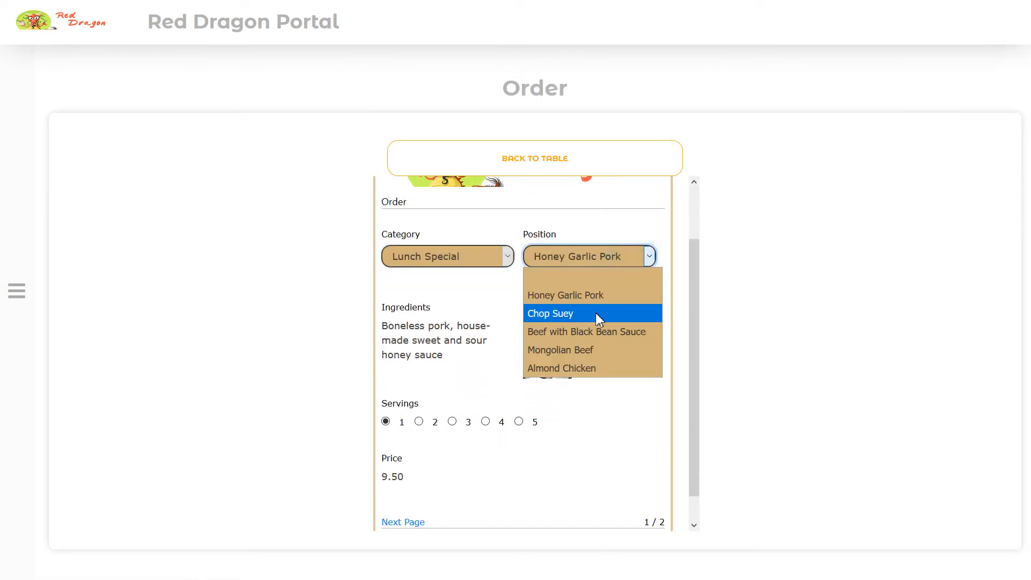
- Order two servings of Mongolian Beef and continue to the contact details page
{"action": "left_click", "coordinate": [560, 349]}
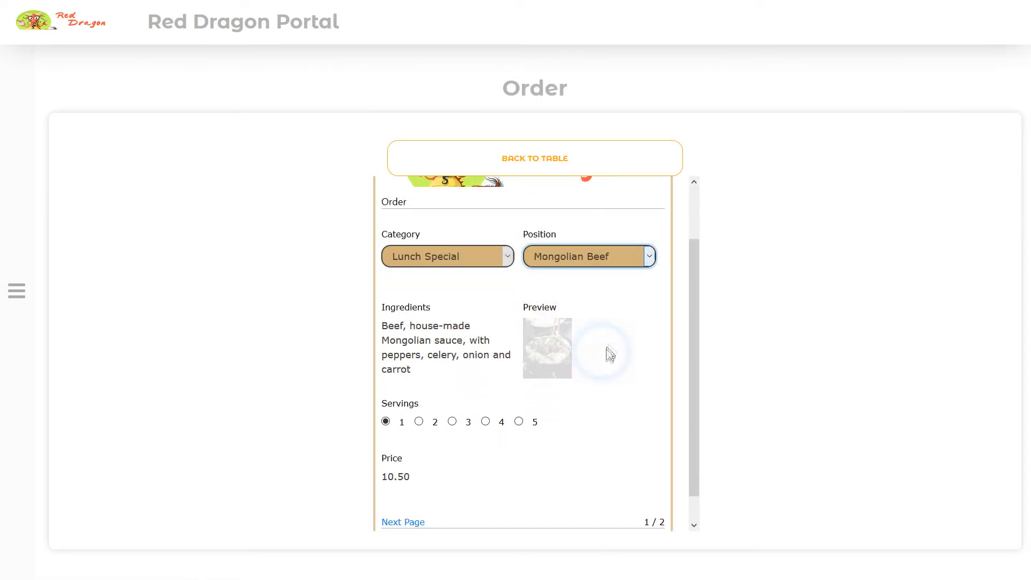
{"action": "left_click", "coordinate": [419, 421]}
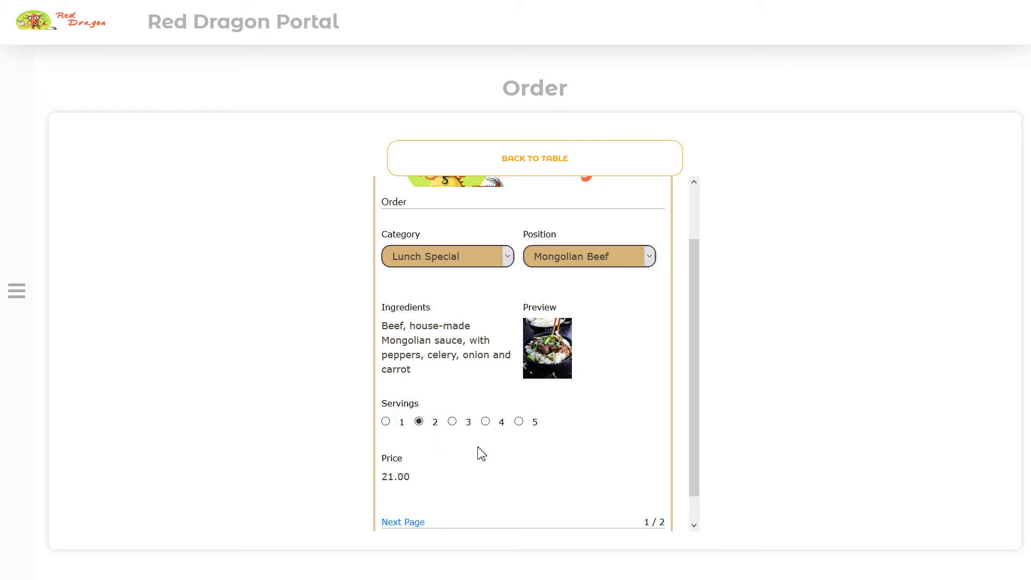
{"action": "left_click", "coordinate": [402, 522]}
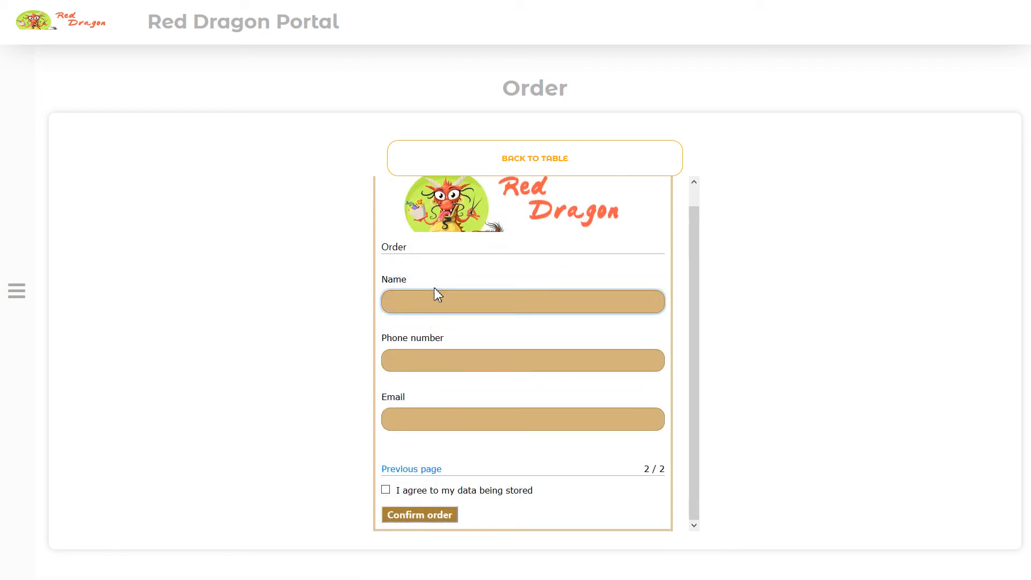
{"action": "type", "text": "Rick"}
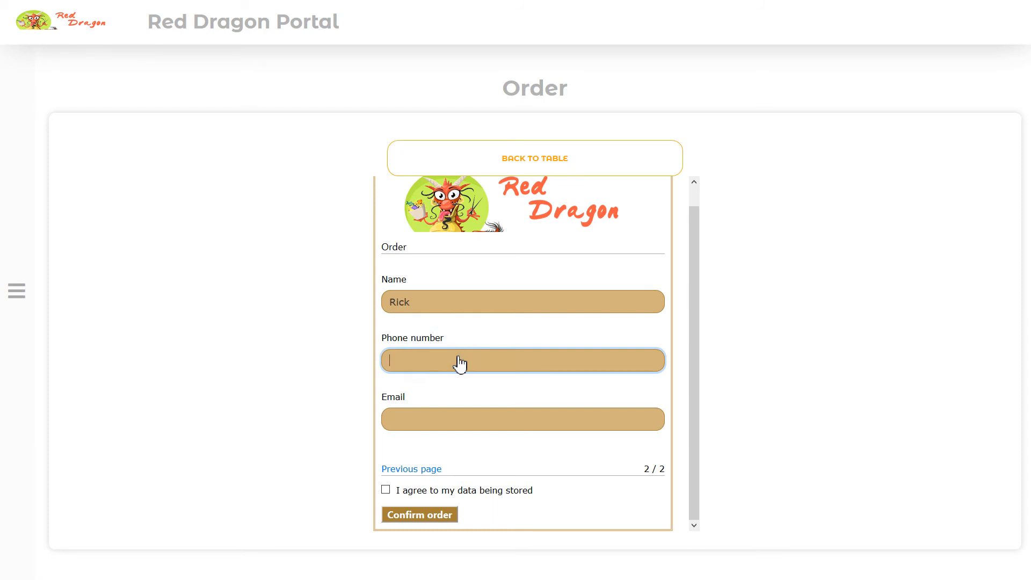
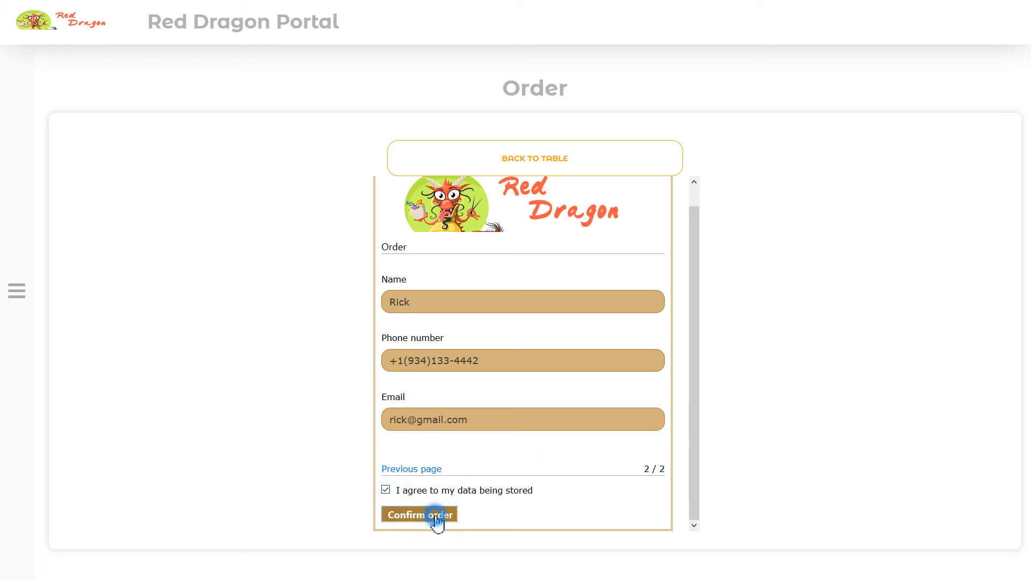
{"action": "left_click", "coordinate": [419, 515]}
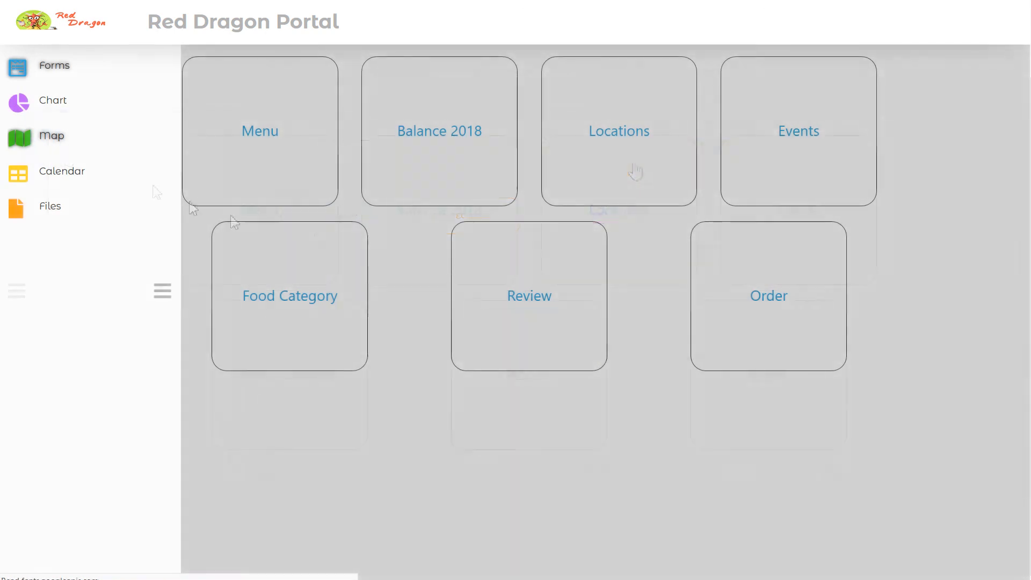
{"action": "left_click", "coordinate": [617, 130]}
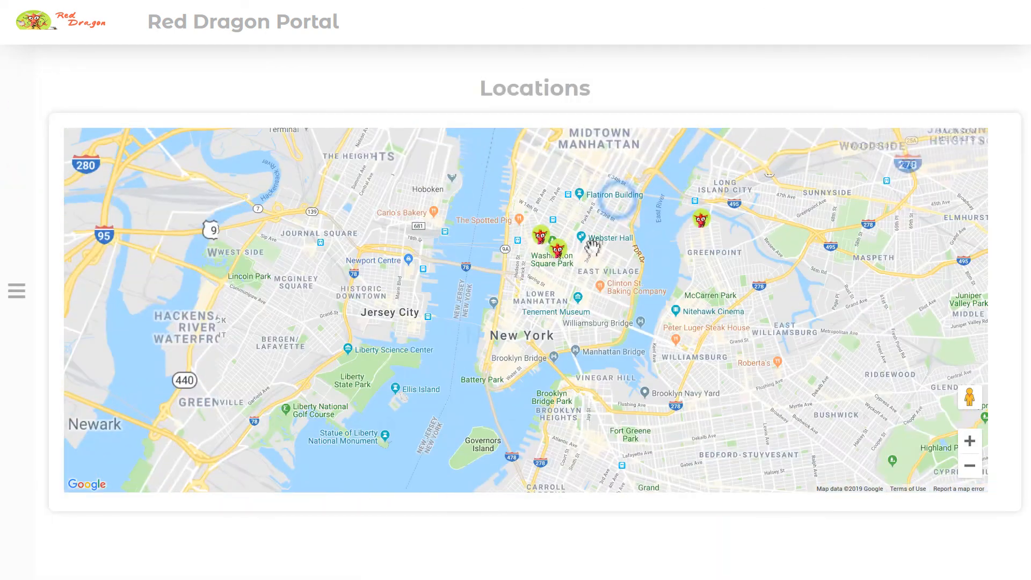